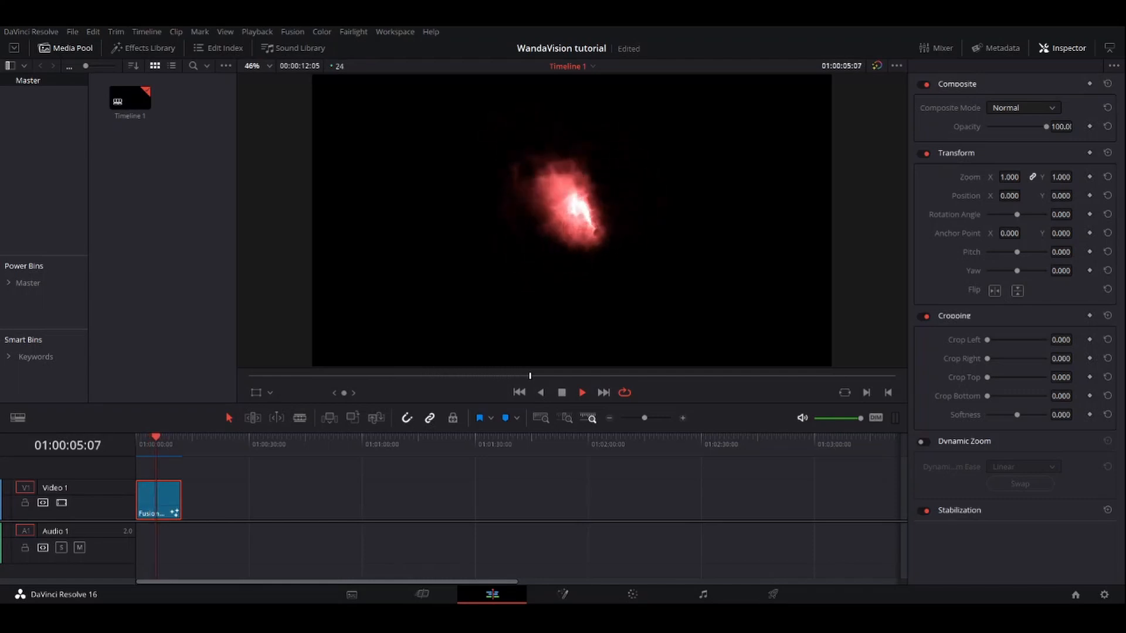
Step: Select and delete the red energy-blob Fusion clip from Video 1
left_click(581, 392)
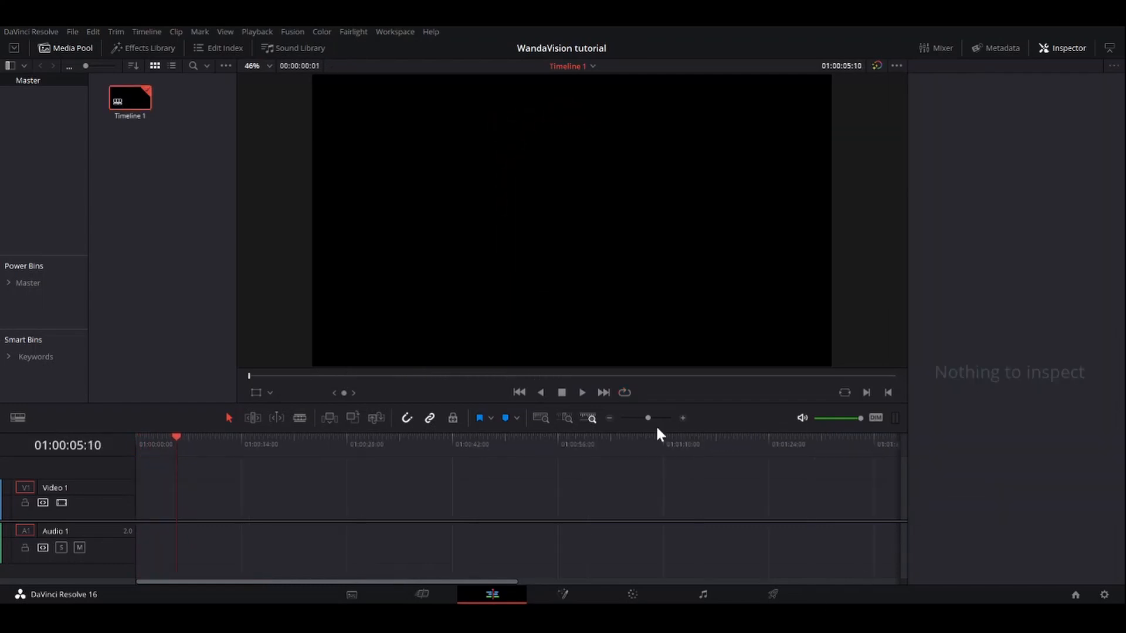
mouse_move(150, 54)
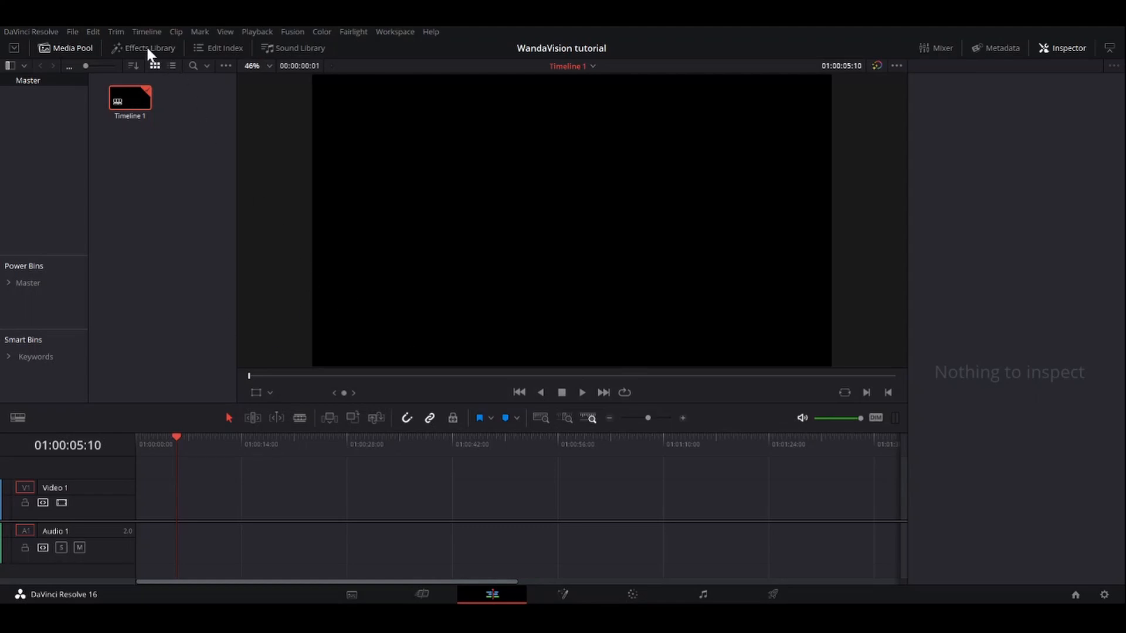
Step: Drop a Fusion Composition generator from the Effects toolbox onto Video 1 and select it
left_click(148, 48)
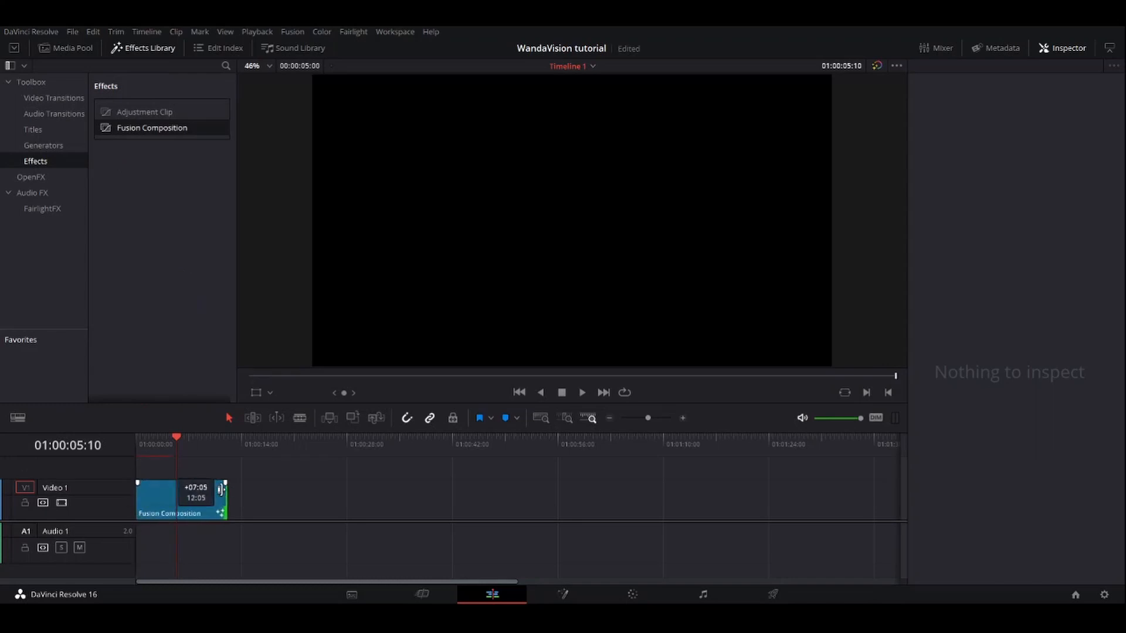
left_click(180, 499)
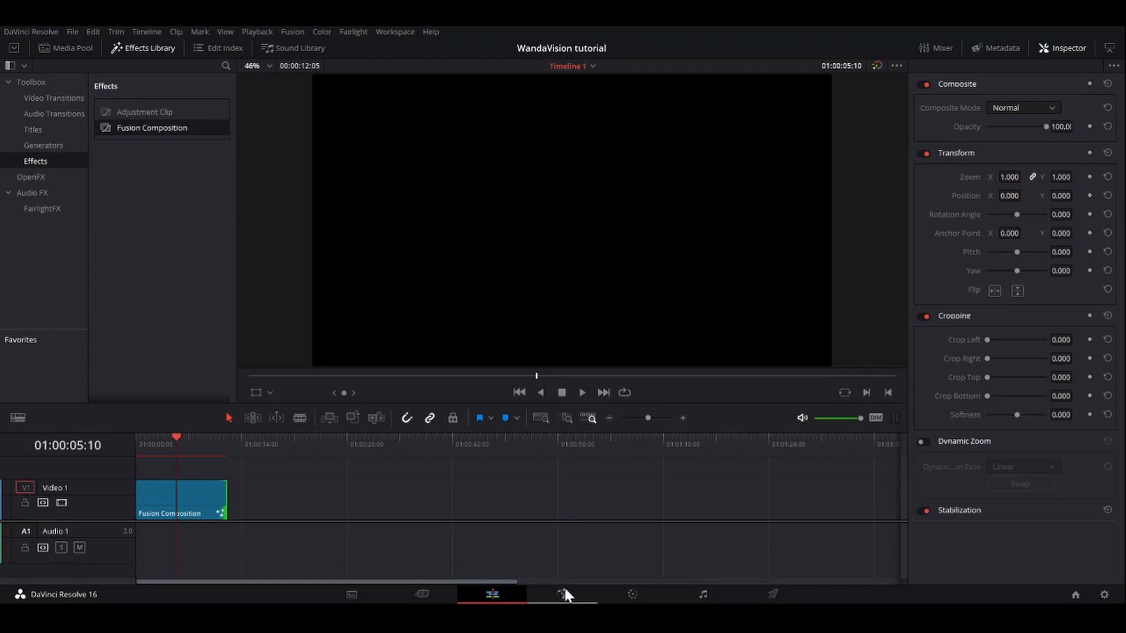
left_click(563, 594)
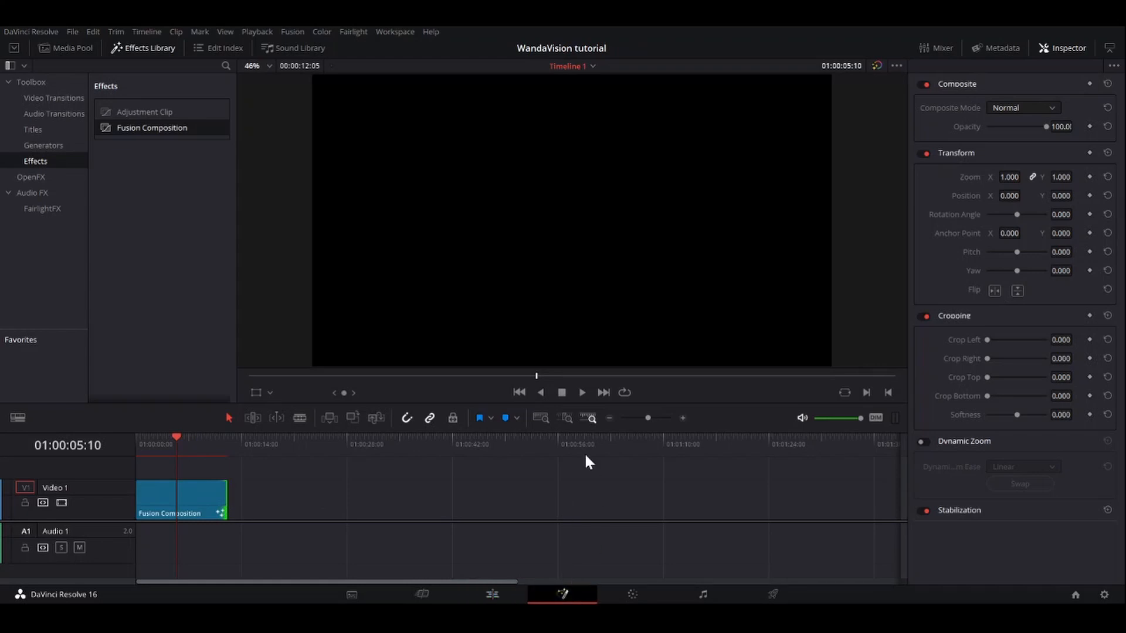
Step: In the Fusion node graph, add a pEmitter1 node feeding a pRender1 node
double_click(179, 499)
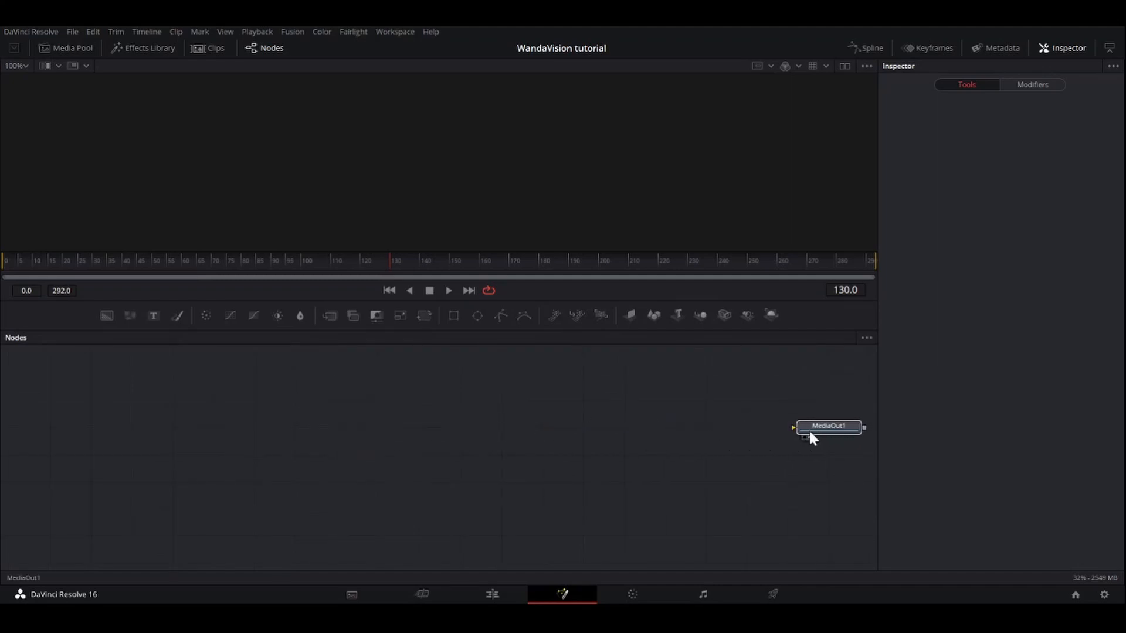
left_click(827, 426)
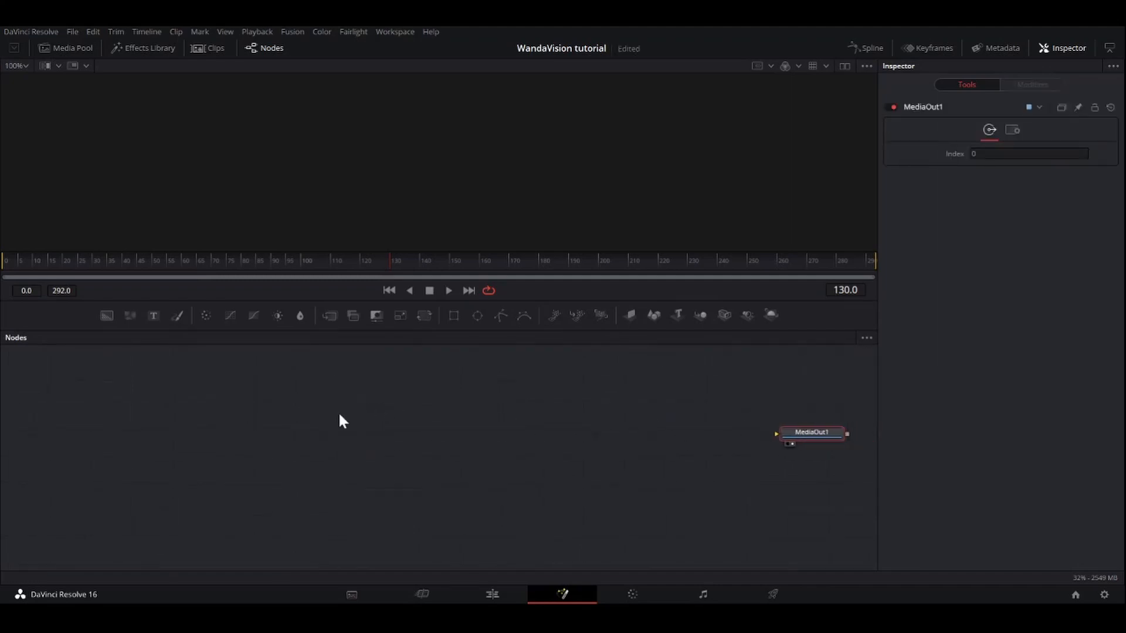
mouse_move(506, 371)
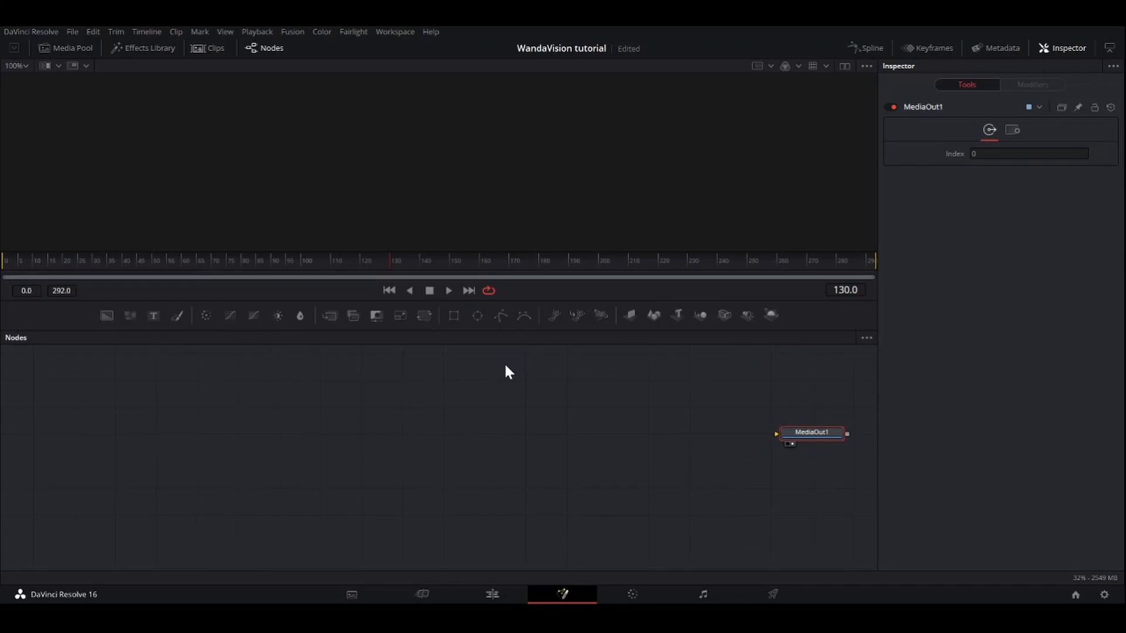
mouse_move(429, 396)
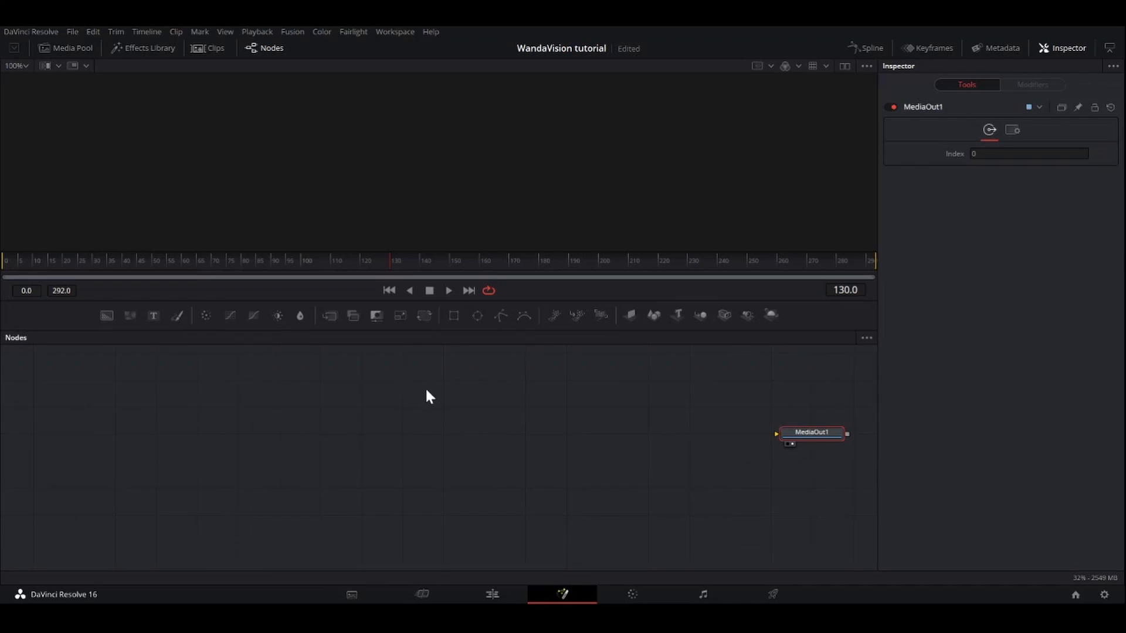
mouse_move(432, 420)
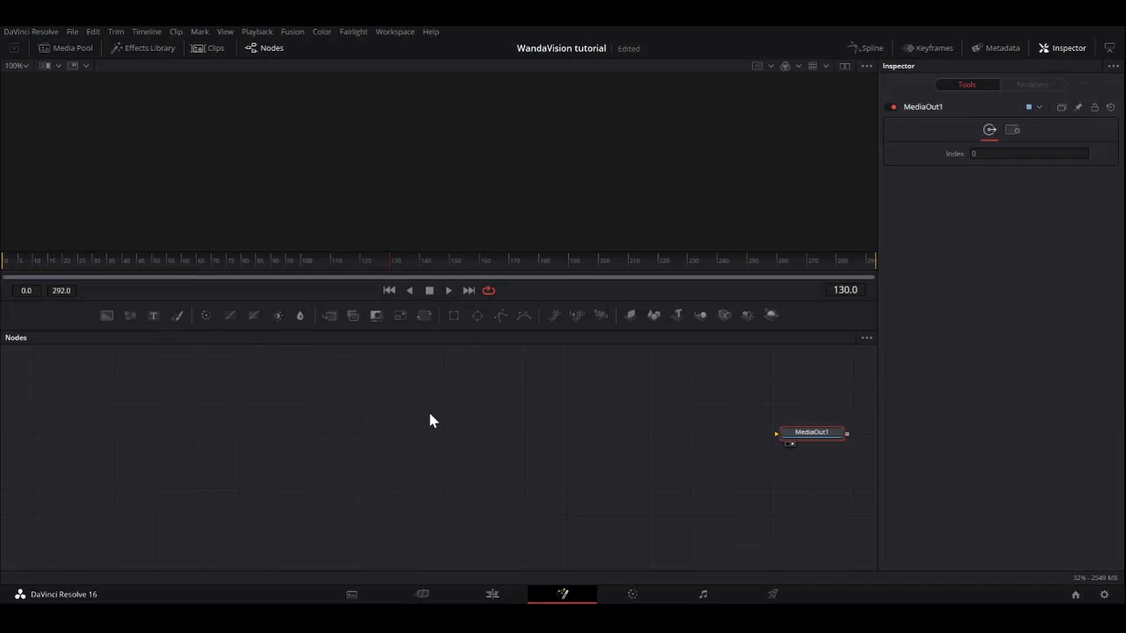
mouse_move(633, 316)
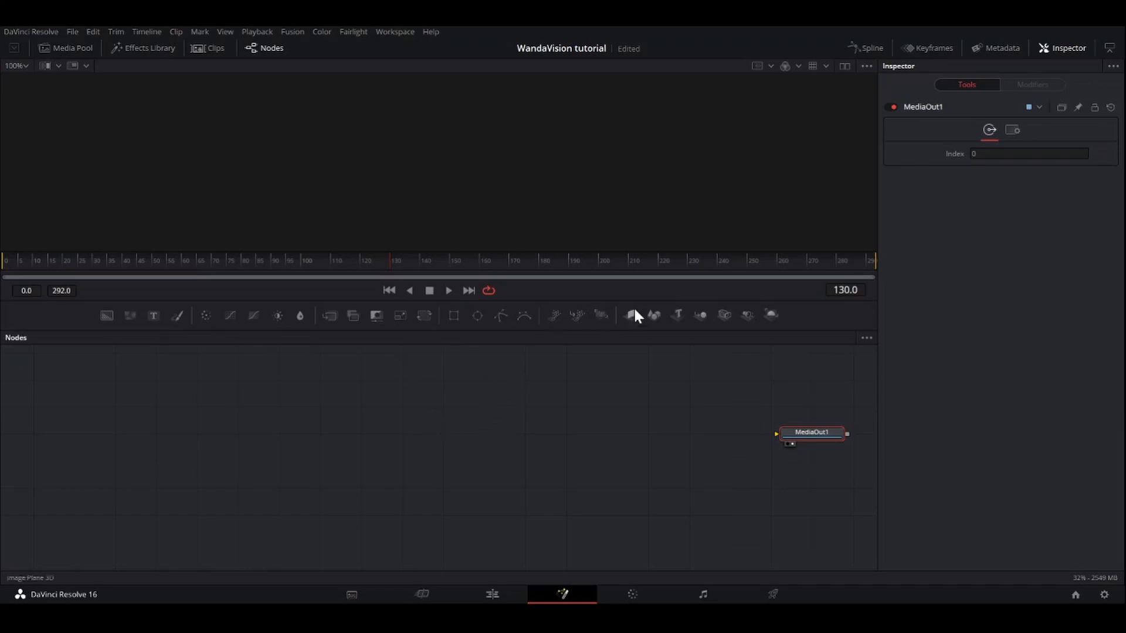
mouse_move(646, 325)
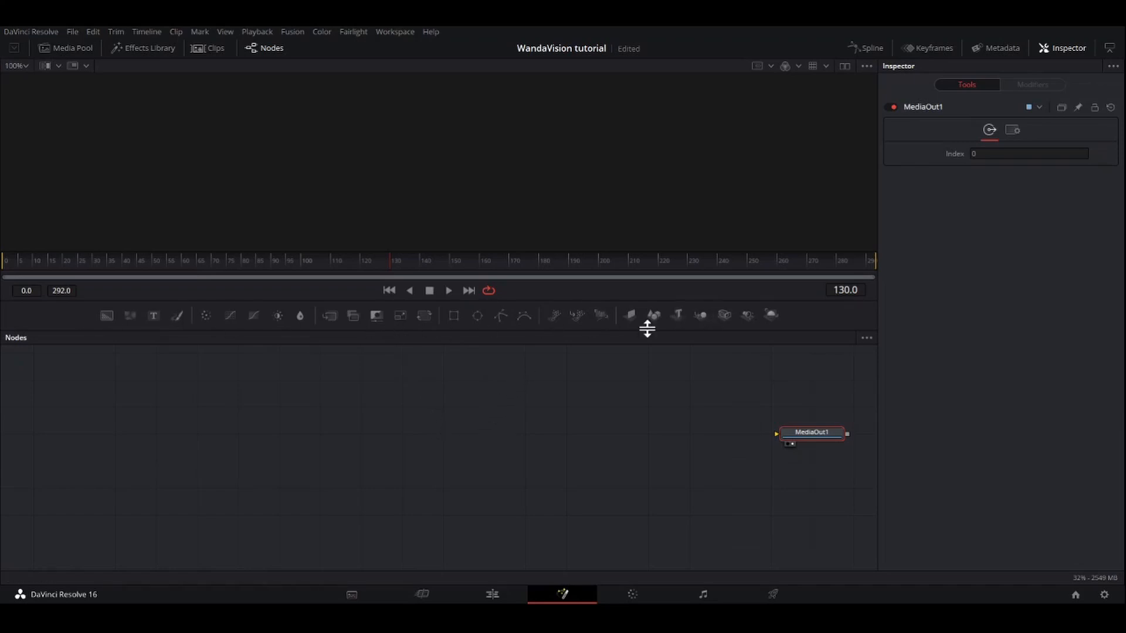
mouse_move(578, 315)
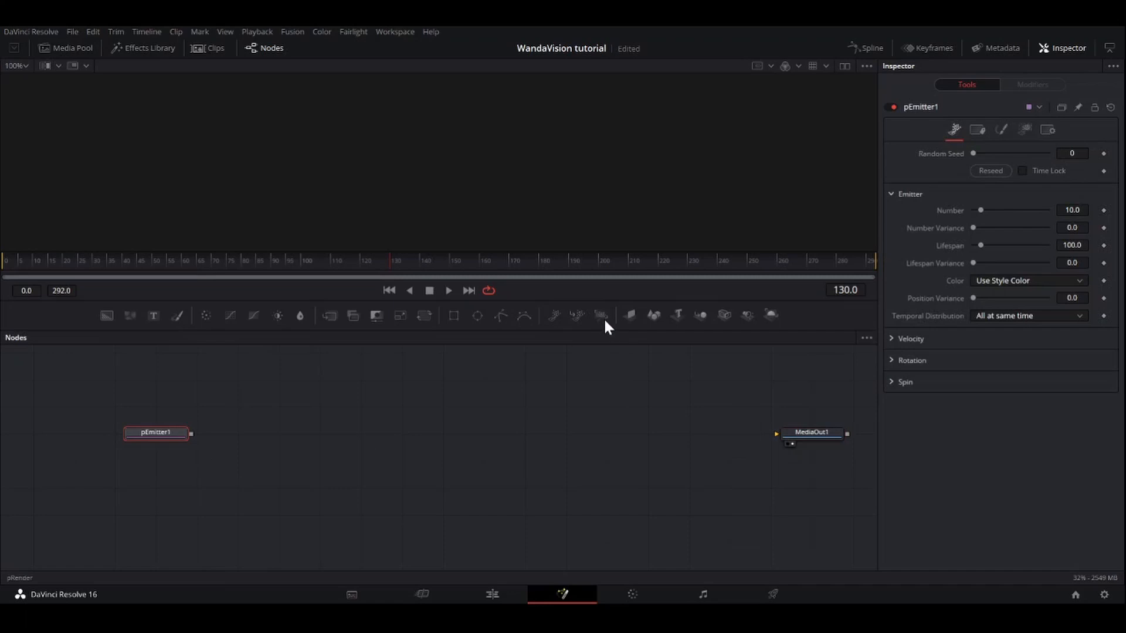
left_click(600, 315)
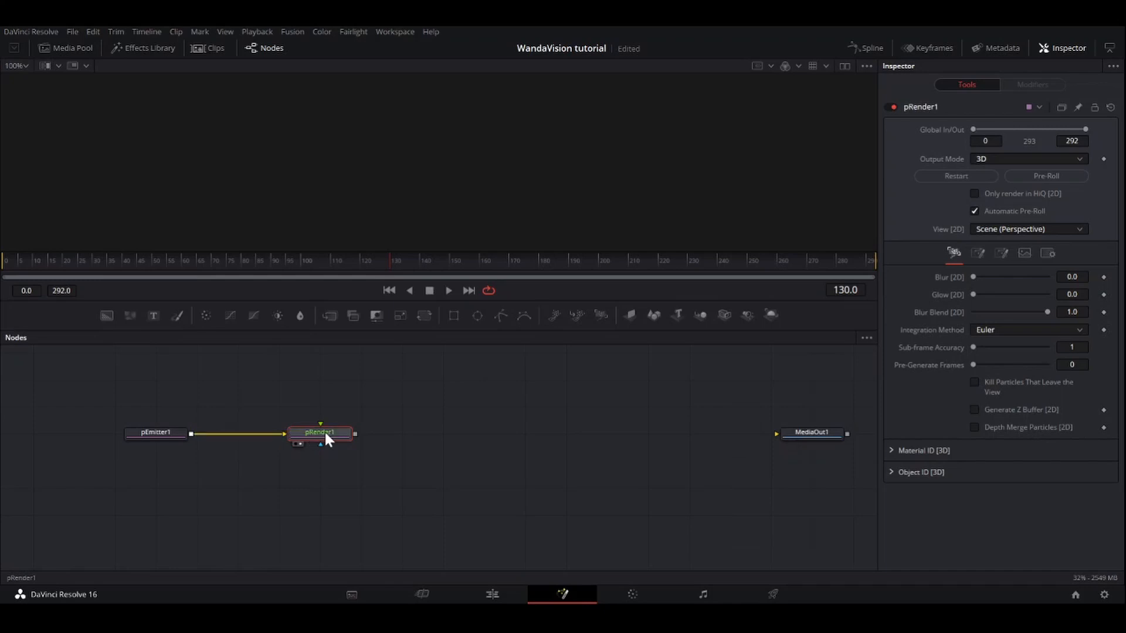
left_click(320, 432)
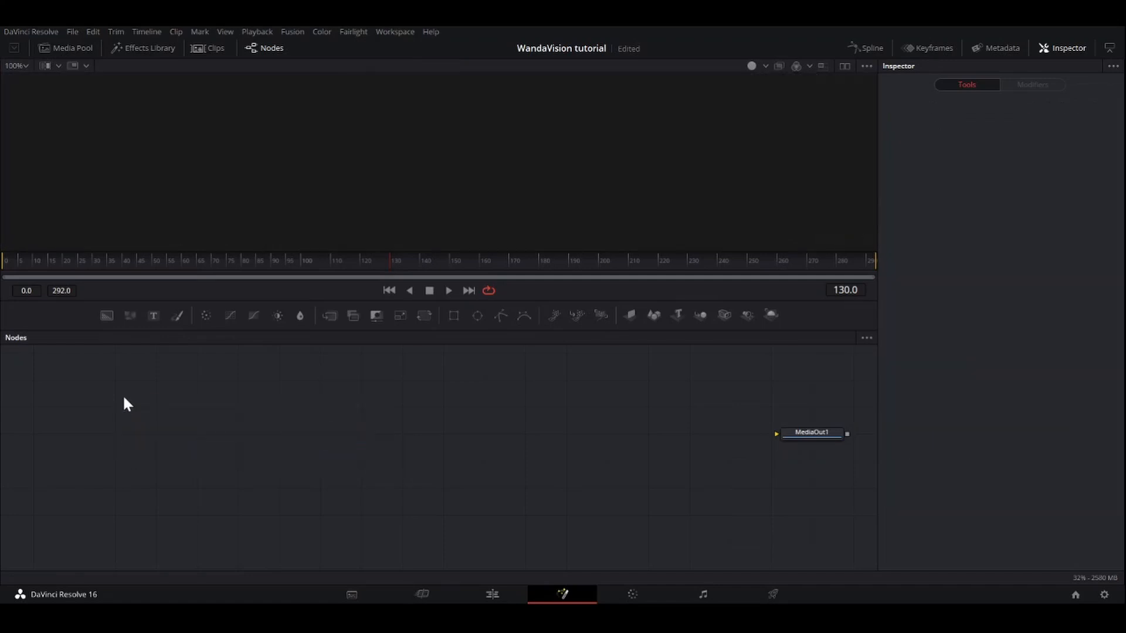
Step: Replace the old nodes with a fresh pEmitter1 wired into pRender1 using the Select Tool search
type("shar")
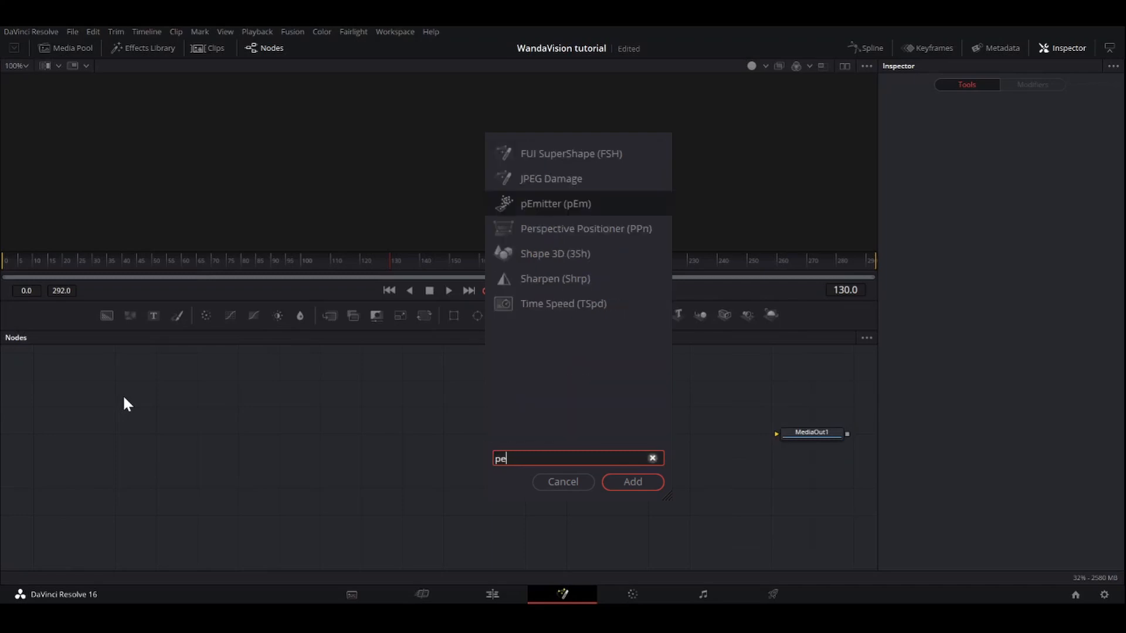
left_click(631, 482)
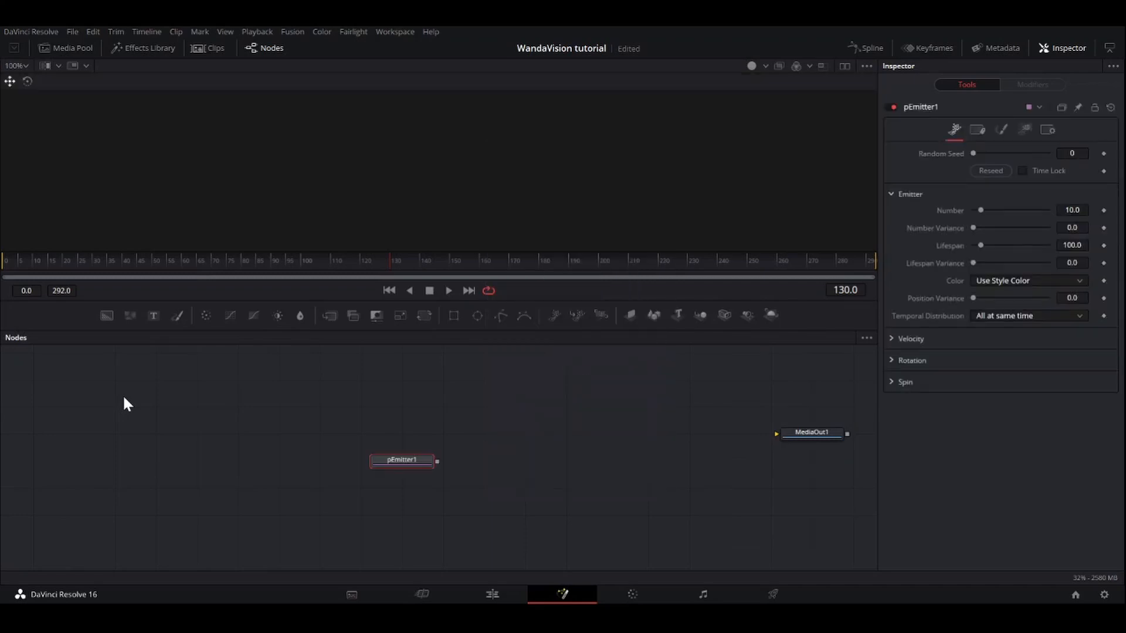
type("pren")
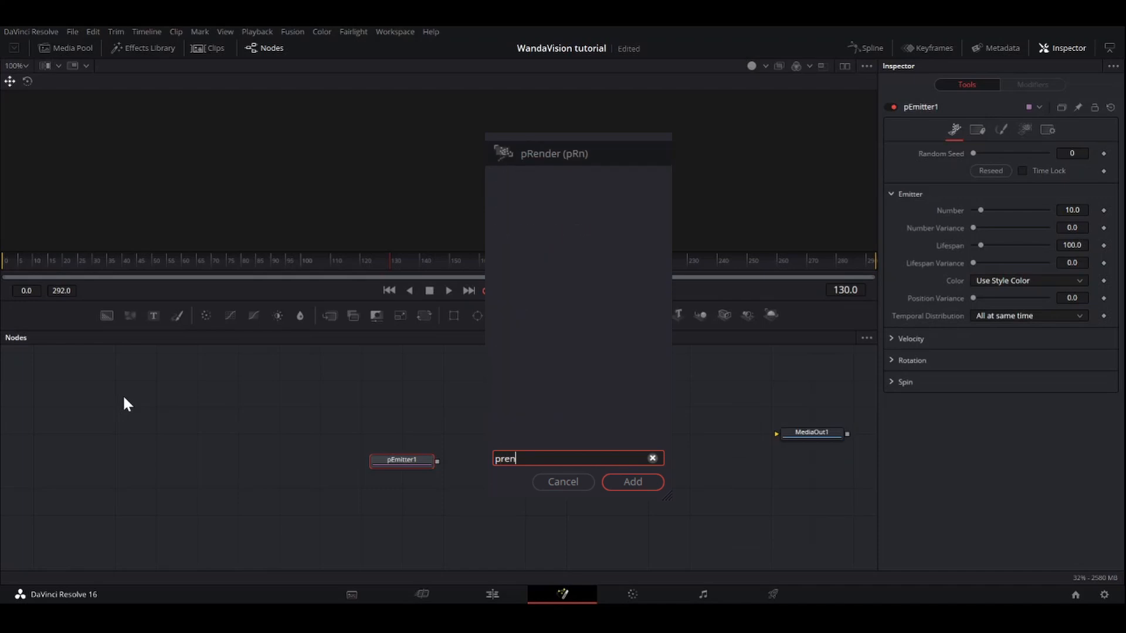
left_click(632, 482)
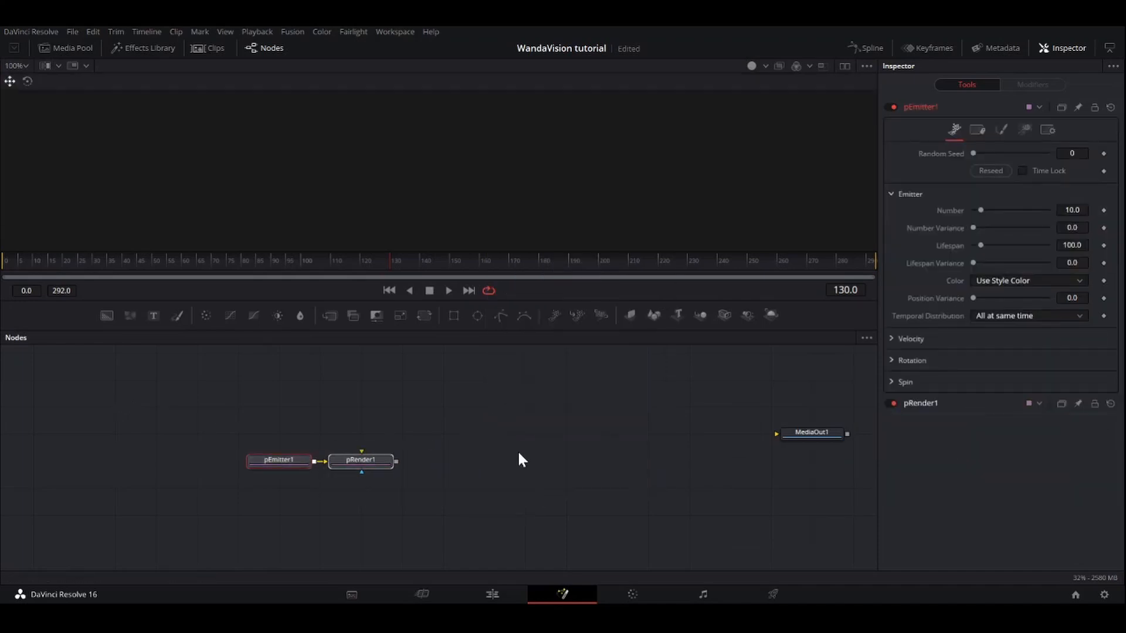
mouse_move(710, 340)
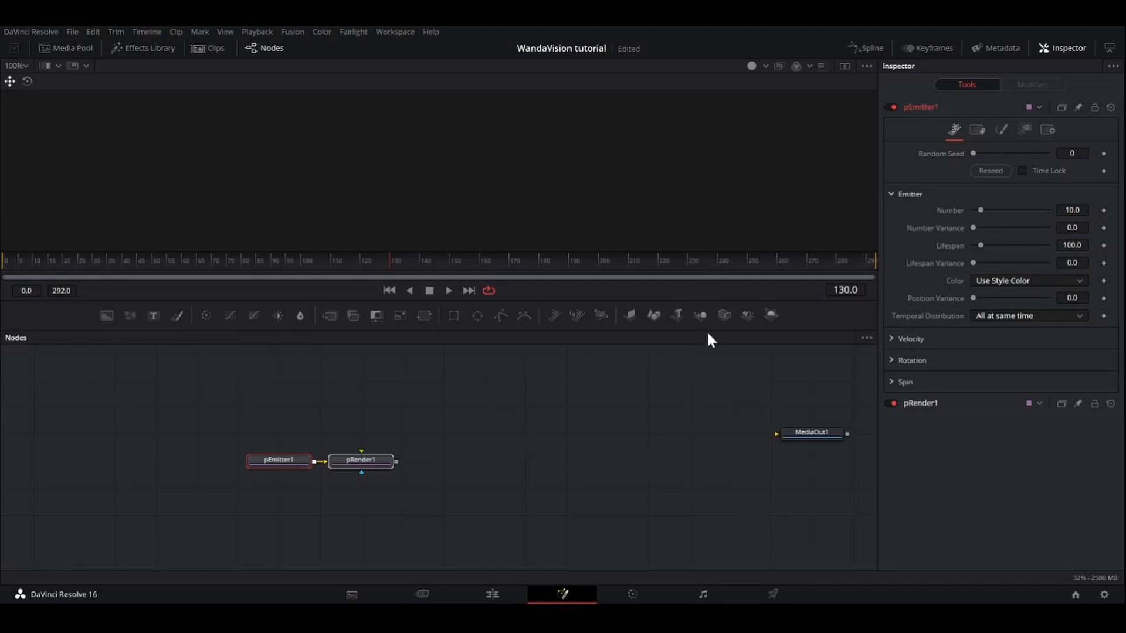
mouse_move(682, 449)
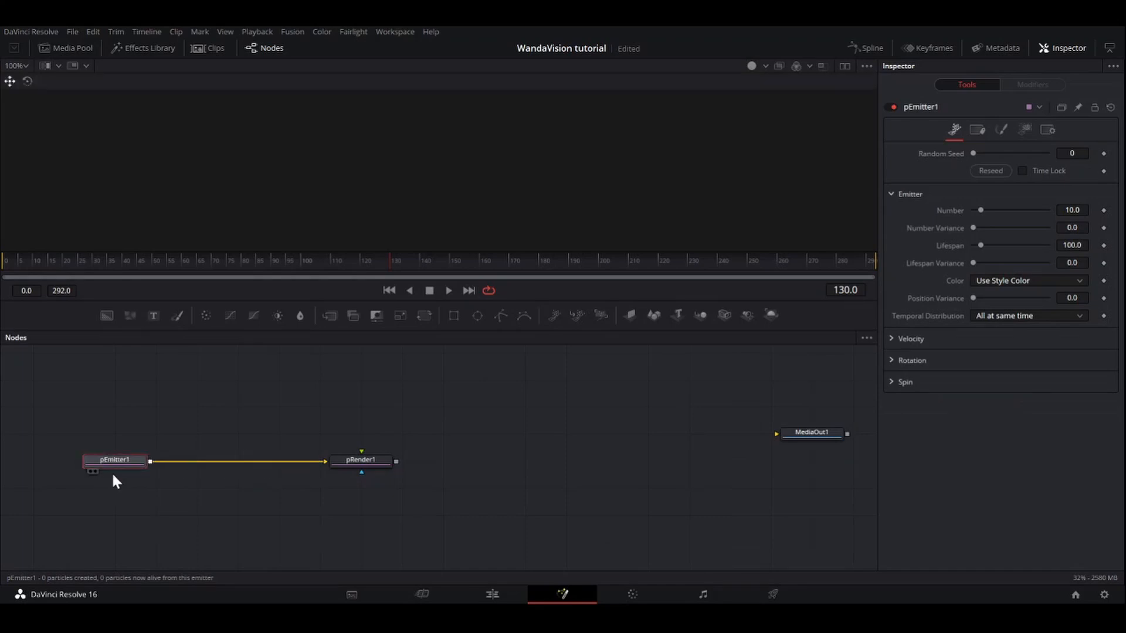
Step: Load pRender1 into the viewer and zoom in on the particle sphere at the grid origin
left_click(361, 459)
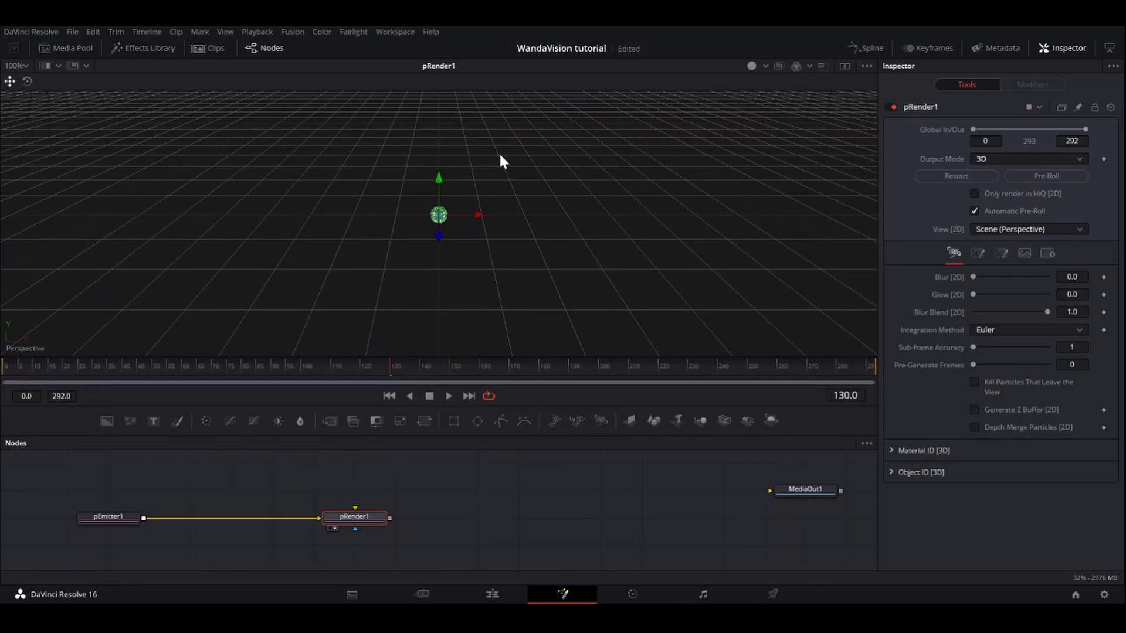
mouse_move(341, 248)
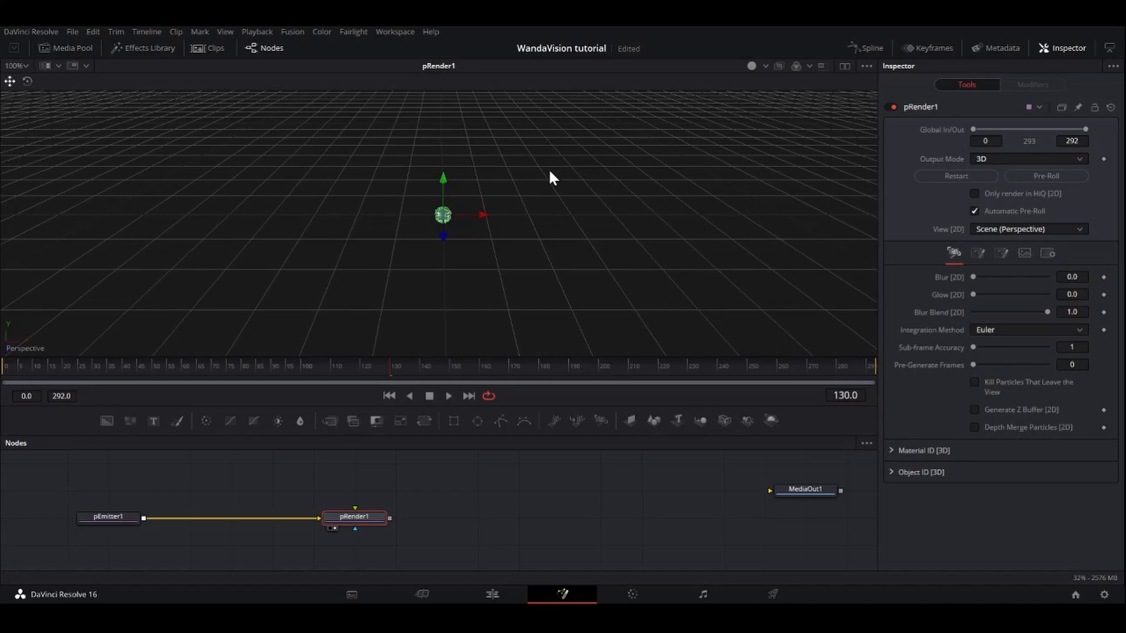
mouse_move(679, 153)
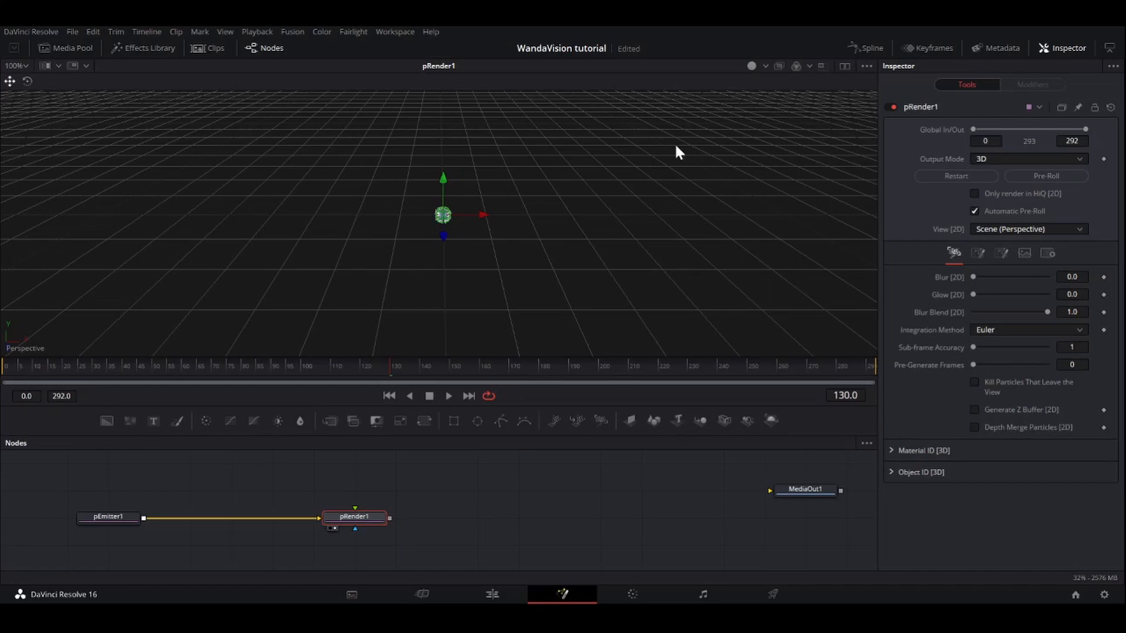
mouse_move(609, 217)
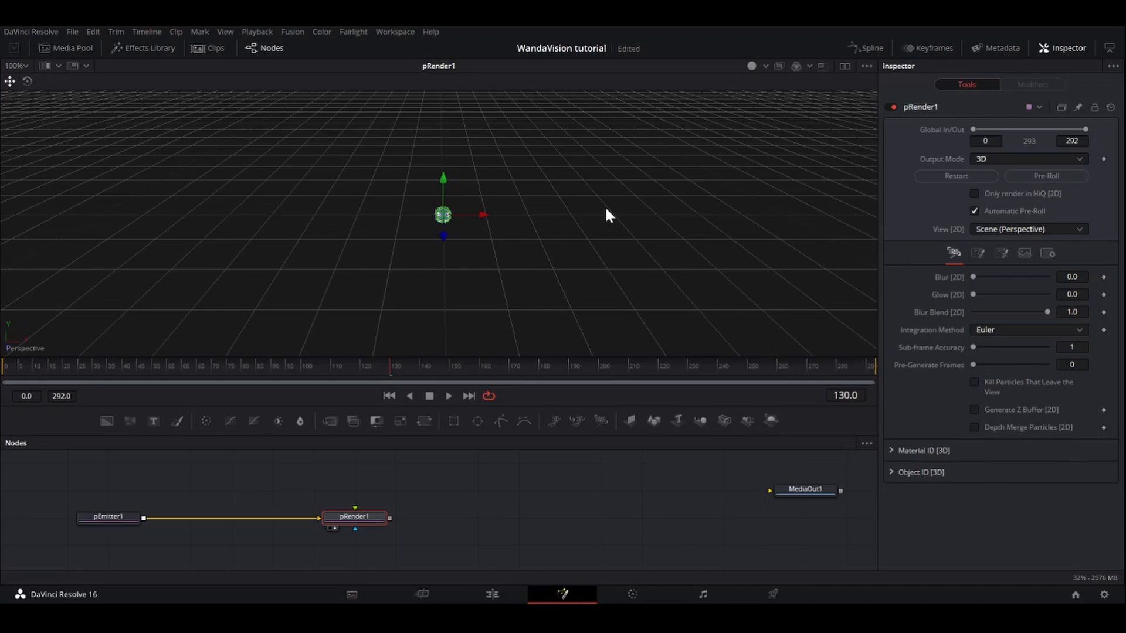
mouse_move(587, 211)
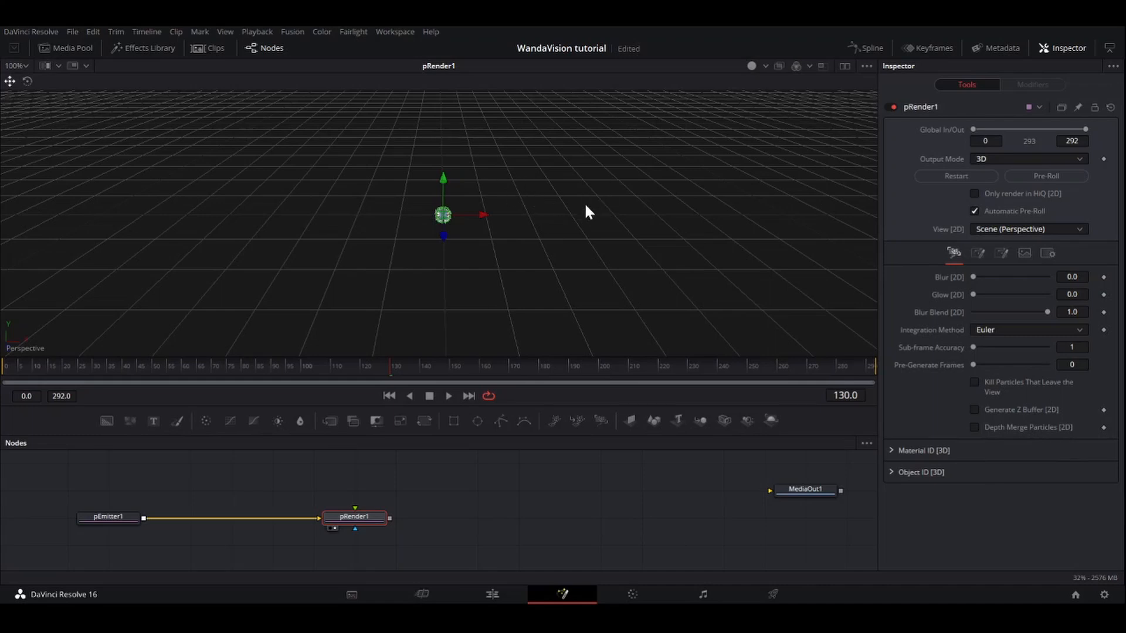
mouse_move(630, 206)
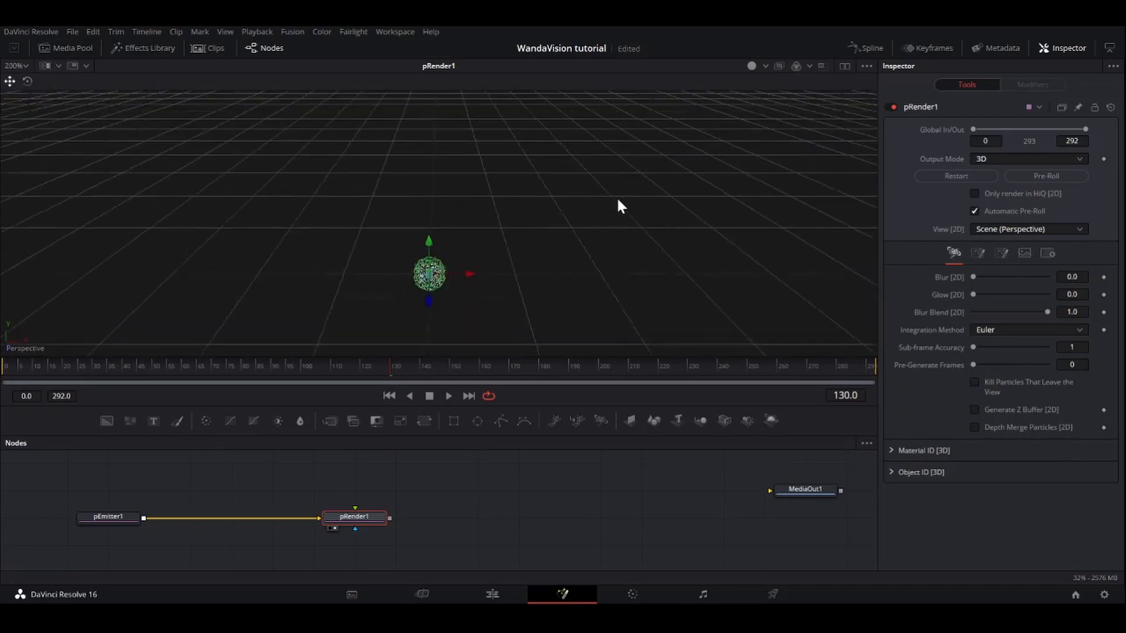
scroll("down", 3)
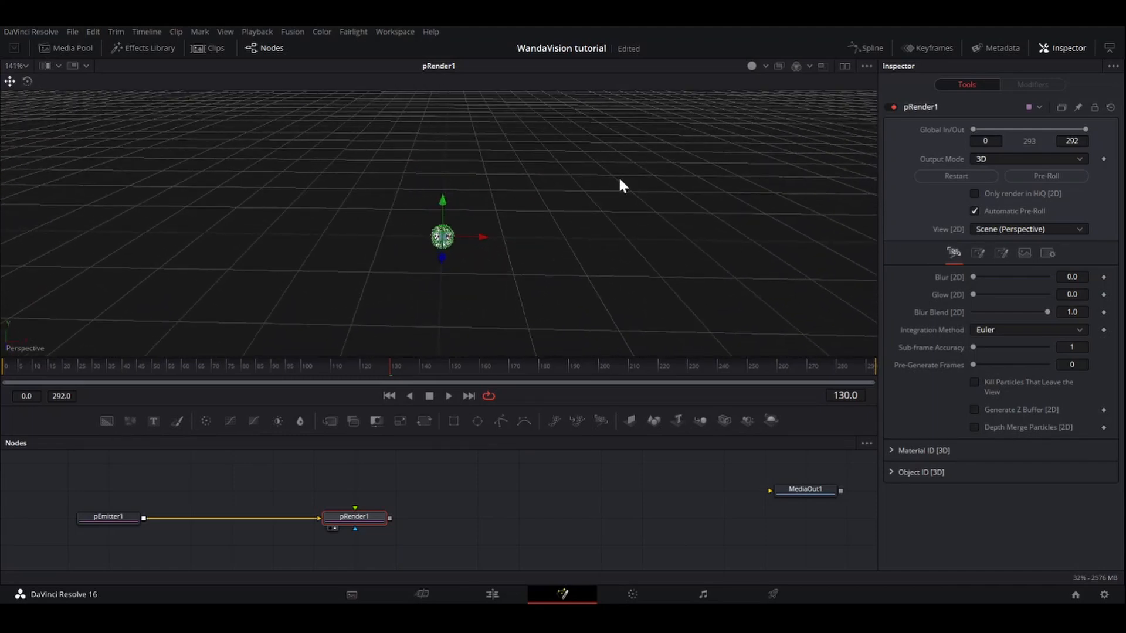
mouse_move(567, 188)
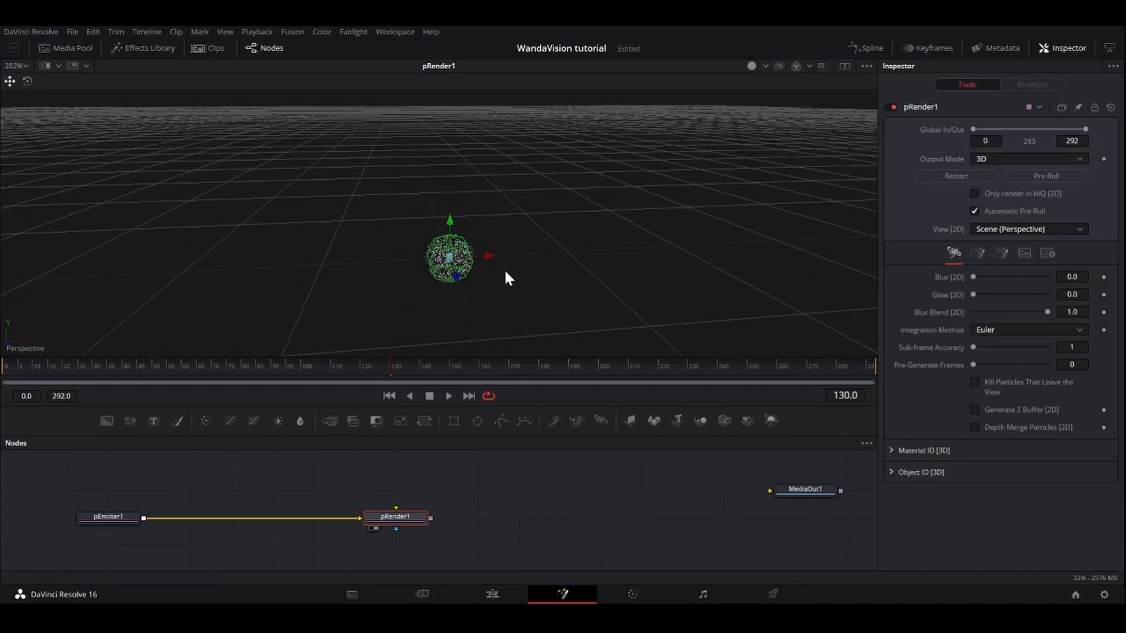
Step: Preview then stop the particle animation, and expand pEmitter1's Velocity settings, all at 0.0
left_click(448, 396)
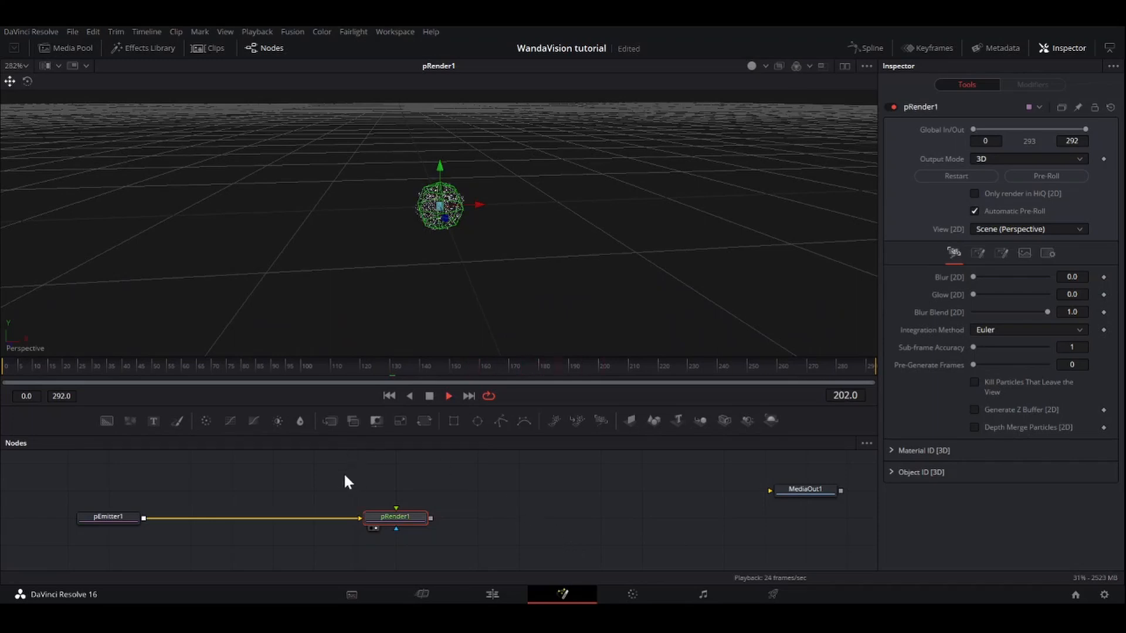
left_click(108, 516)
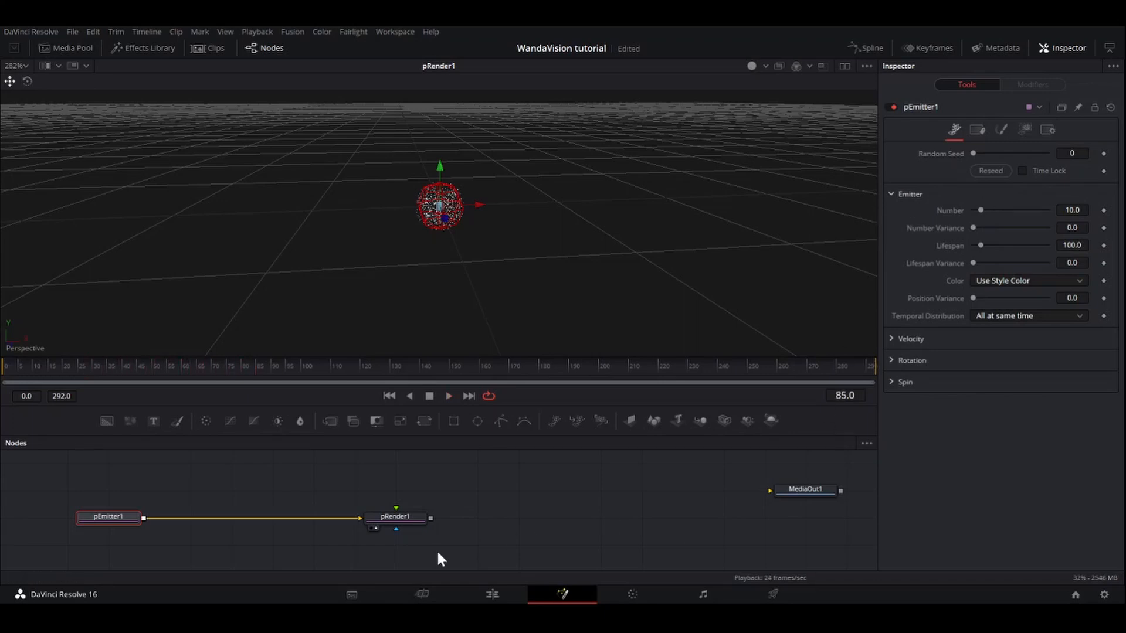
left_click(448, 395)
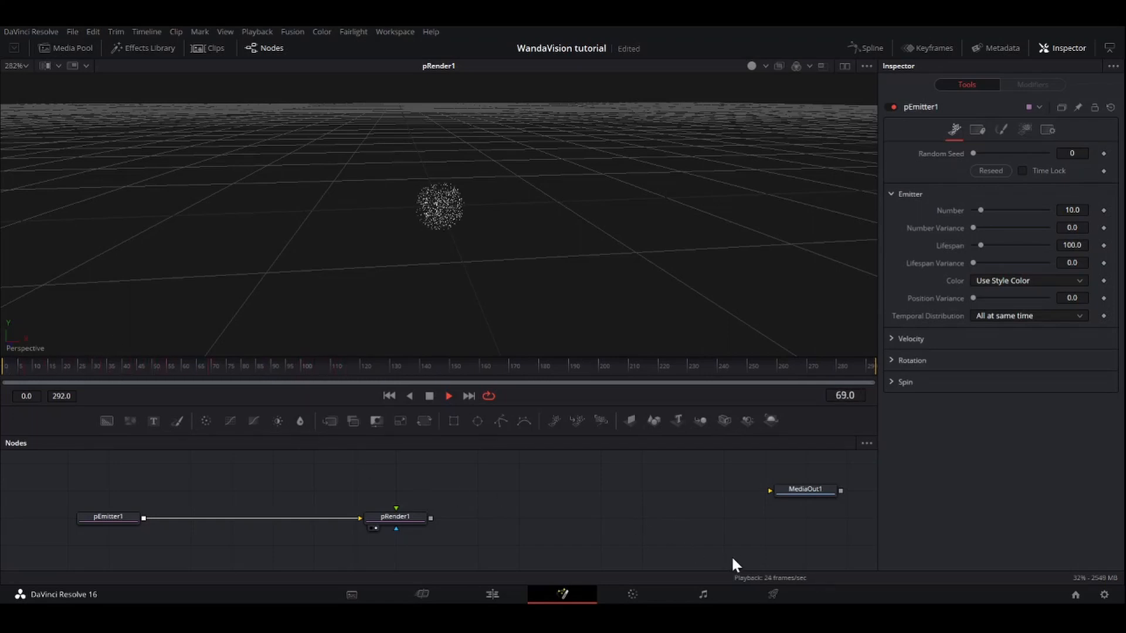
left_click(428, 396)
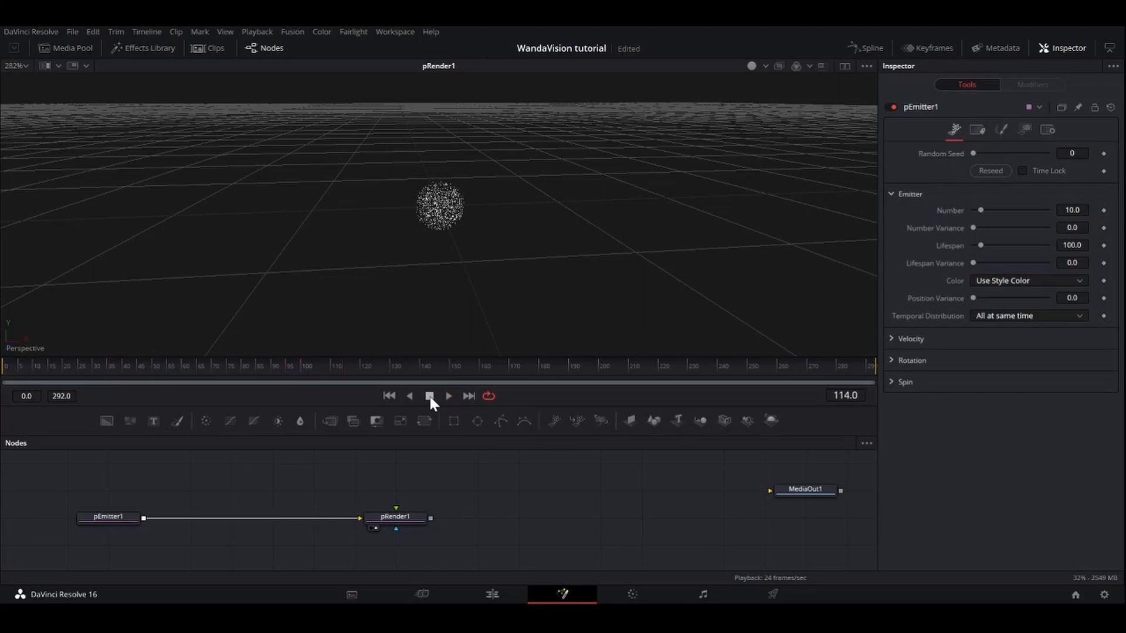
left_click(429, 396)
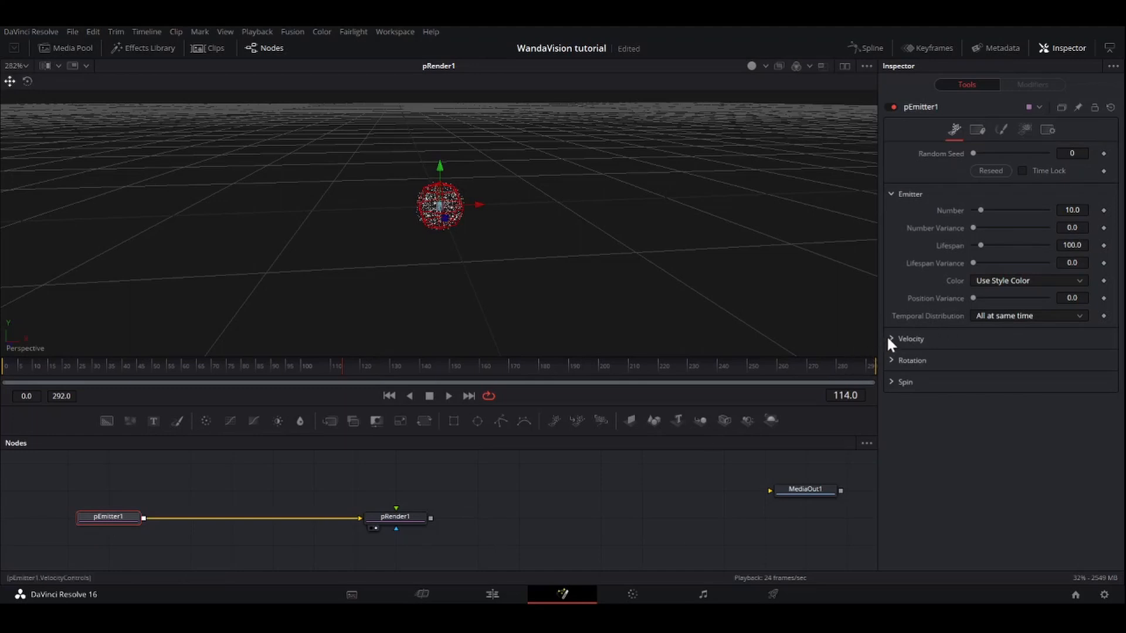
left_click(910, 338)
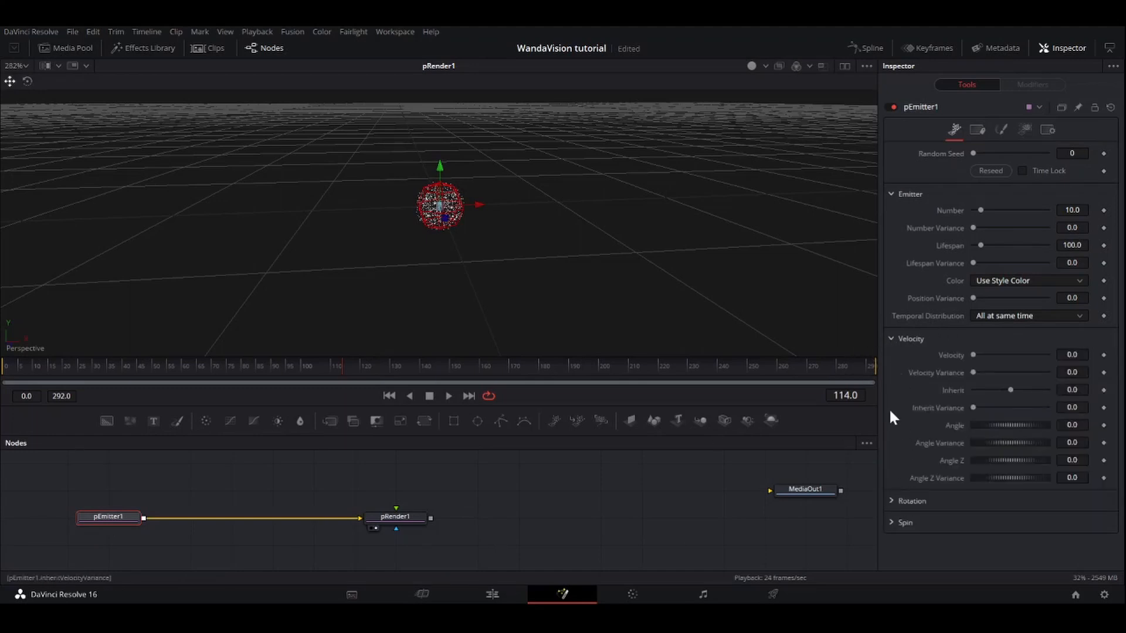
mouse_move(984, 352)
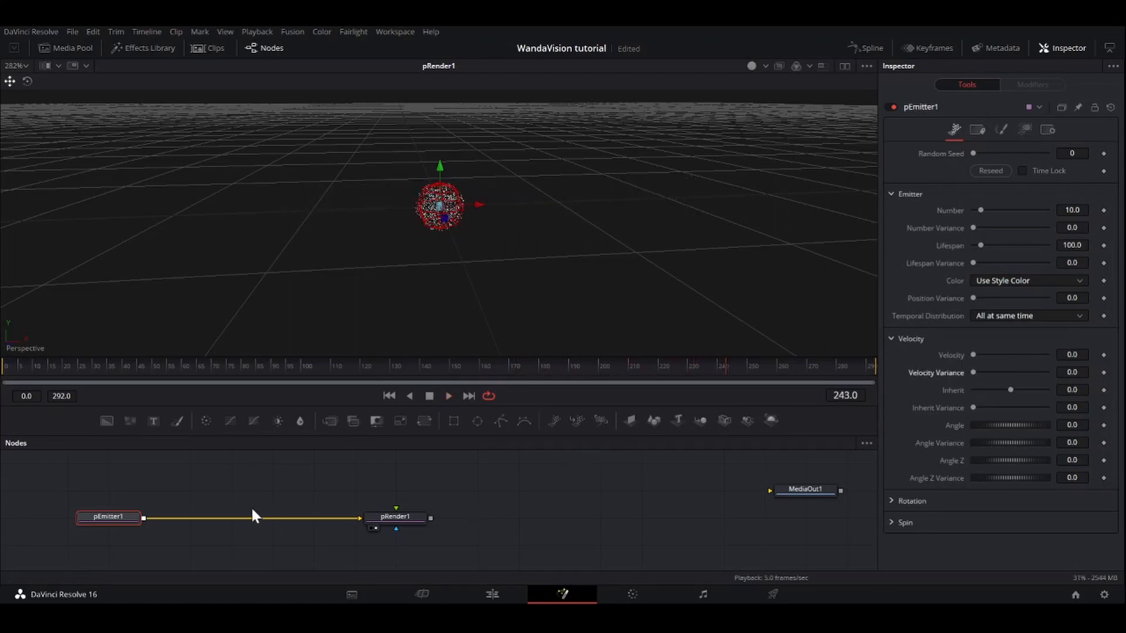
mouse_move(182, 504)
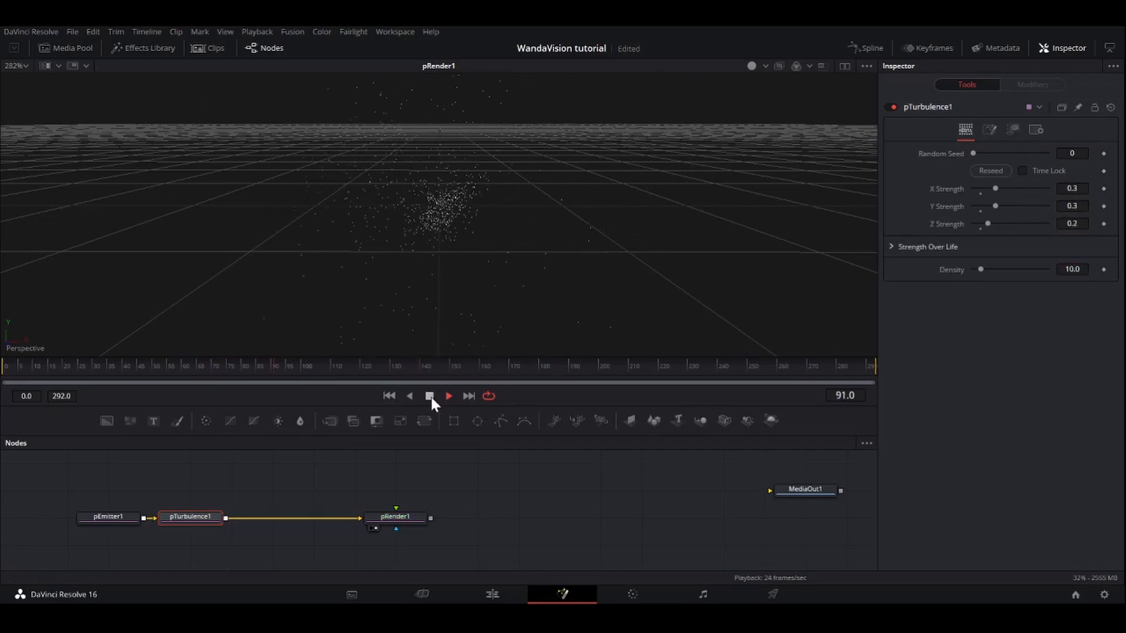
Step: Stop playback of the turbulence-scattered particle cloud
left_click(428, 396)
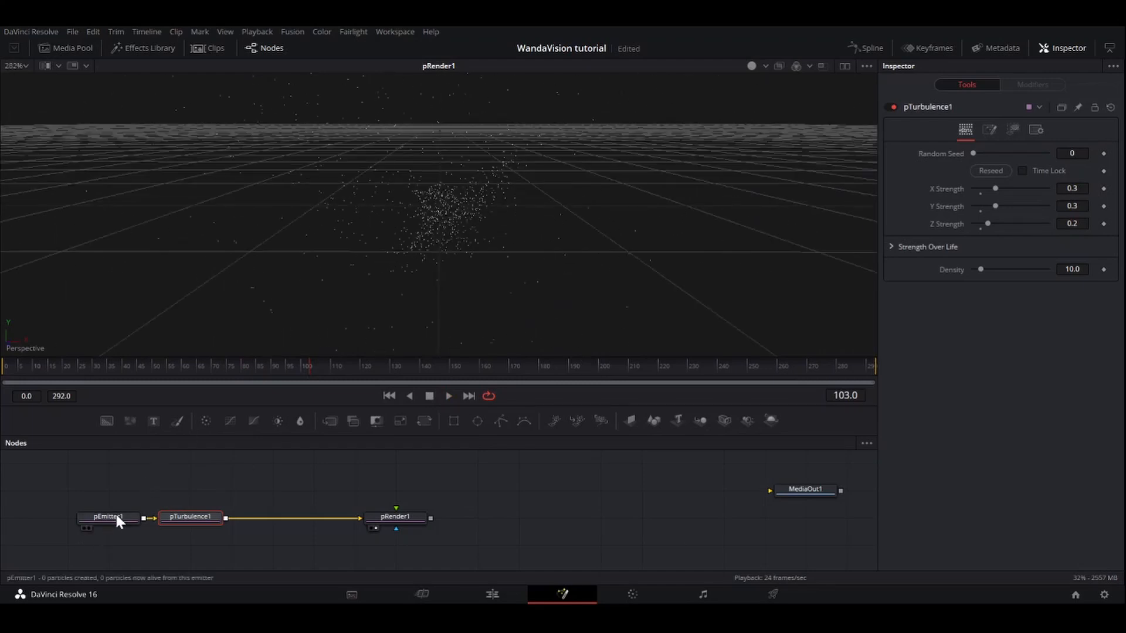
Step: Set pEmitter1's particle Number to 85 and shorten its Lifespan for a denser cloud
left_click(109, 517)
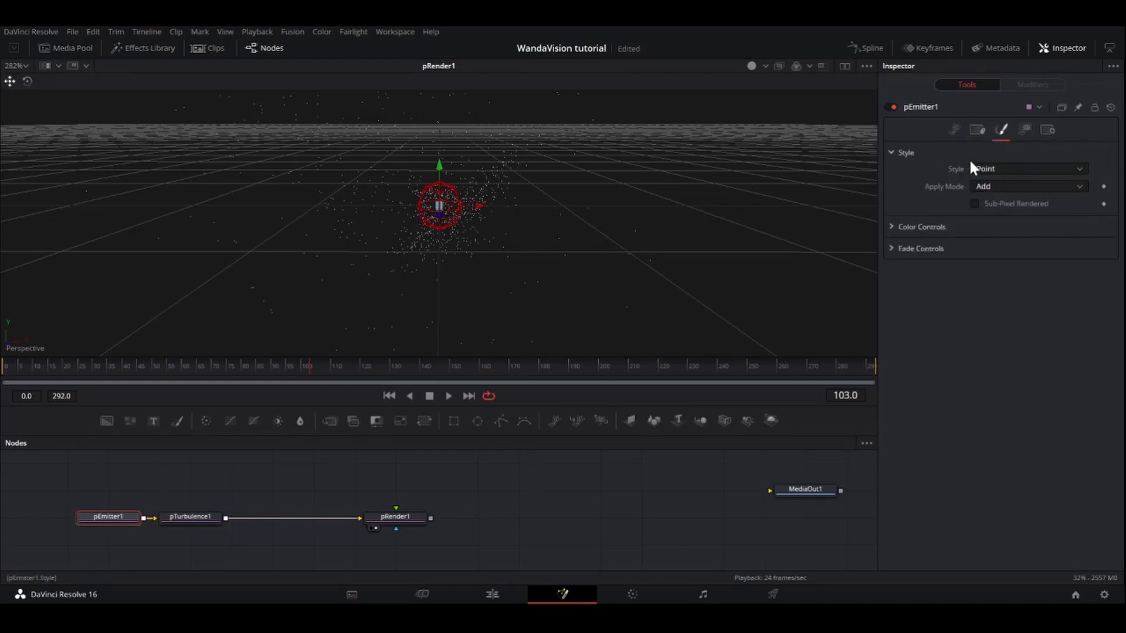
left_click(447, 396)
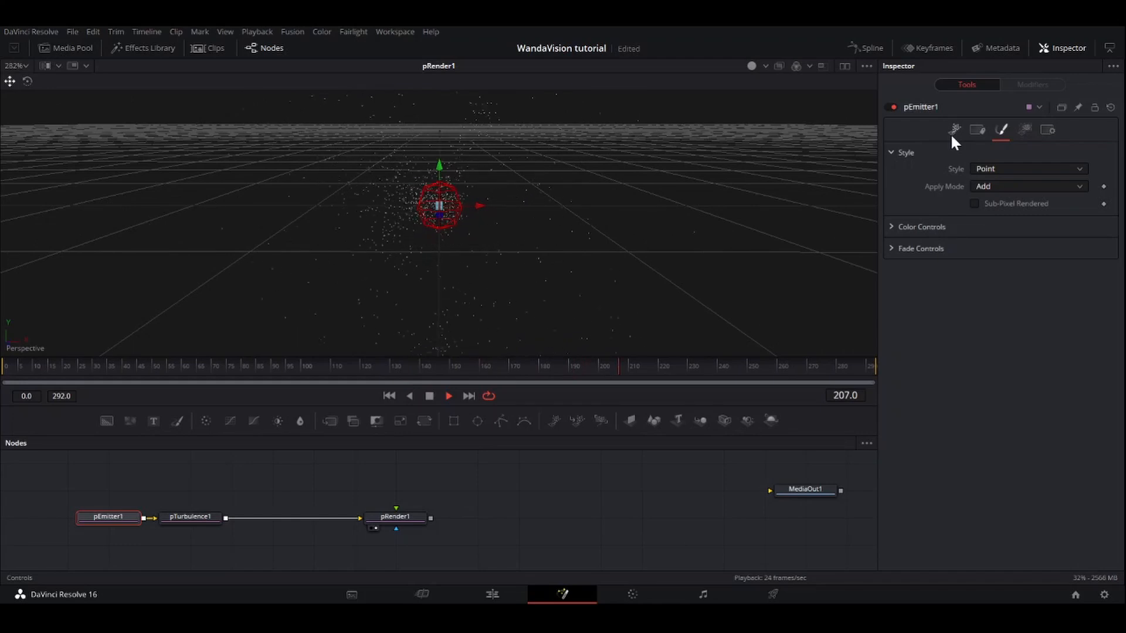
left_click(955, 130)
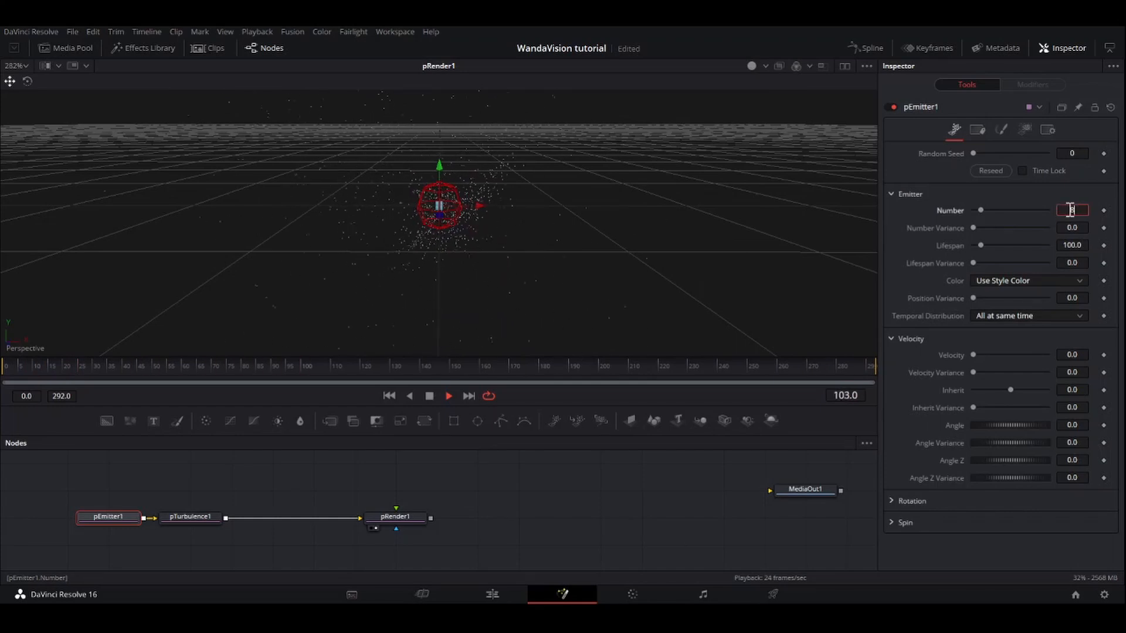
type("85.0")
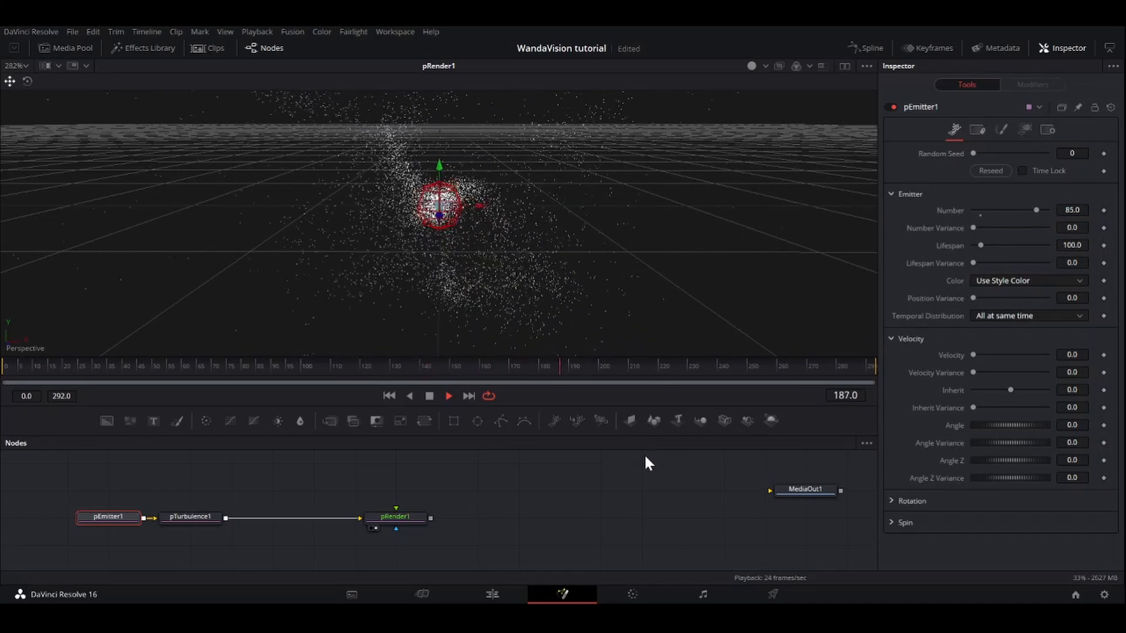
mouse_move(1047, 244)
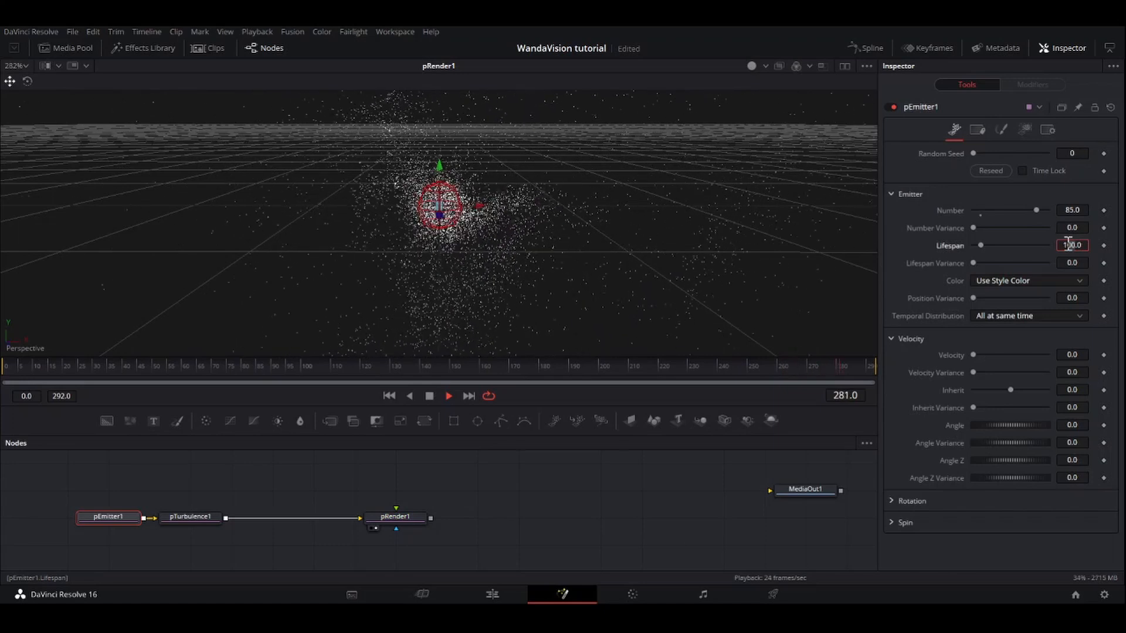
type("77.0")
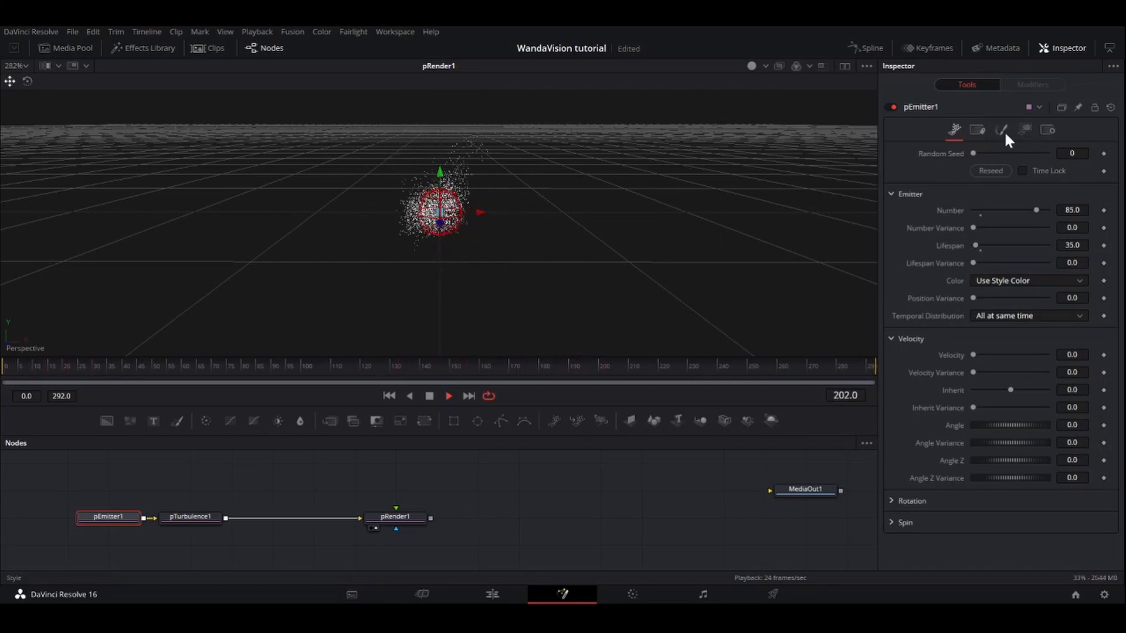
Step: Set pEmitter1's Fade In to 0.083 and Fade Out to 0.861, then preview playback
left_click(1001, 130)
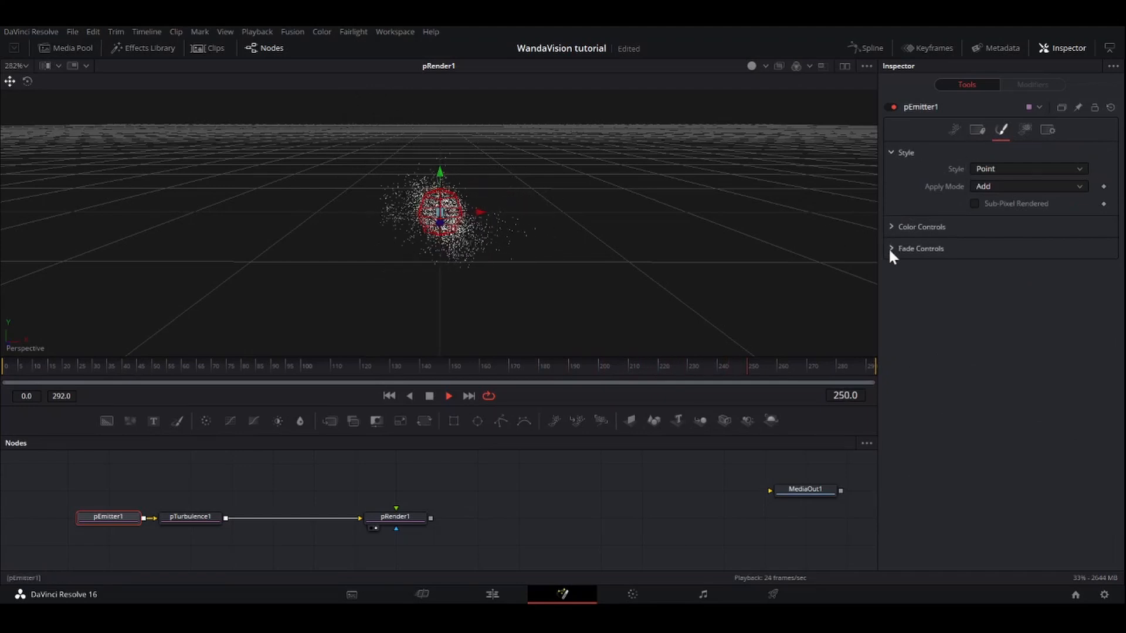
left_click(920, 249)
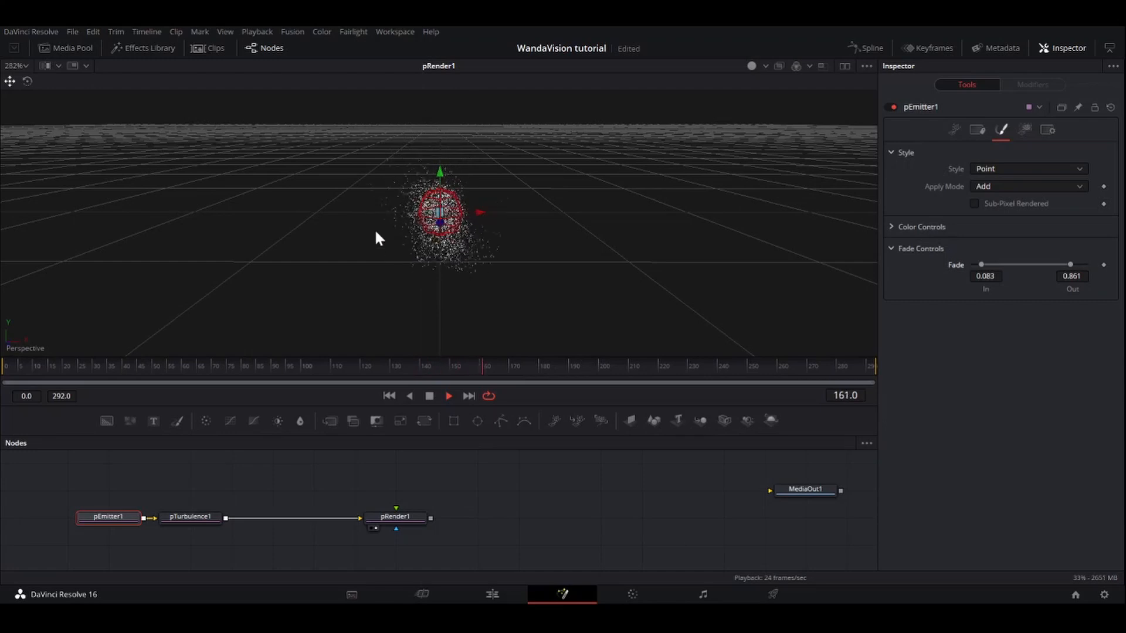
left_click(448, 396)
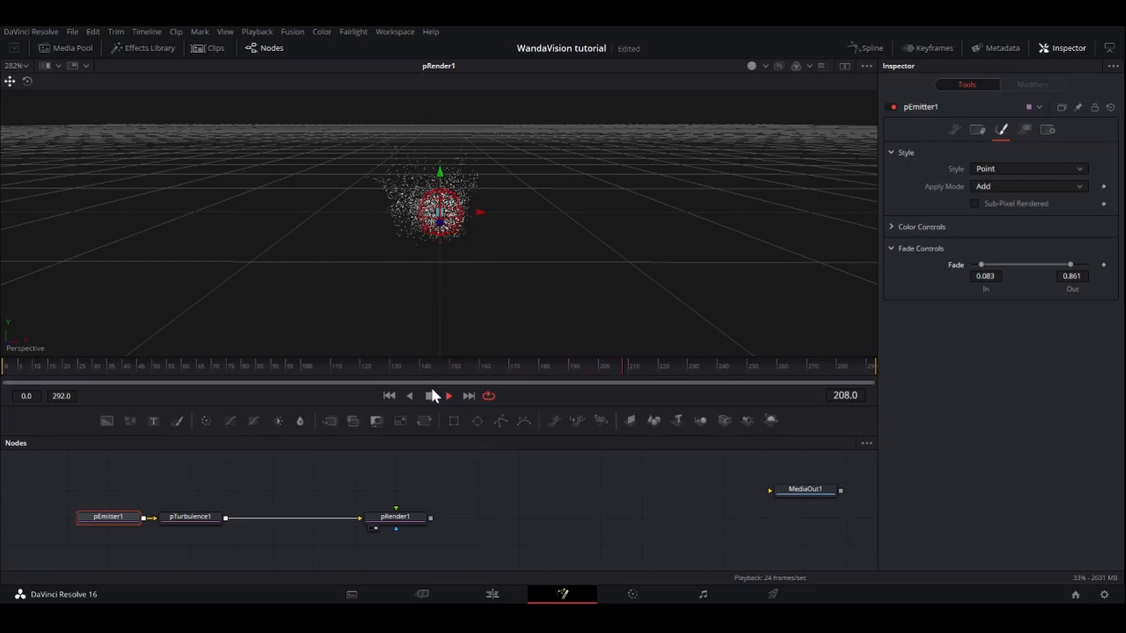
left_click(428, 395)
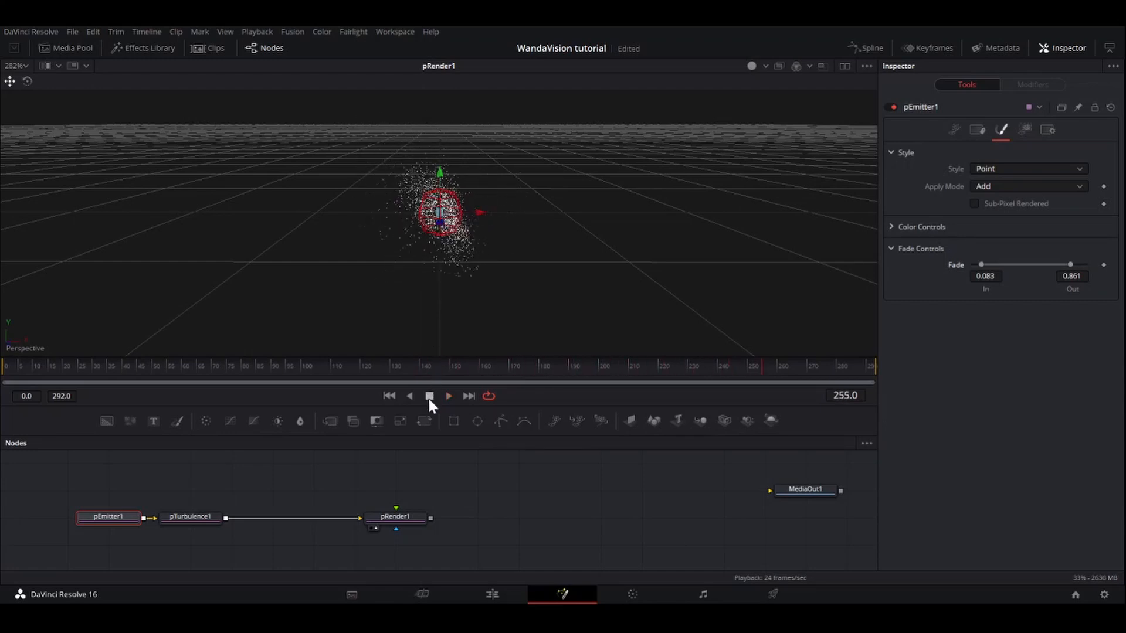
left_click(190, 516)
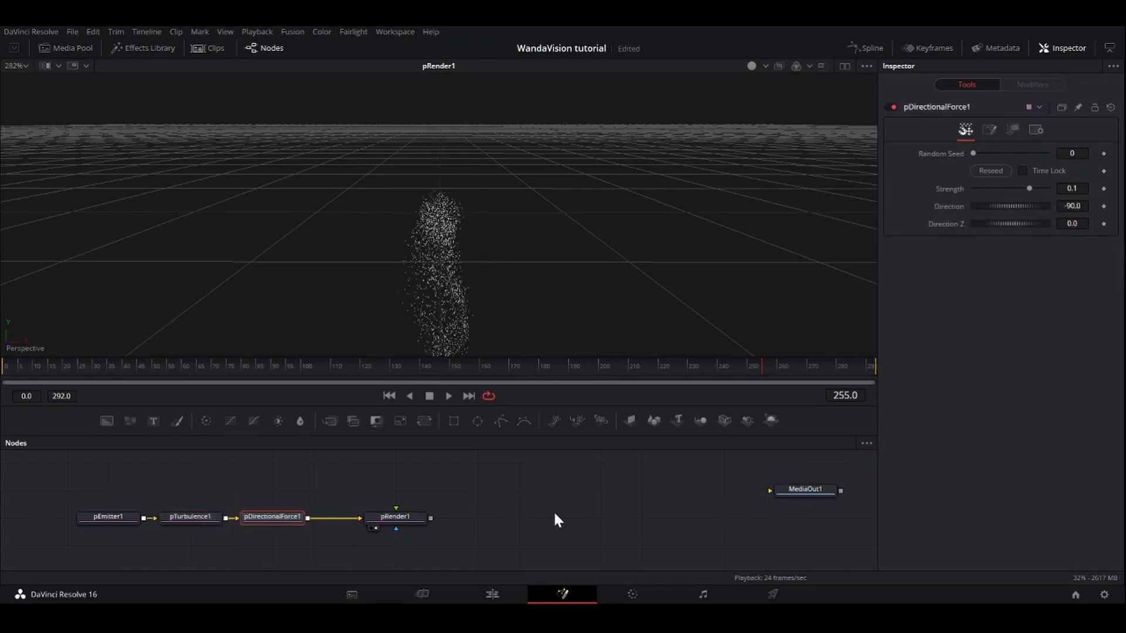
Step: Point pDirectionalForce1 upward at 90 with Strength 0.0186, previewing from frame 45
left_click(141, 365)
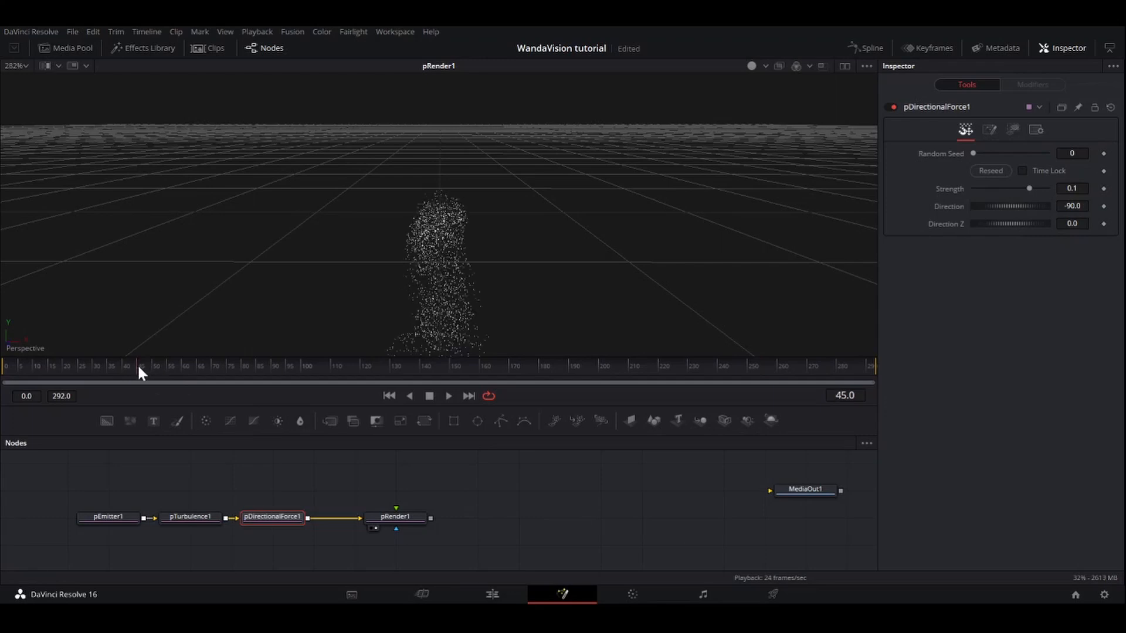
left_click(448, 396)
type("90")
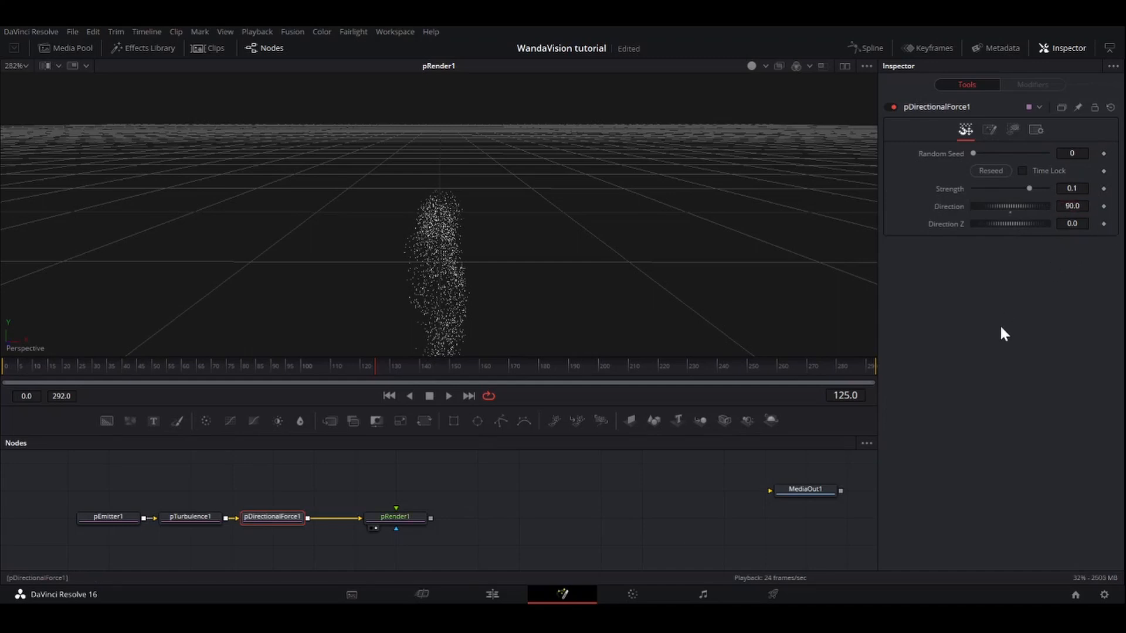
left_click(448, 396)
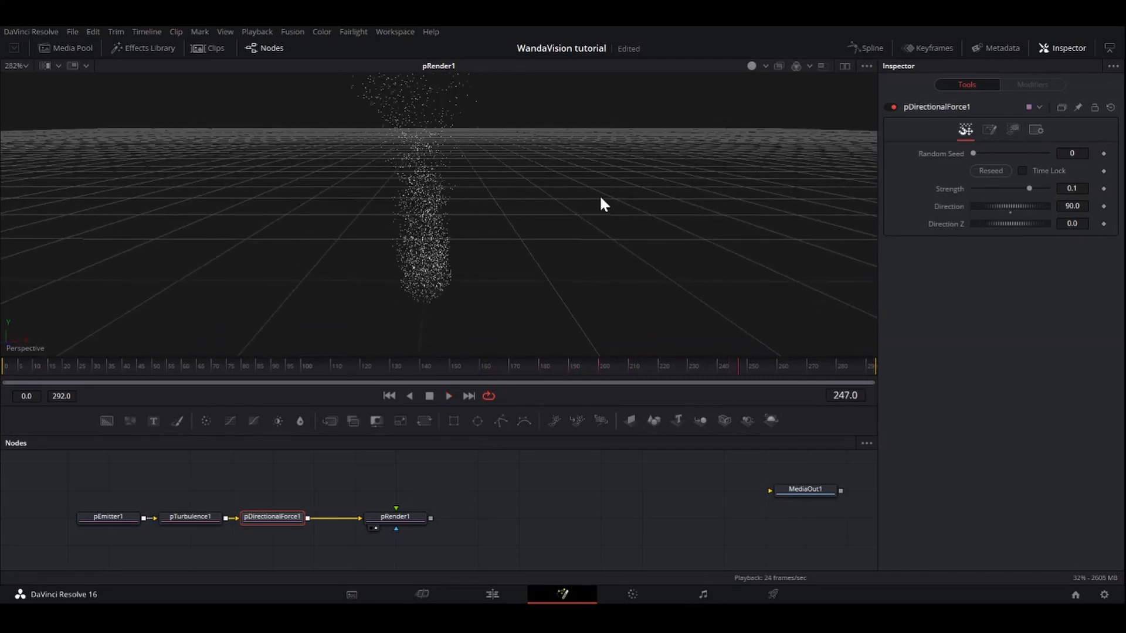
left_click(1073, 188)
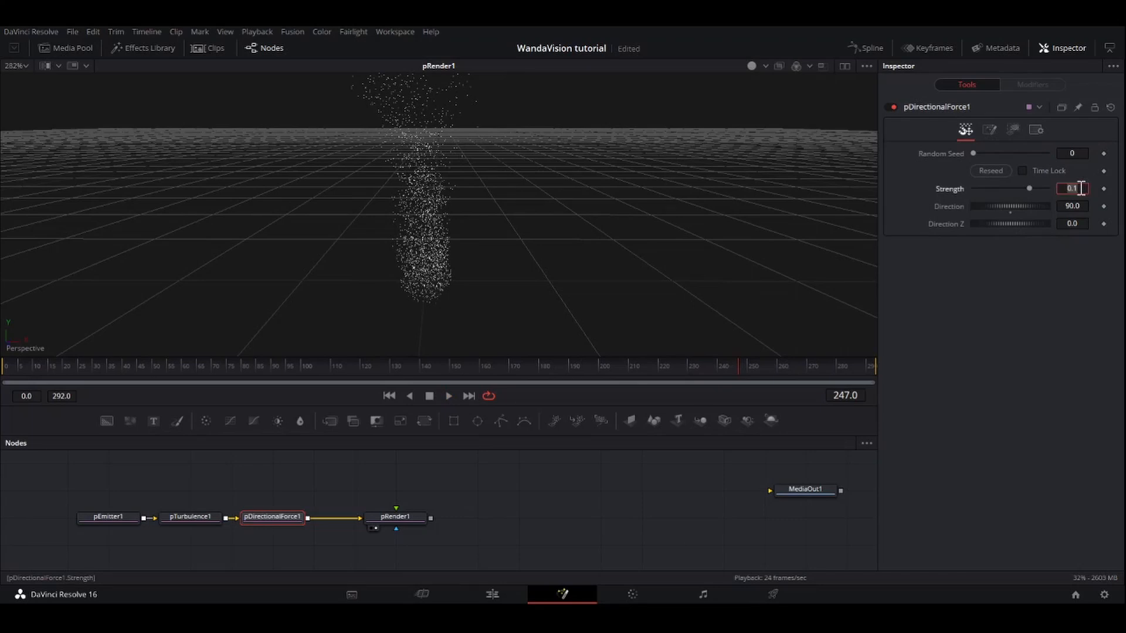
type(".0186")
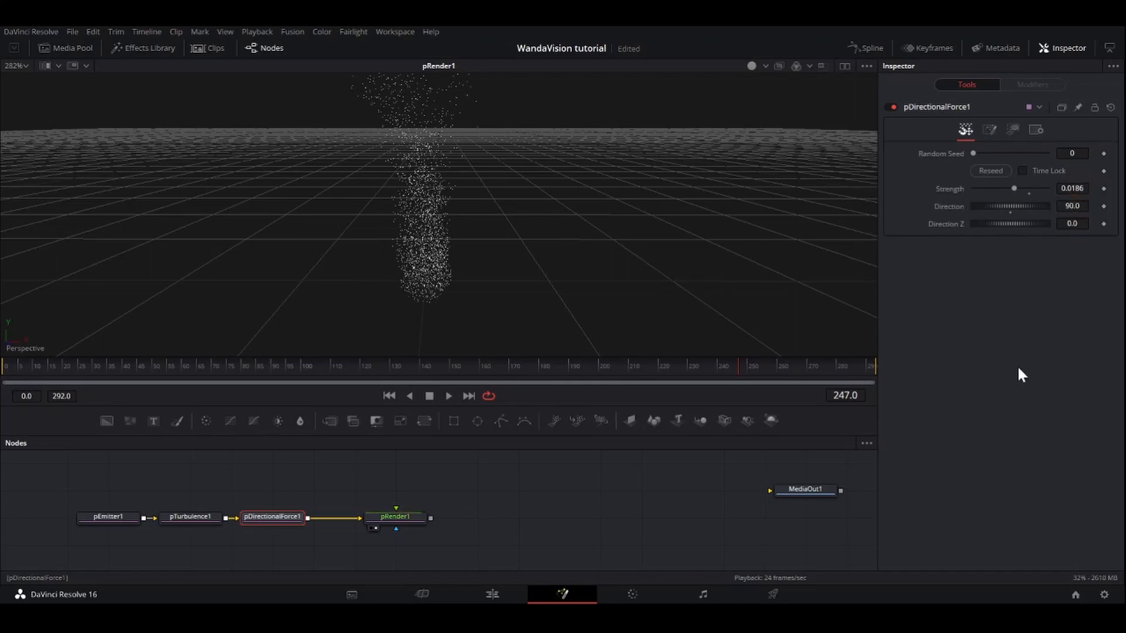
left_click(448, 396)
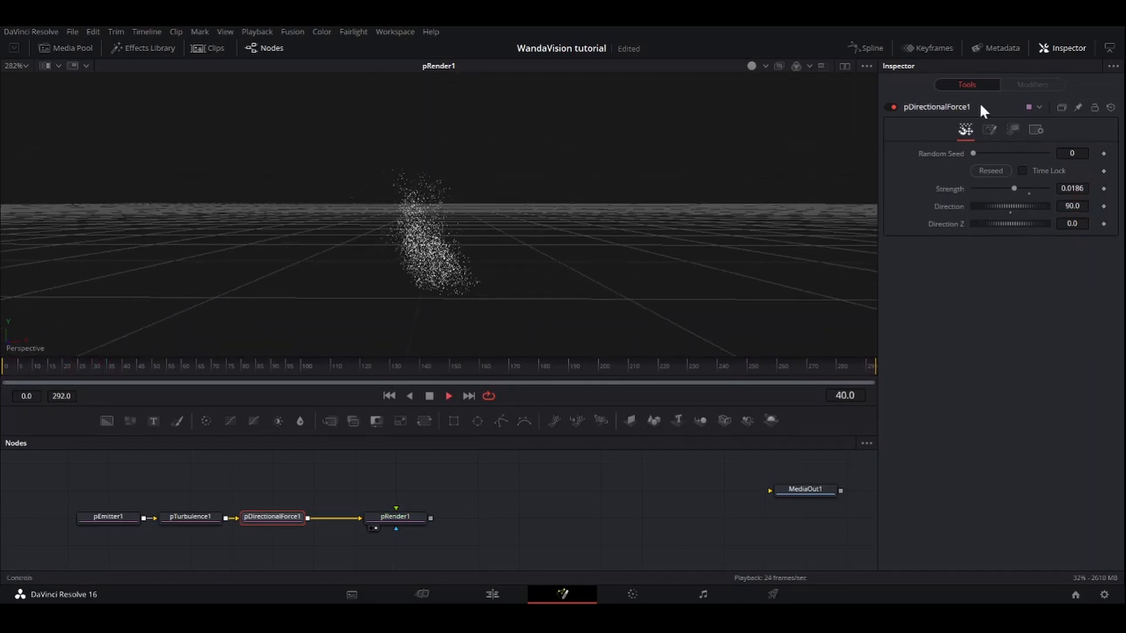
Step: Set pDirectionalForce1's Conditions Probability to 0.378 so only some particles drift upward
left_click(988, 129)
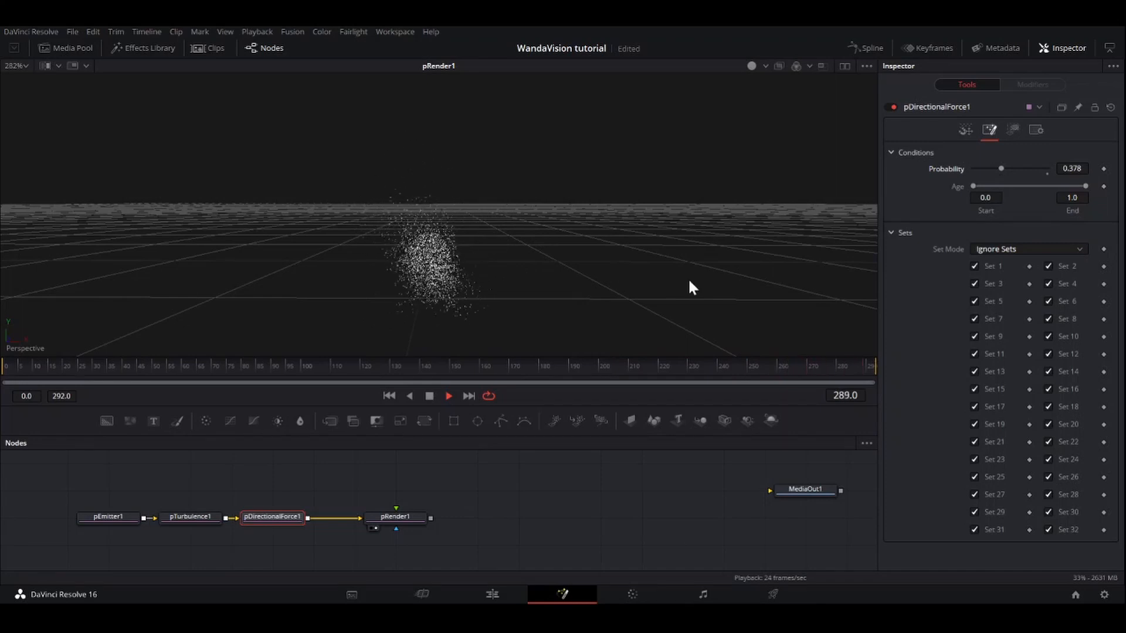
left_click(1071, 168)
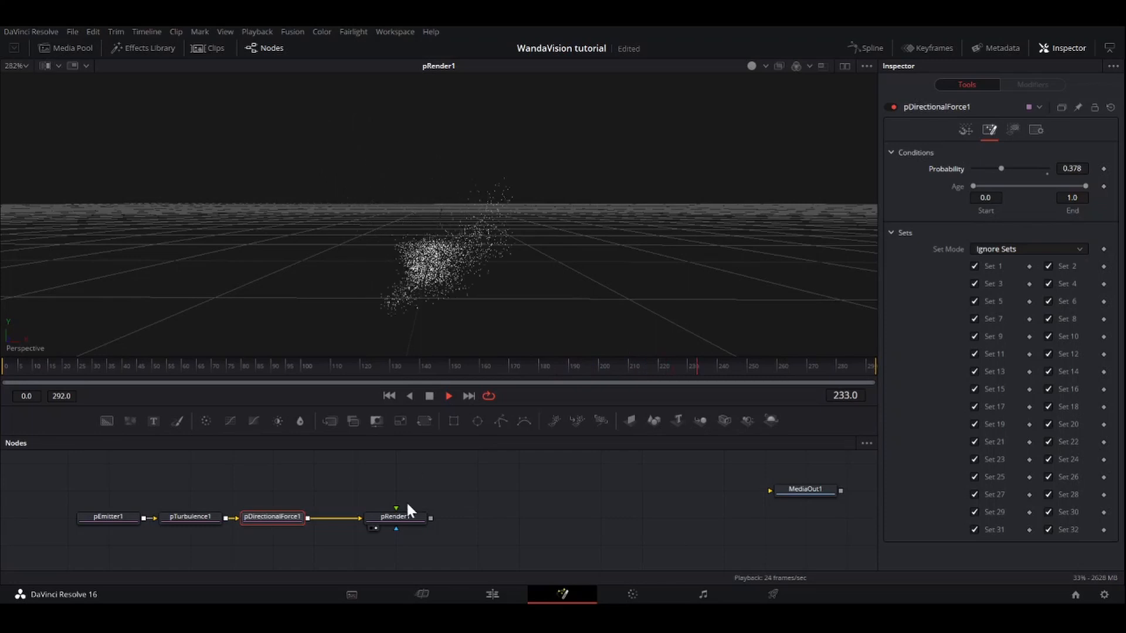
left_click(394, 516)
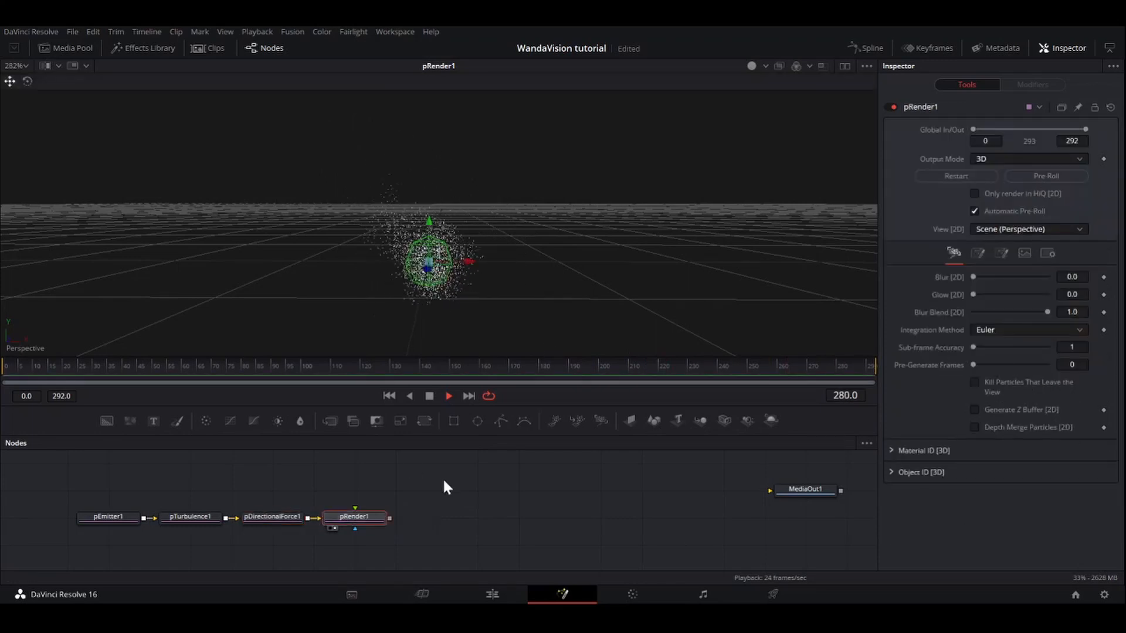
Step: Keep pRender1's Output Mode at 2D and view the particle cloud on black
left_click(1046, 176)
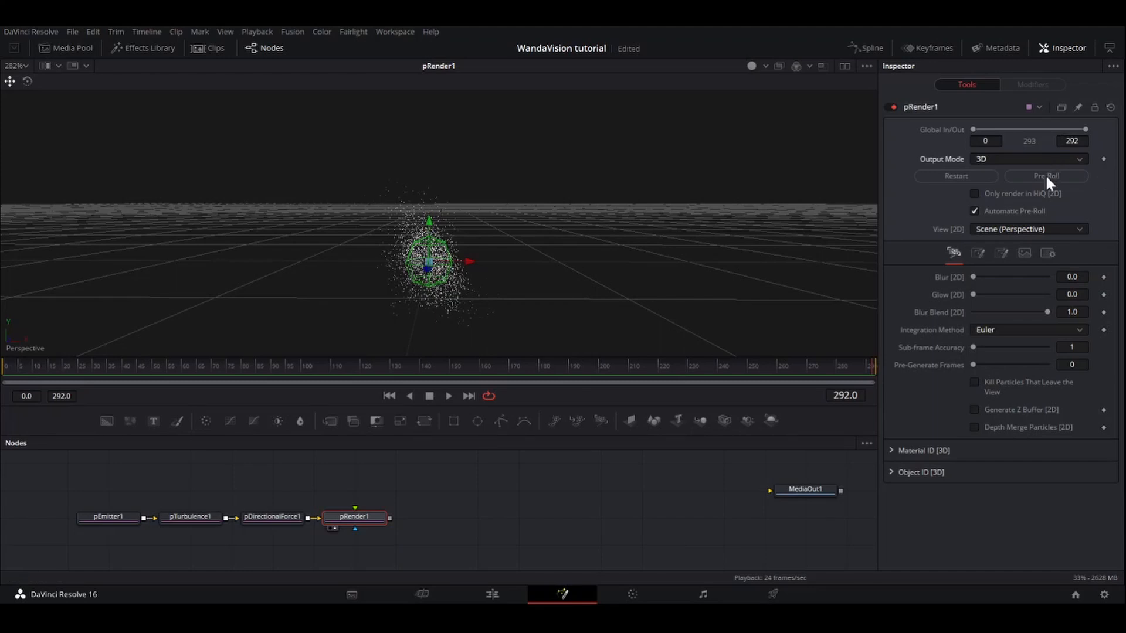
mouse_move(997, 182)
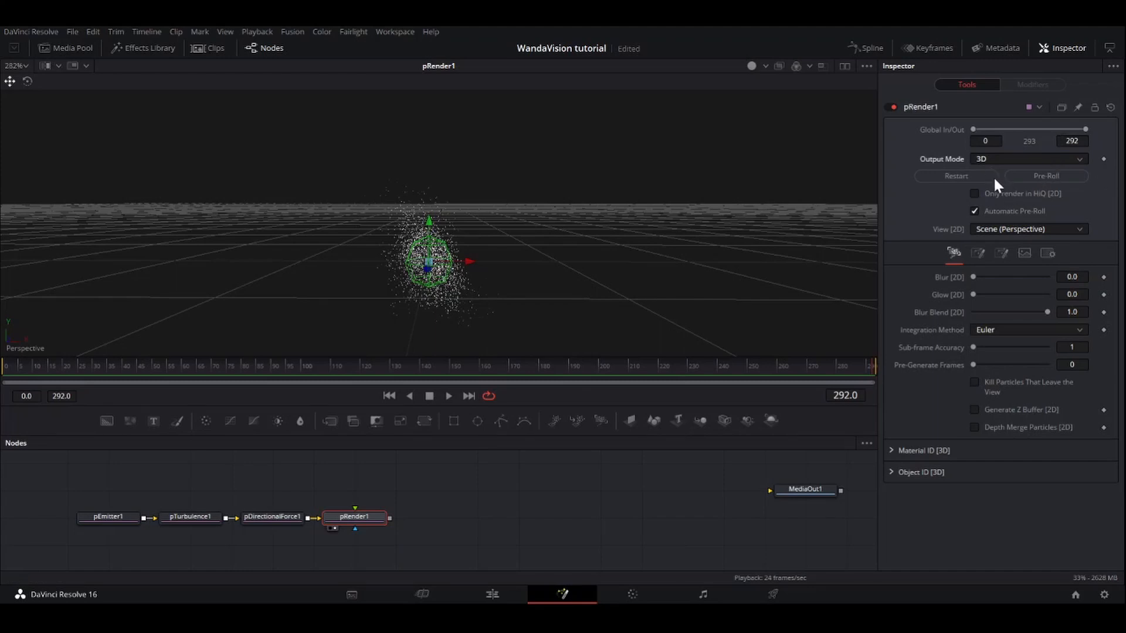
left_click(1026, 159)
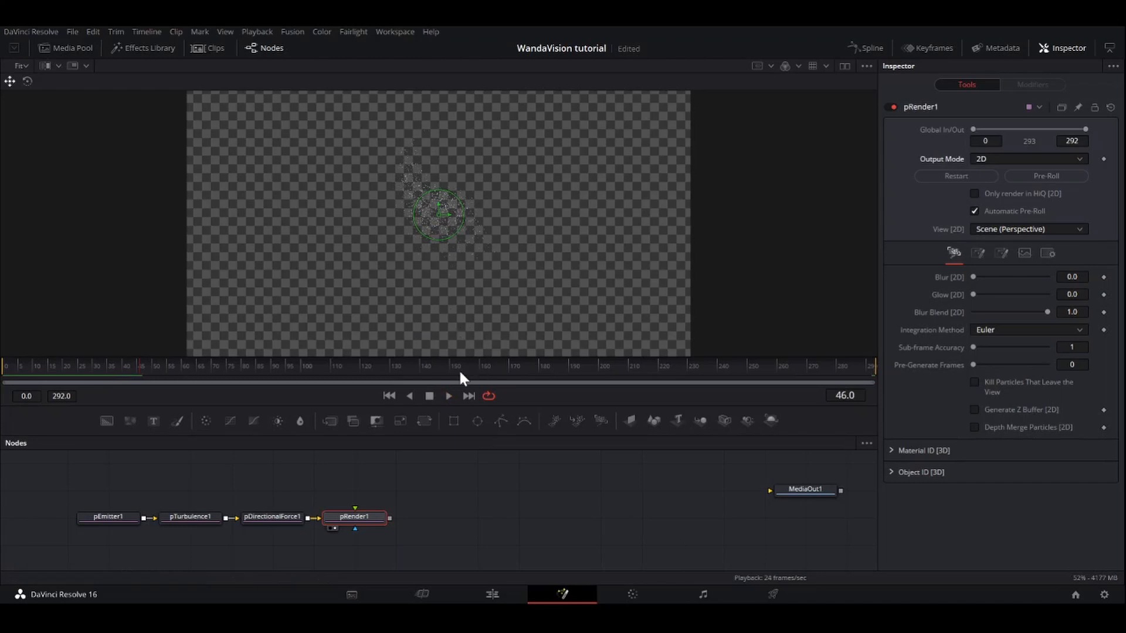
mouse_move(525, 203)
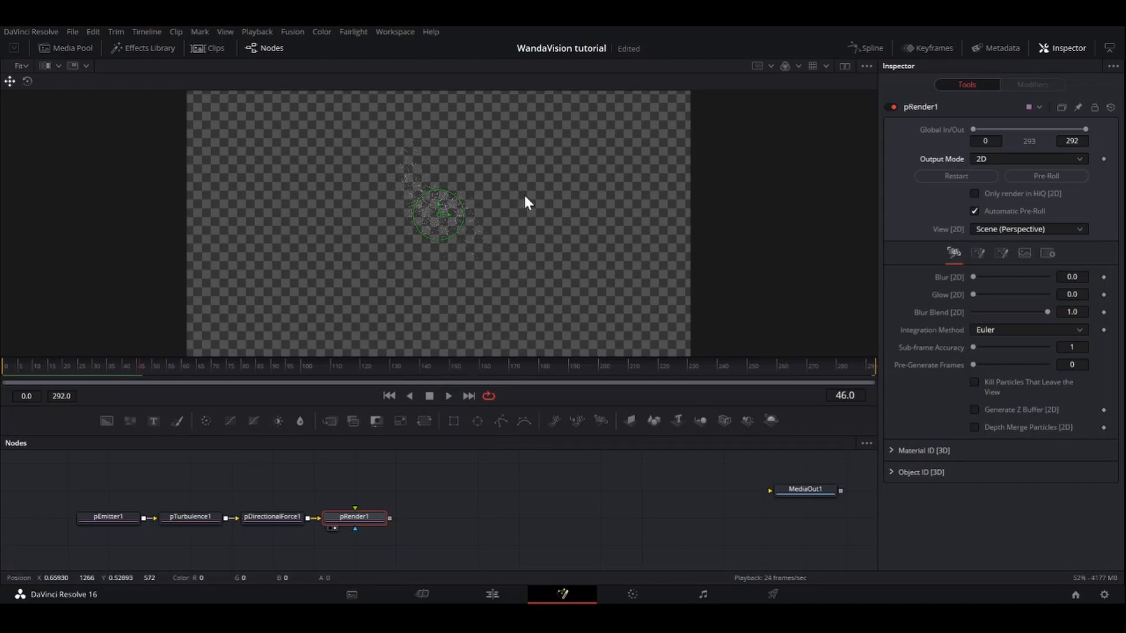
mouse_move(567, 189)
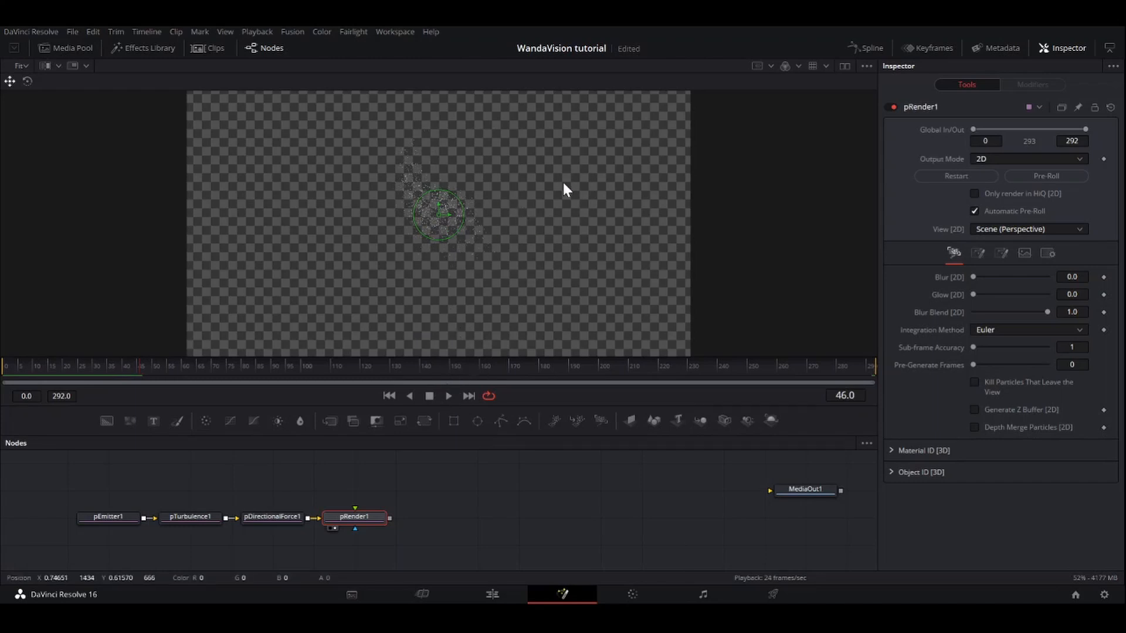
mouse_move(610, 234)
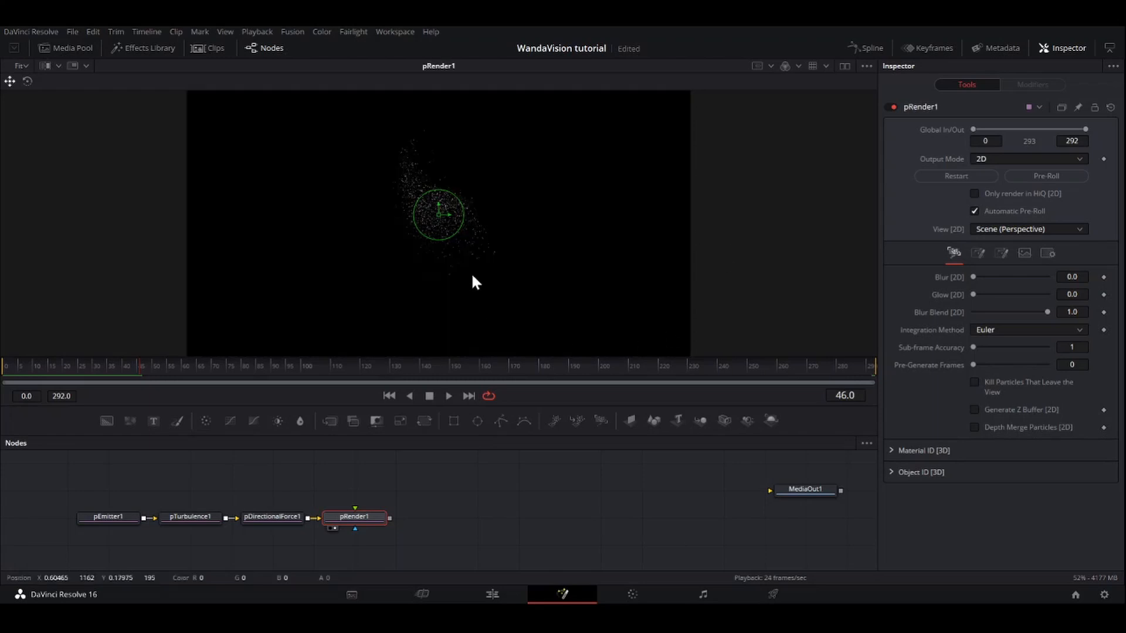
mouse_move(479, 240)
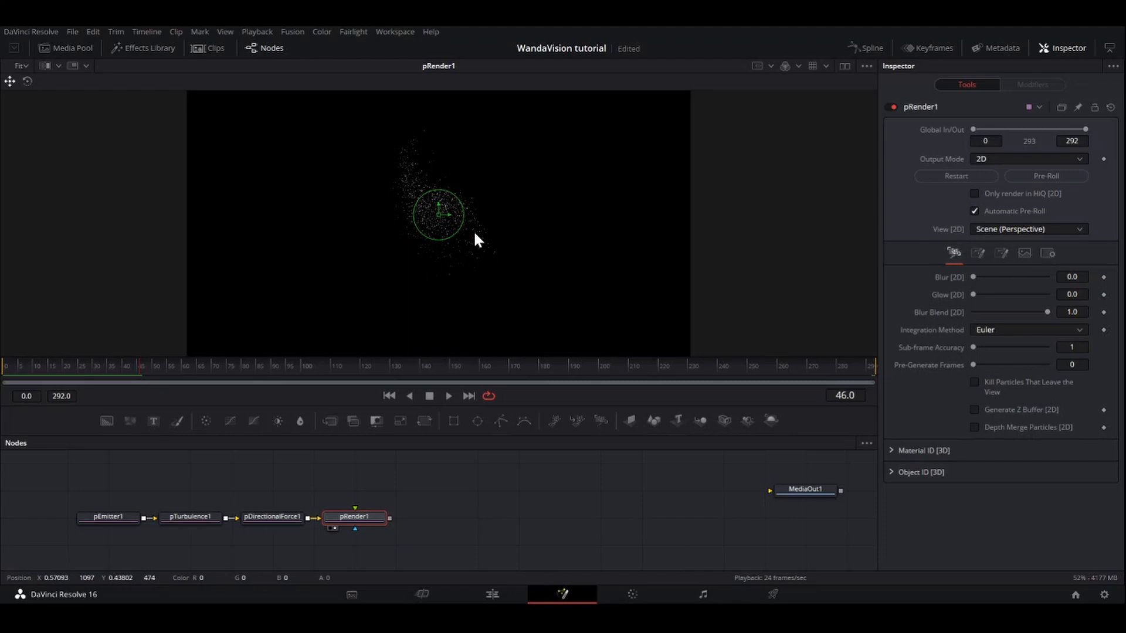
left_click(448, 396)
type("blur")
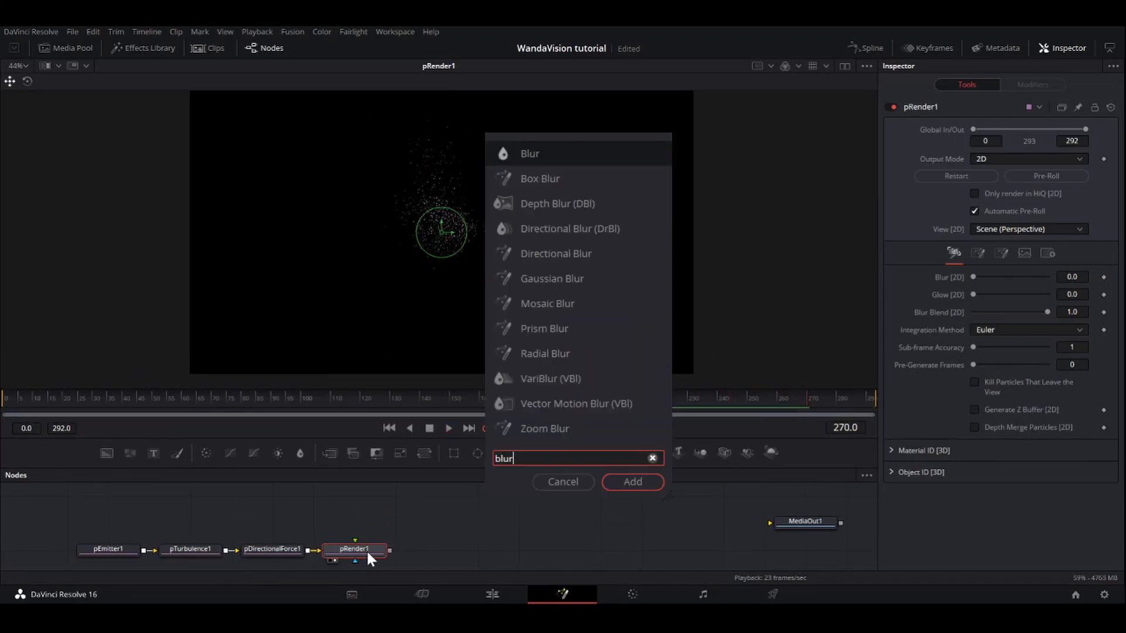
Step: Add a Blur node after pRender1 and briefly preview the blurred particles
left_click(631, 482)
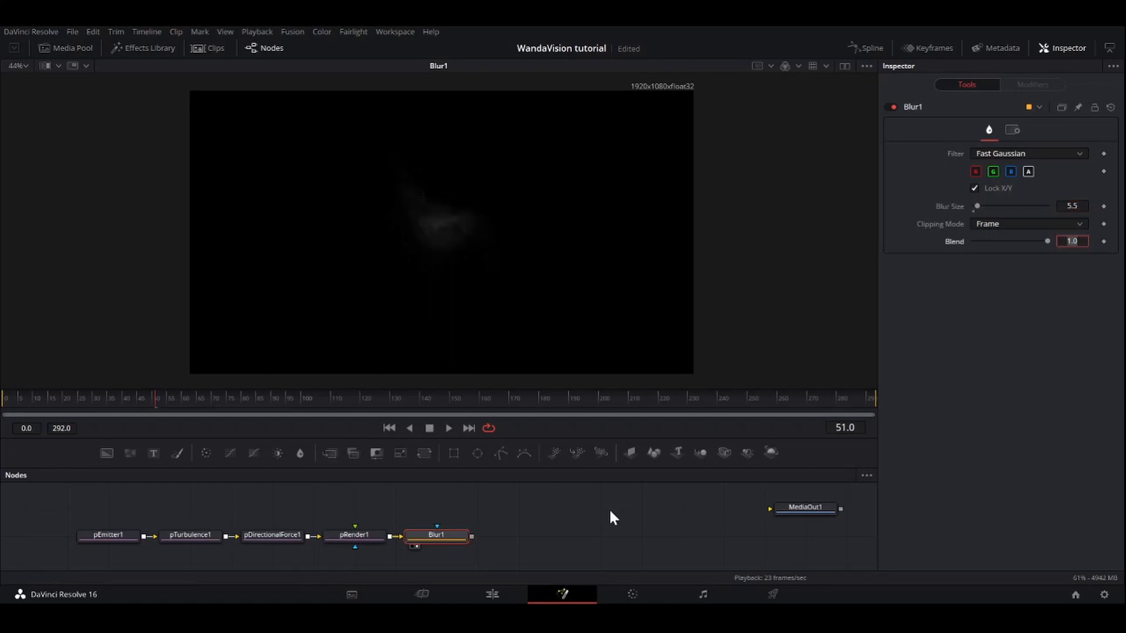
left_click(448, 428)
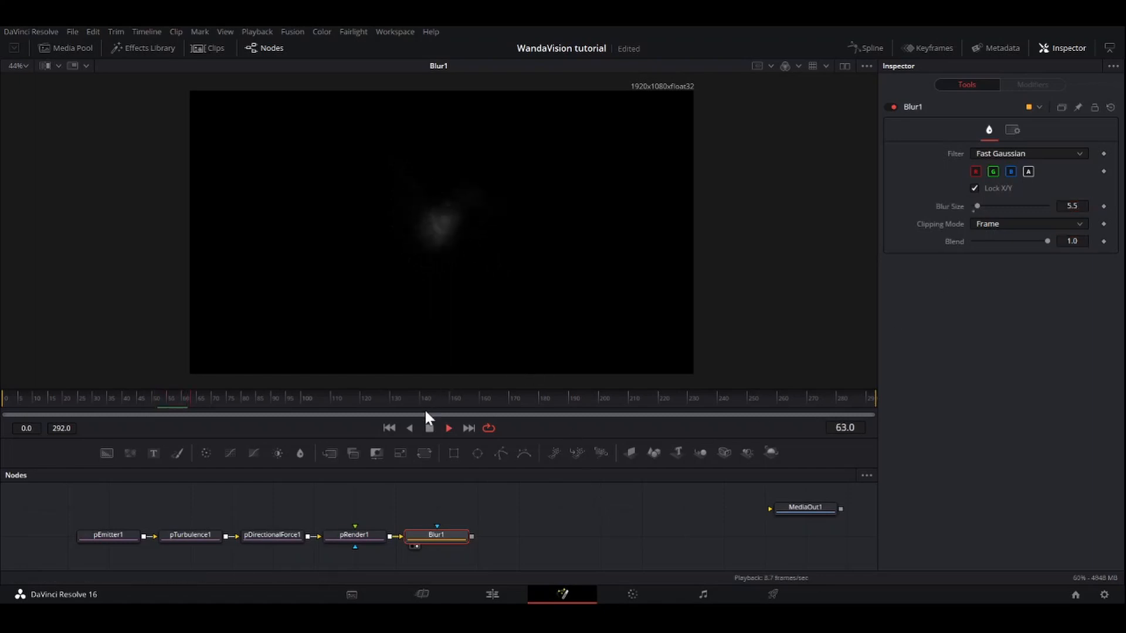
left_click(448, 428)
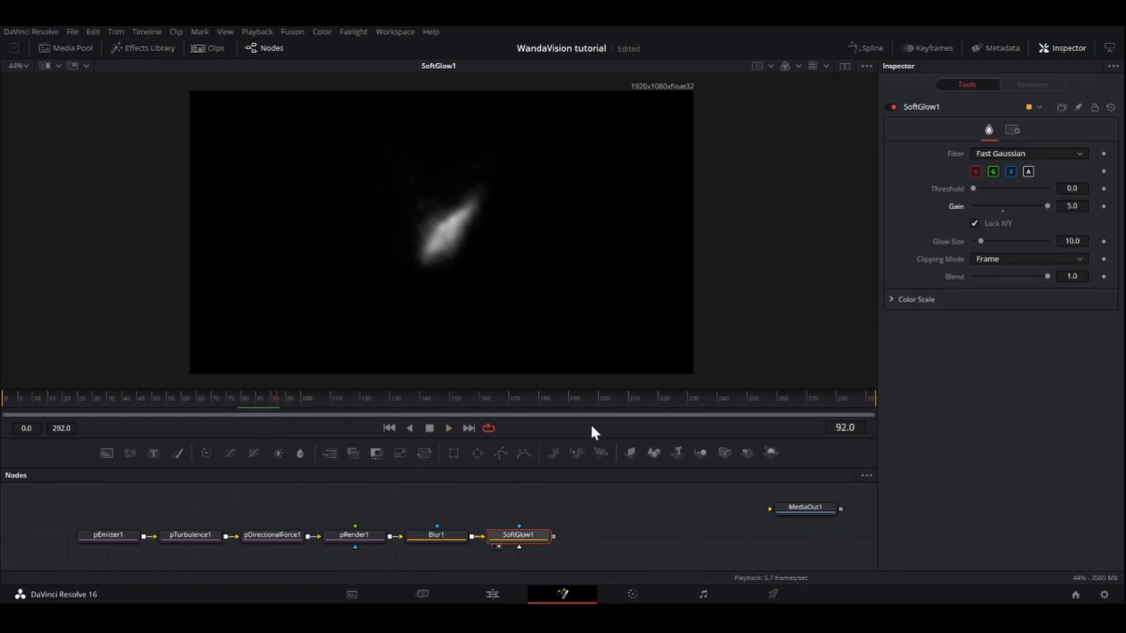
mouse_move(541, 435)
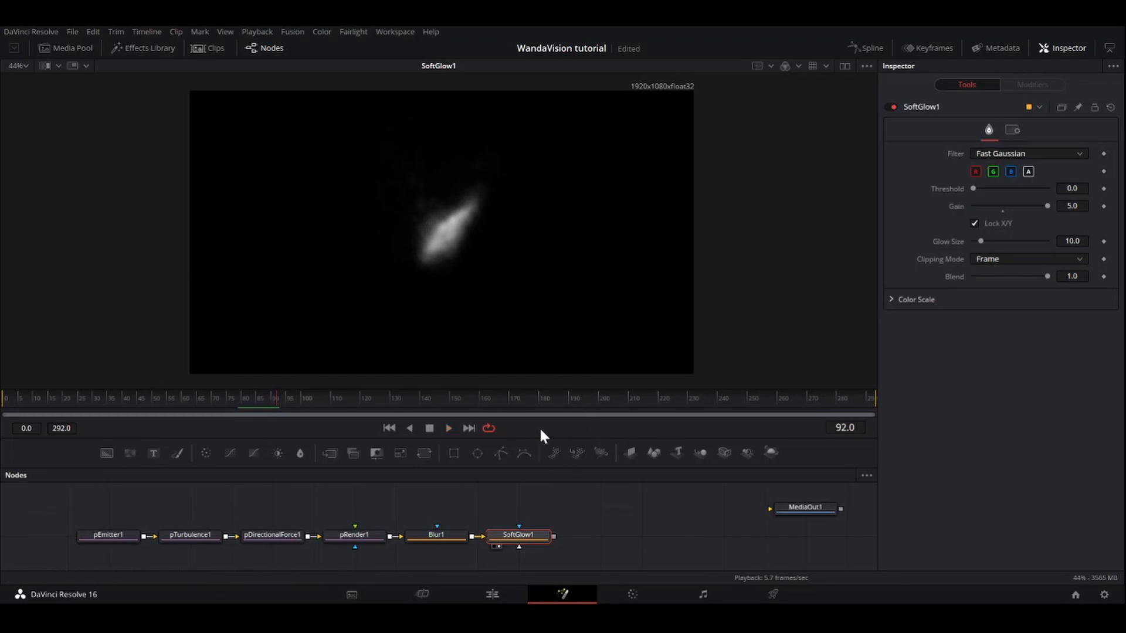
mouse_move(582, 439)
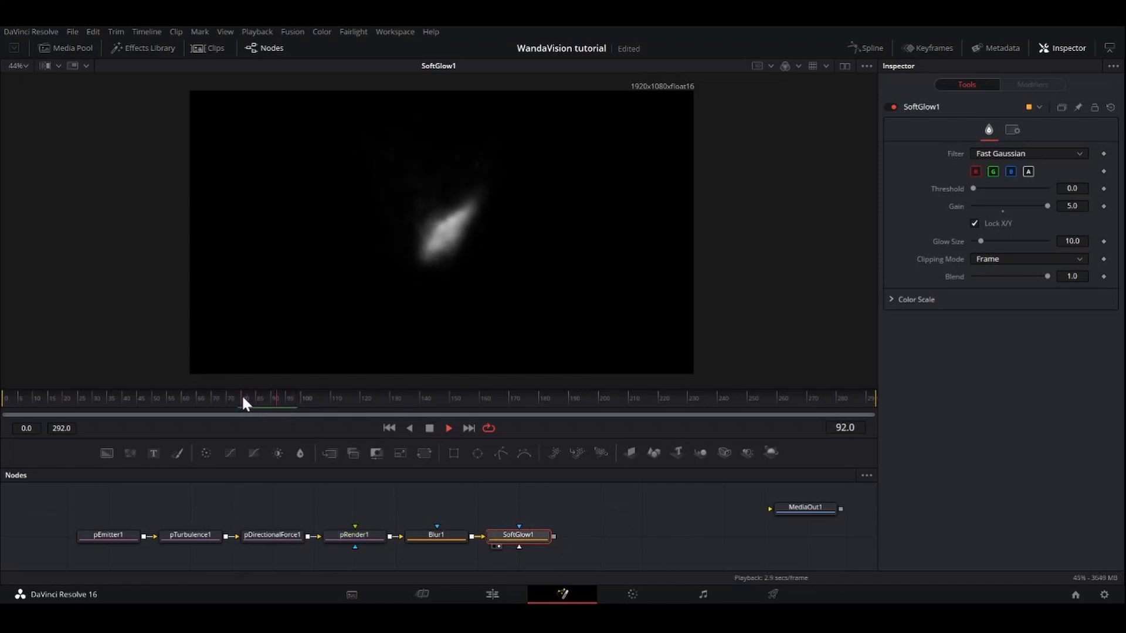
Step: Preview the Soft Glow result, stopping playback around frame 111
left_click(448, 428)
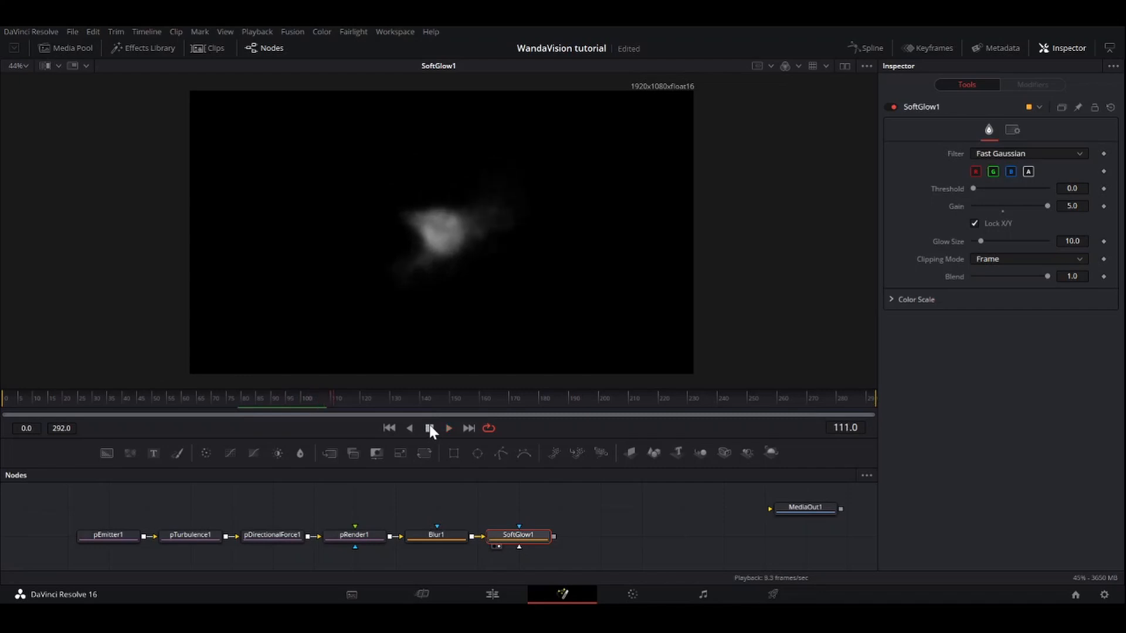
left_click(429, 428)
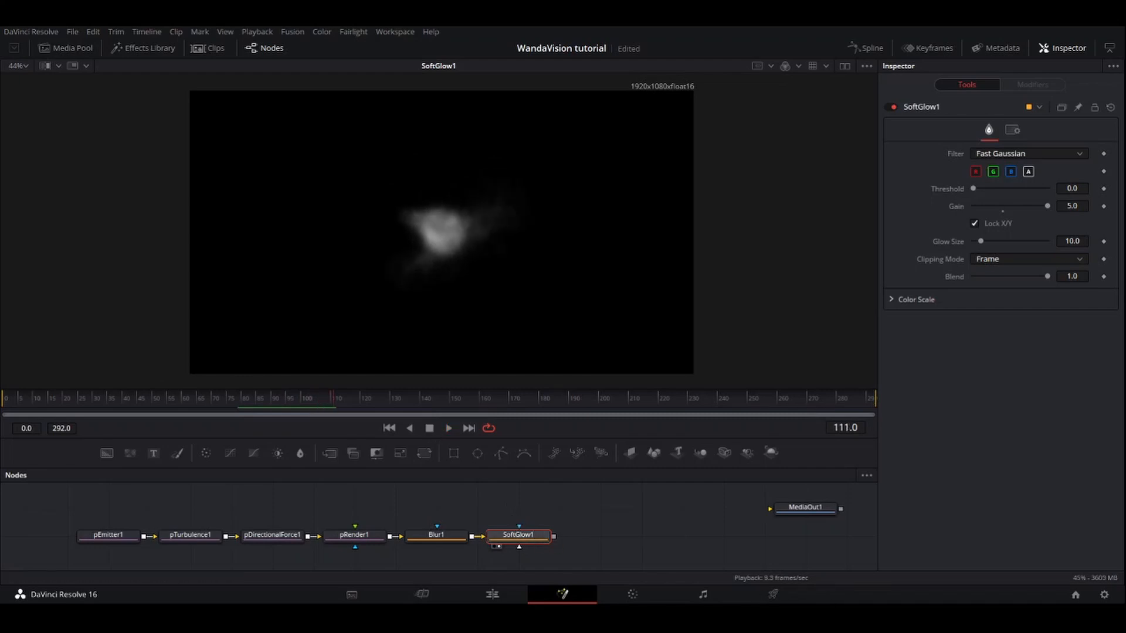
mouse_move(866, 575)
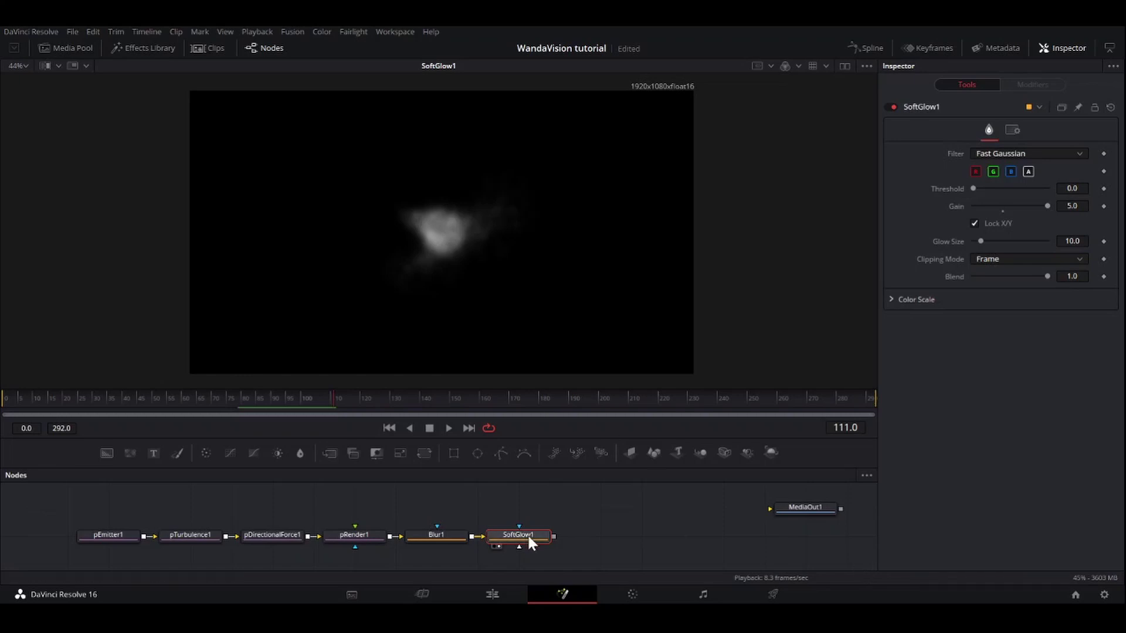
Step: Add Brightness / Contrast after SoftGlow1 with gain 3.22 and preview the white blob
type("b")
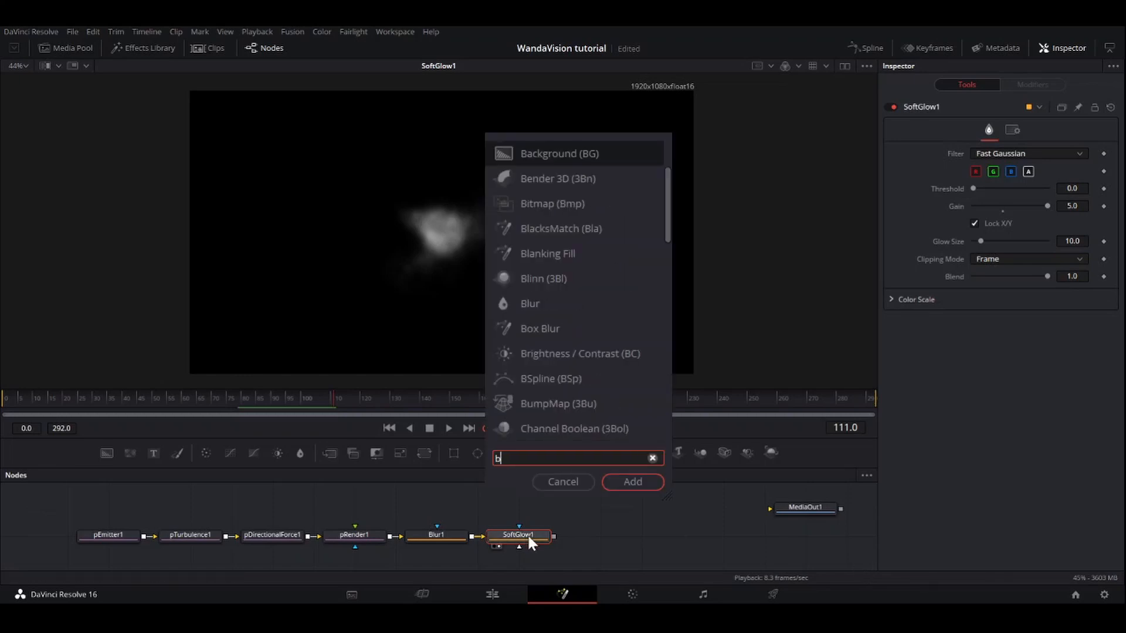
left_click(631, 481)
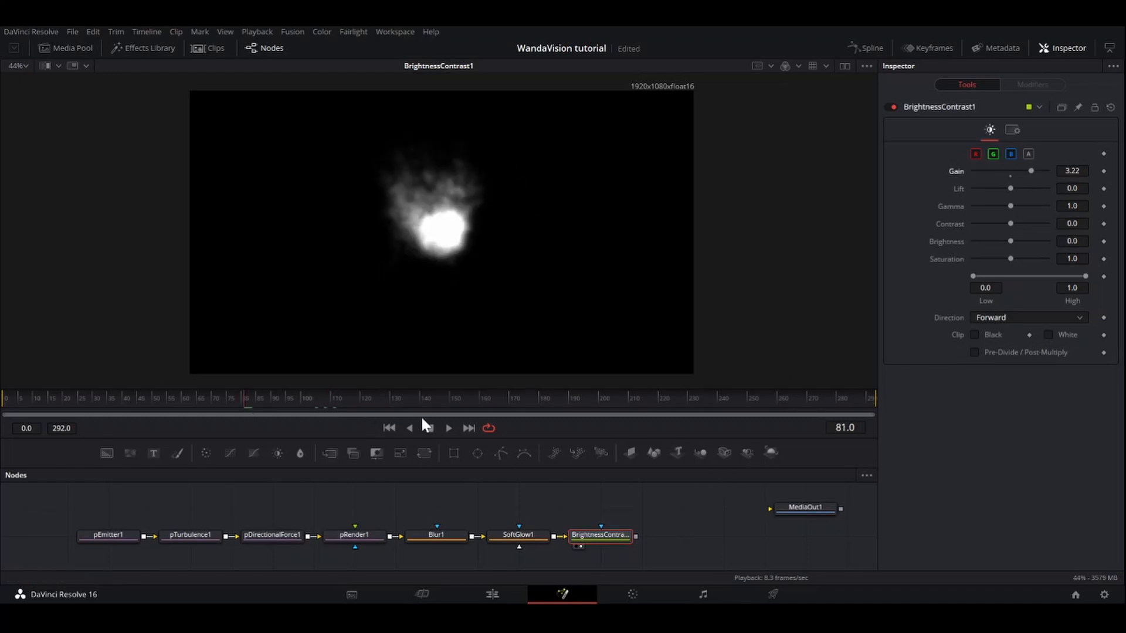
left_click(448, 428)
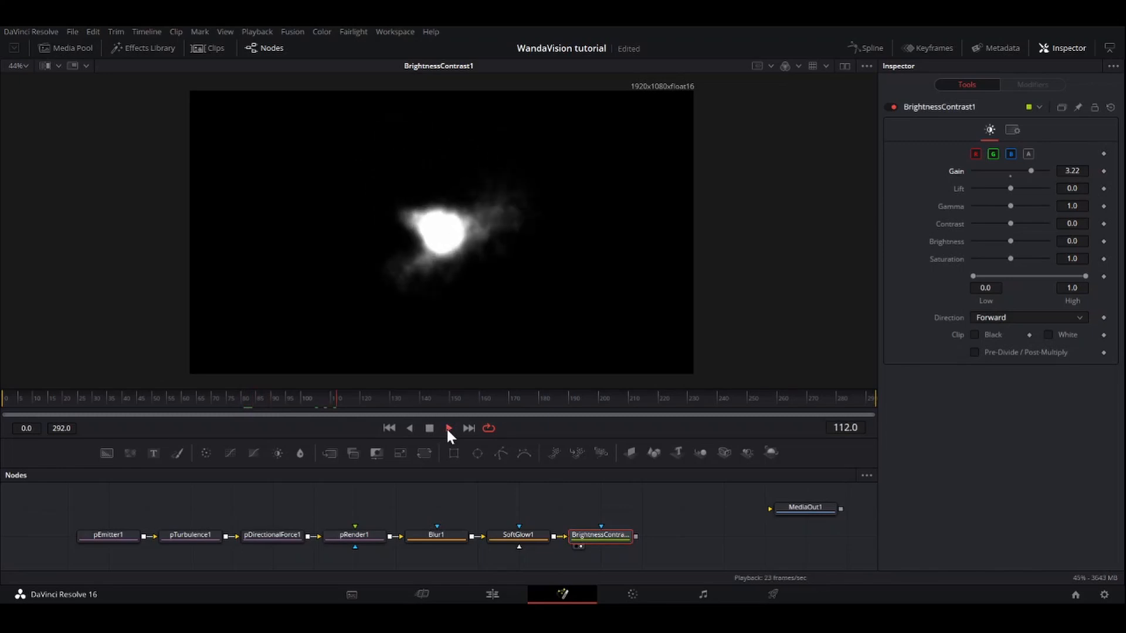
left_click(430, 428)
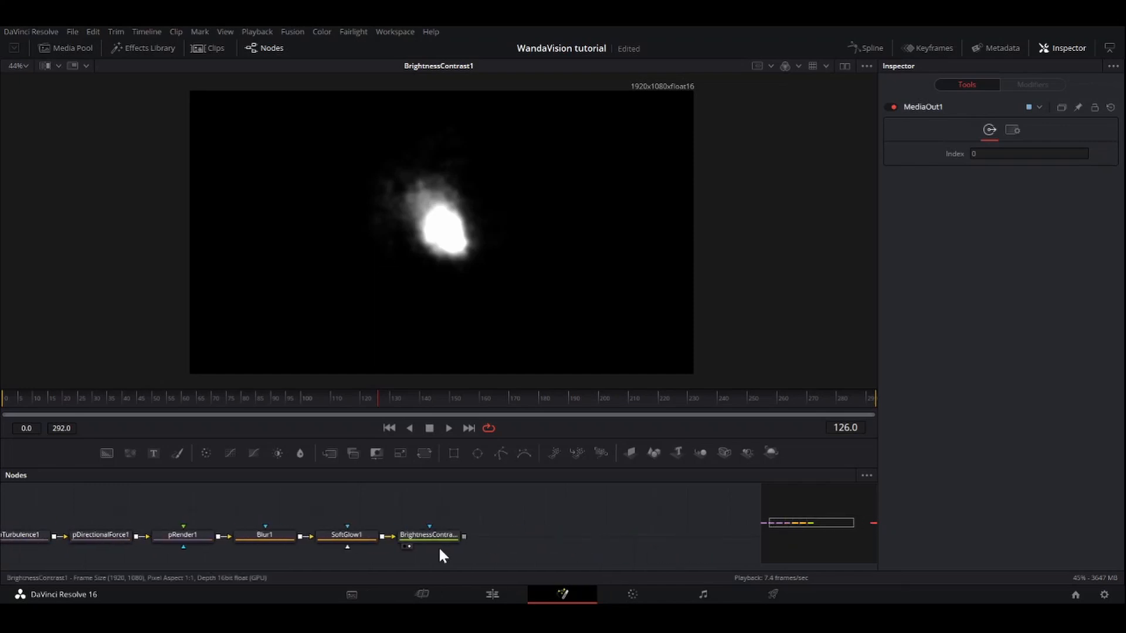
Step: Add Abstraction after BrightnessContrast1 (strength 0.026, edge 0.756) and compare both nodes' results
left_click(429, 536)
type("a")
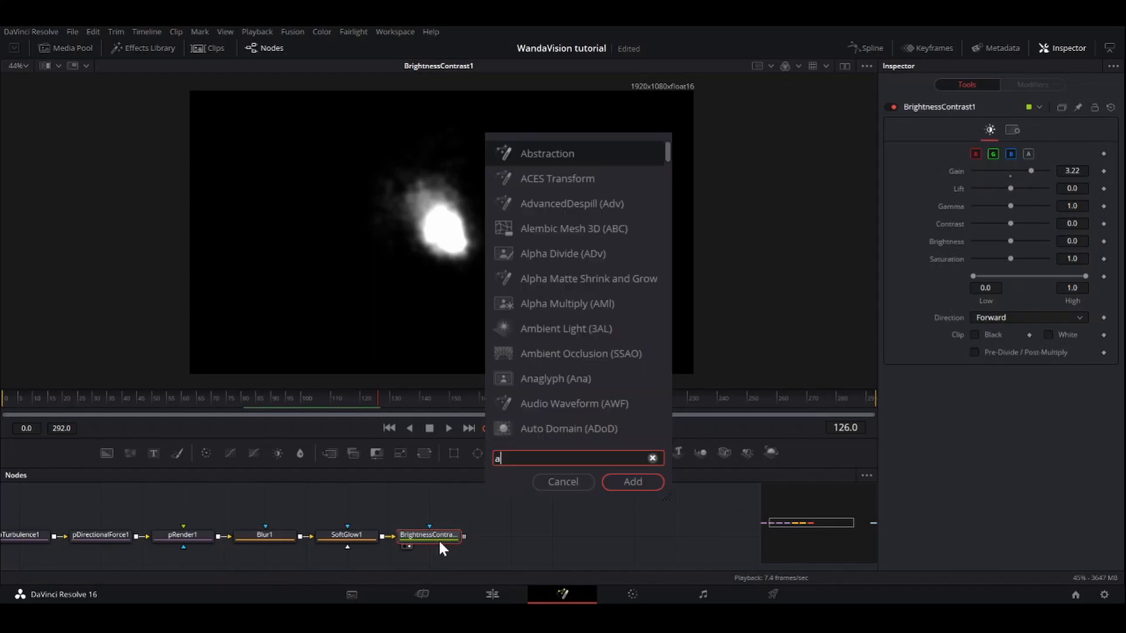
left_click(631, 481)
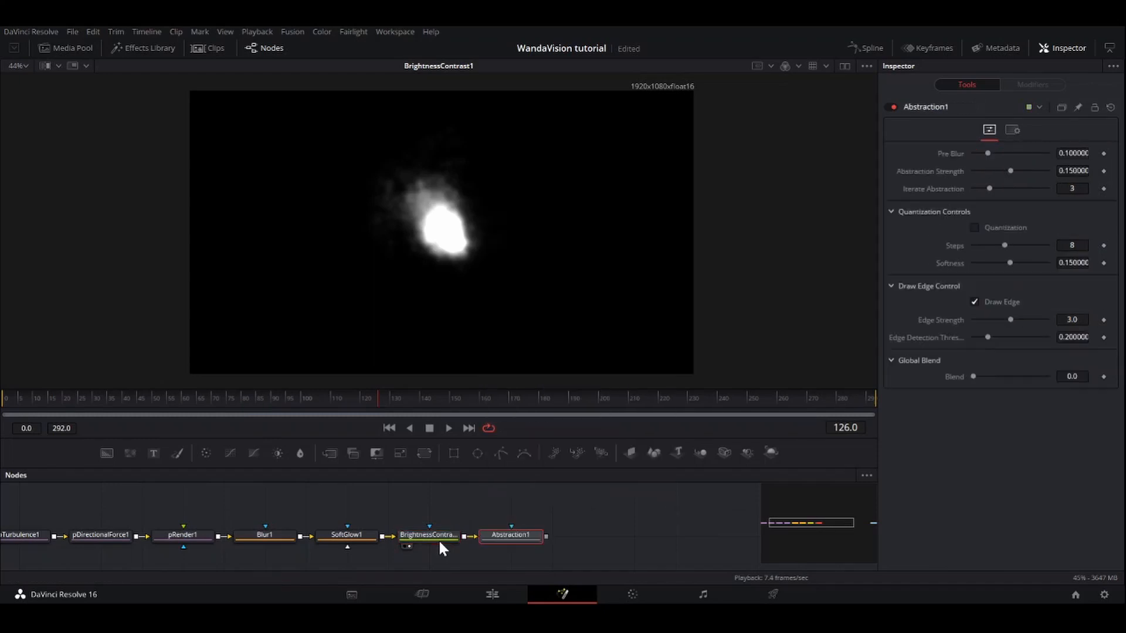
mouse_move(641, 515)
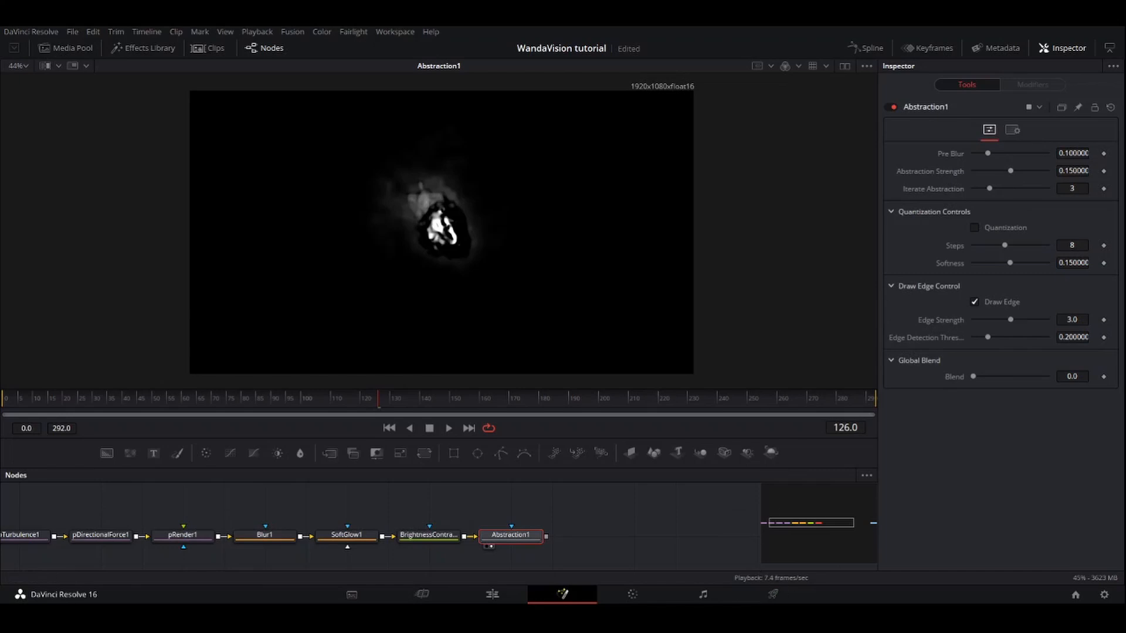
mouse_move(1015, 174)
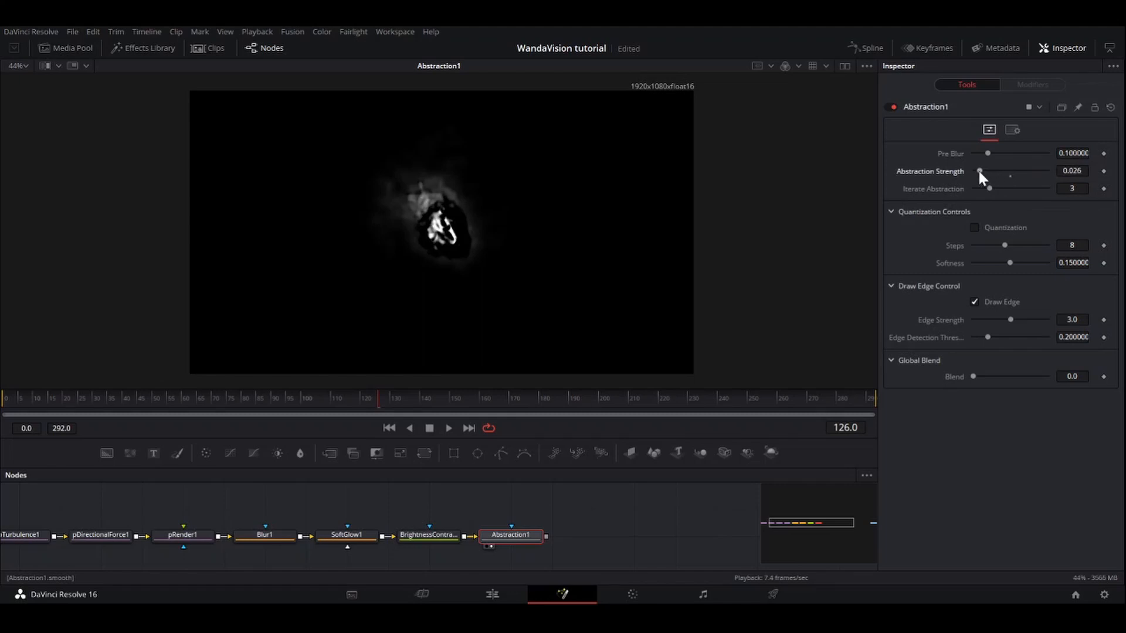
mouse_move(588, 275)
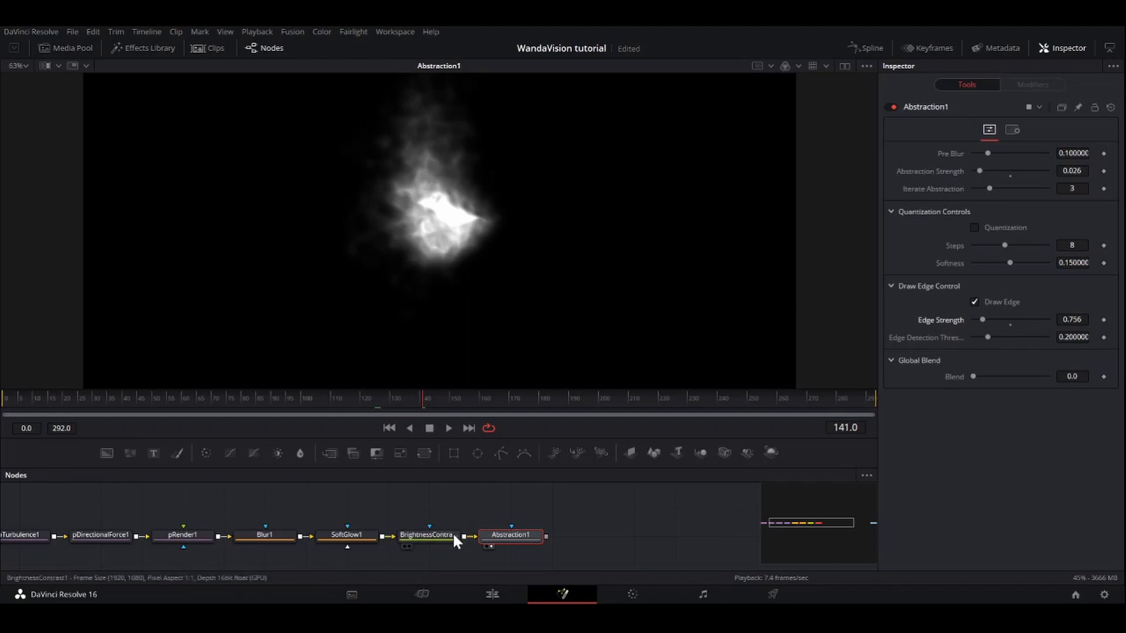
left_click(426, 535)
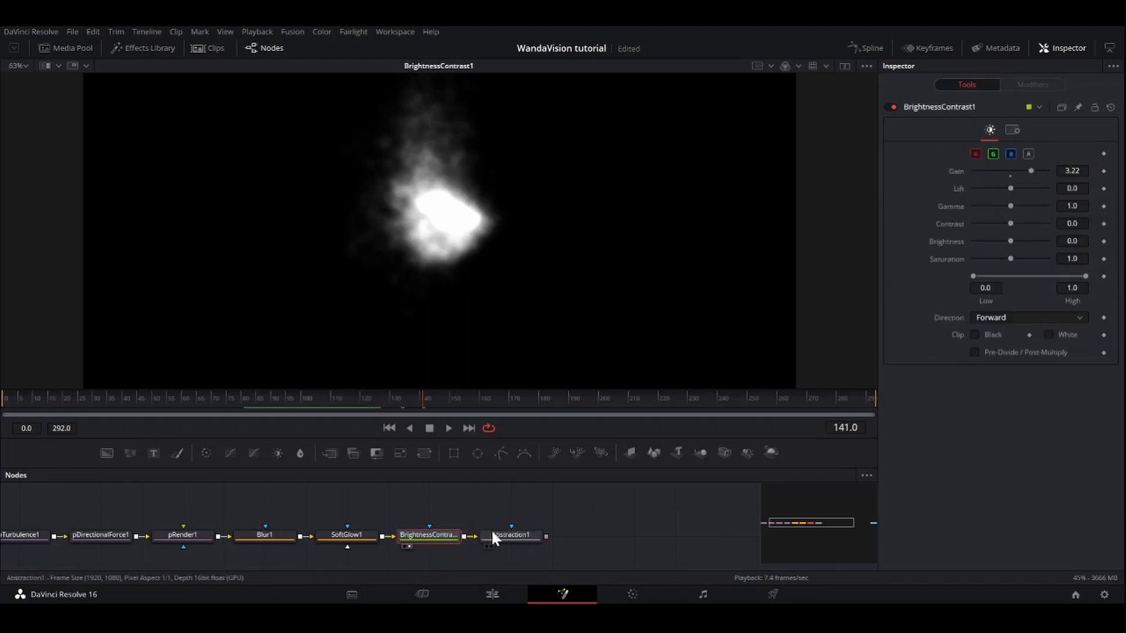
left_click(511, 535)
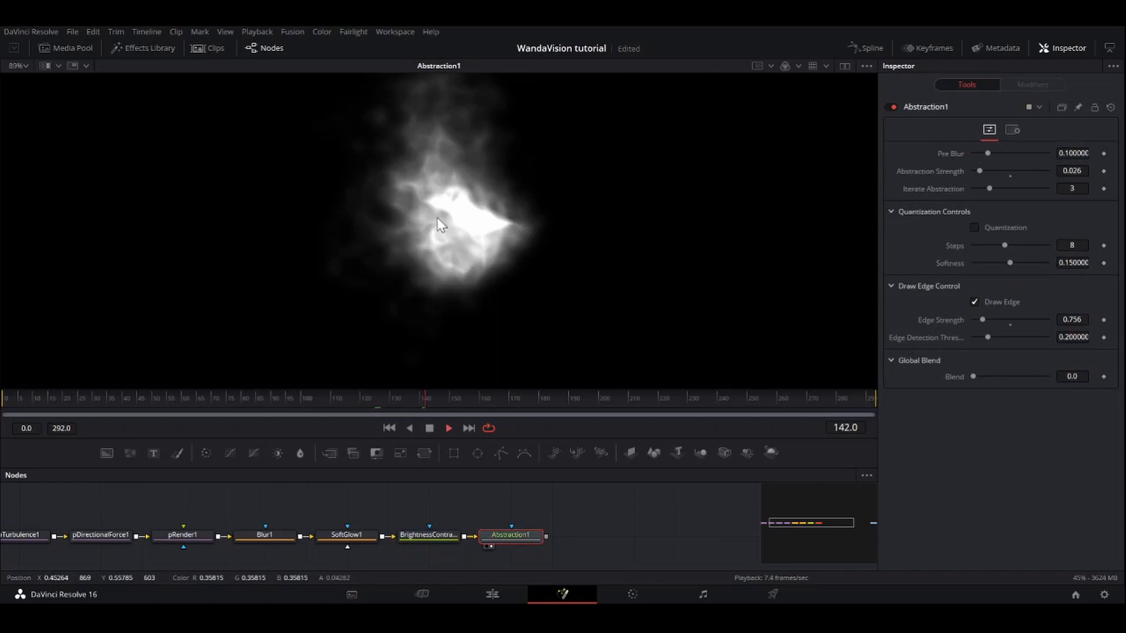
mouse_move(445, 431)
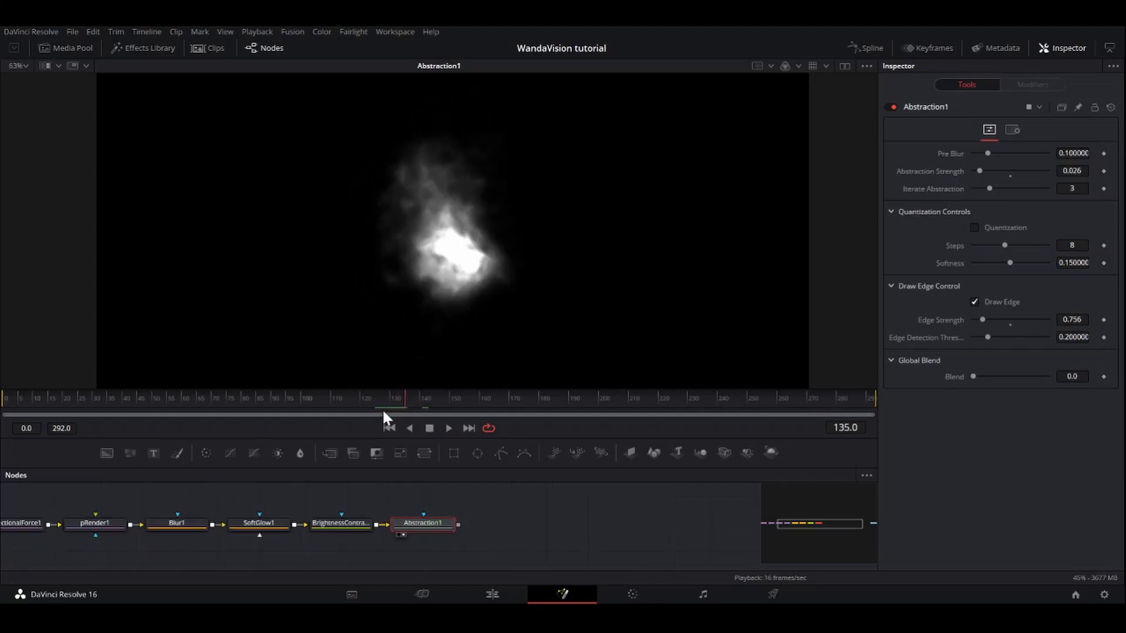
mouse_move(467, 524)
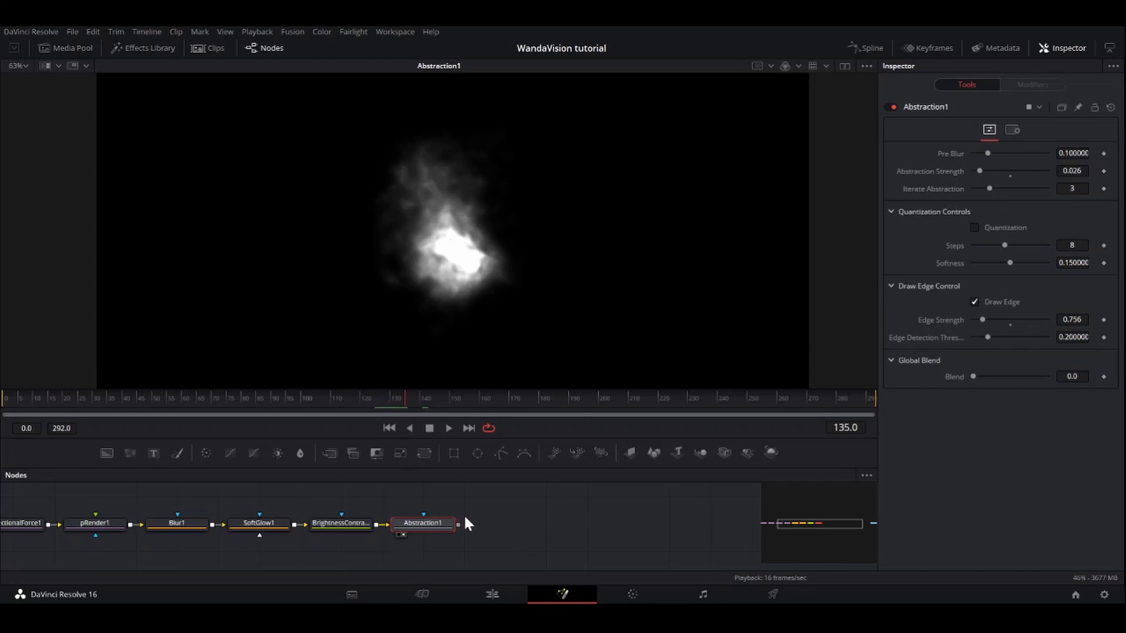
Step: Add Vector Distortion after Abstraction1, compare it with Abstraction1, and preview playback
type("ve")
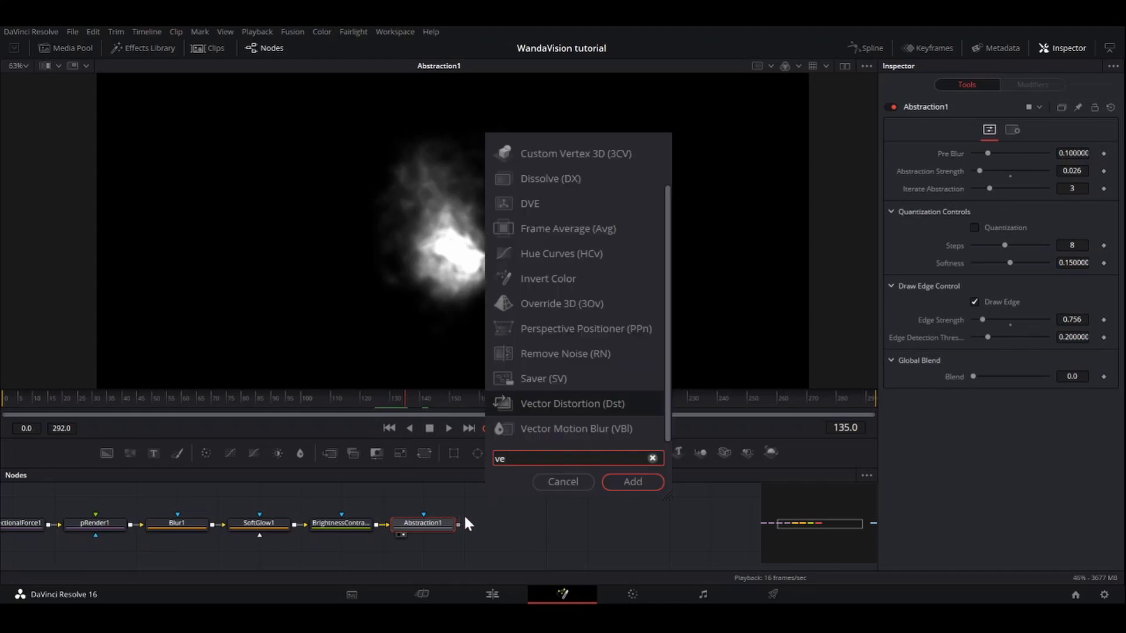
left_click(631, 482)
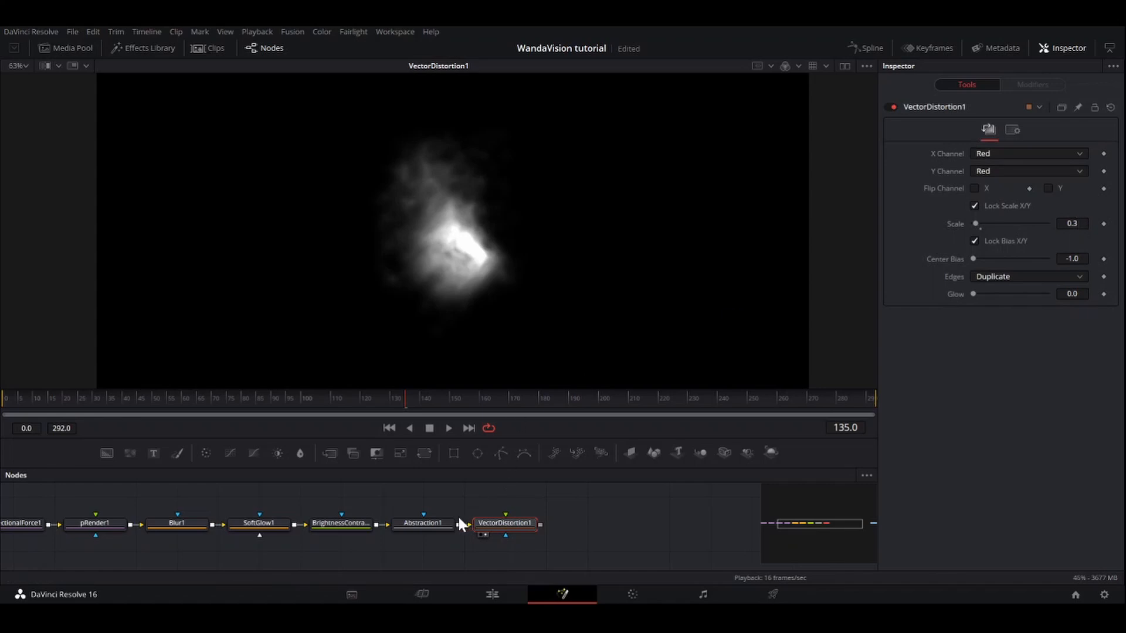
left_click(423, 522)
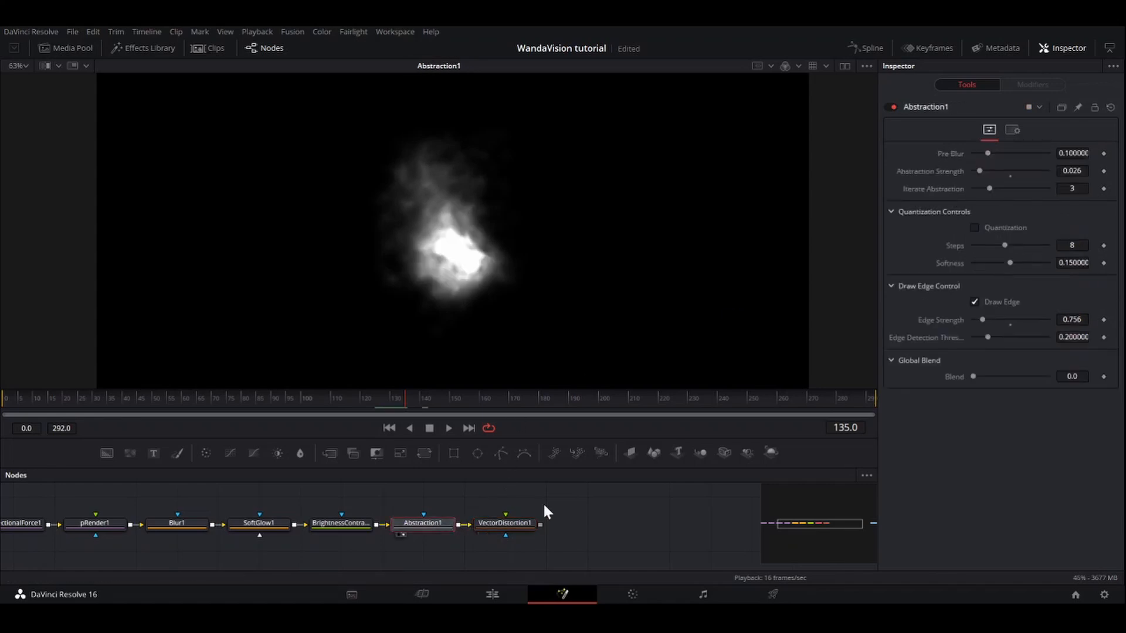
left_click(504, 523)
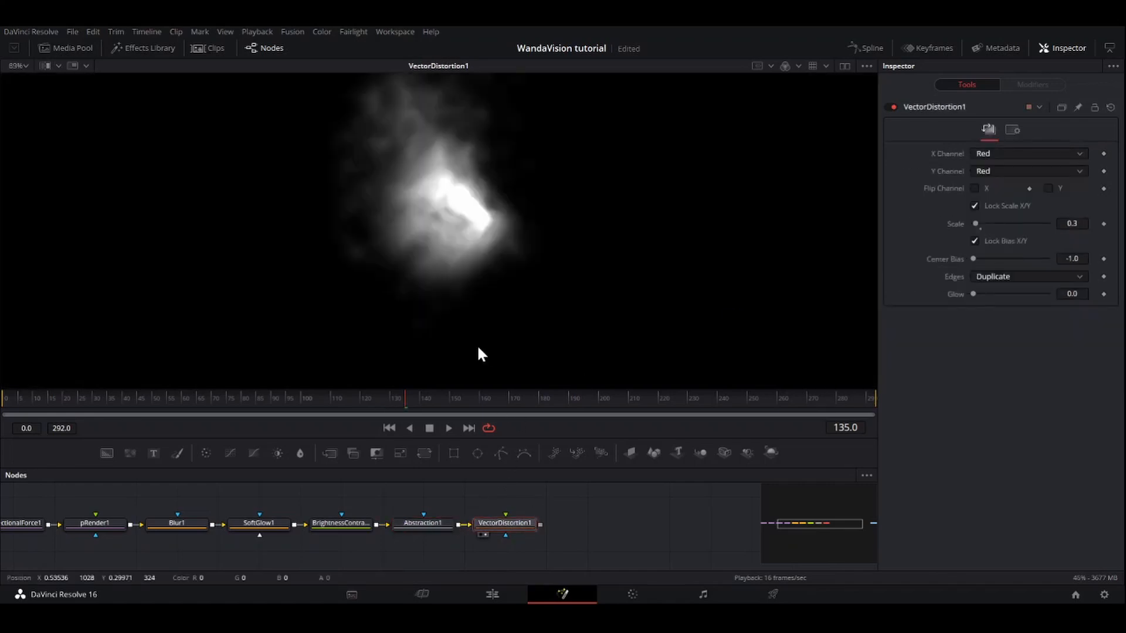
left_click(448, 428)
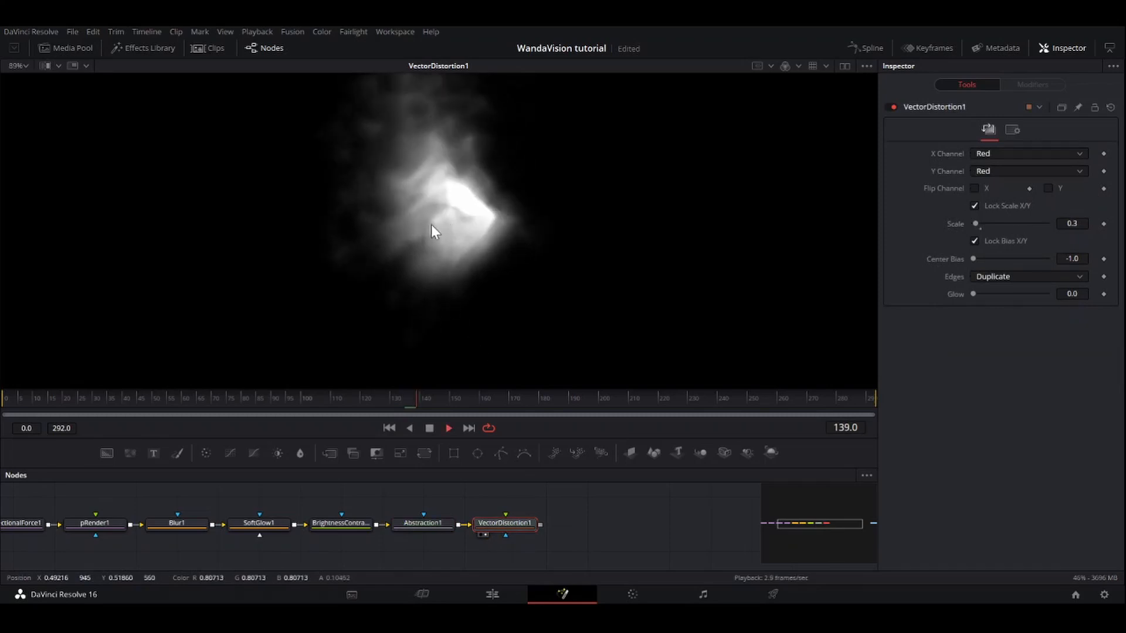
left_click(420, 397)
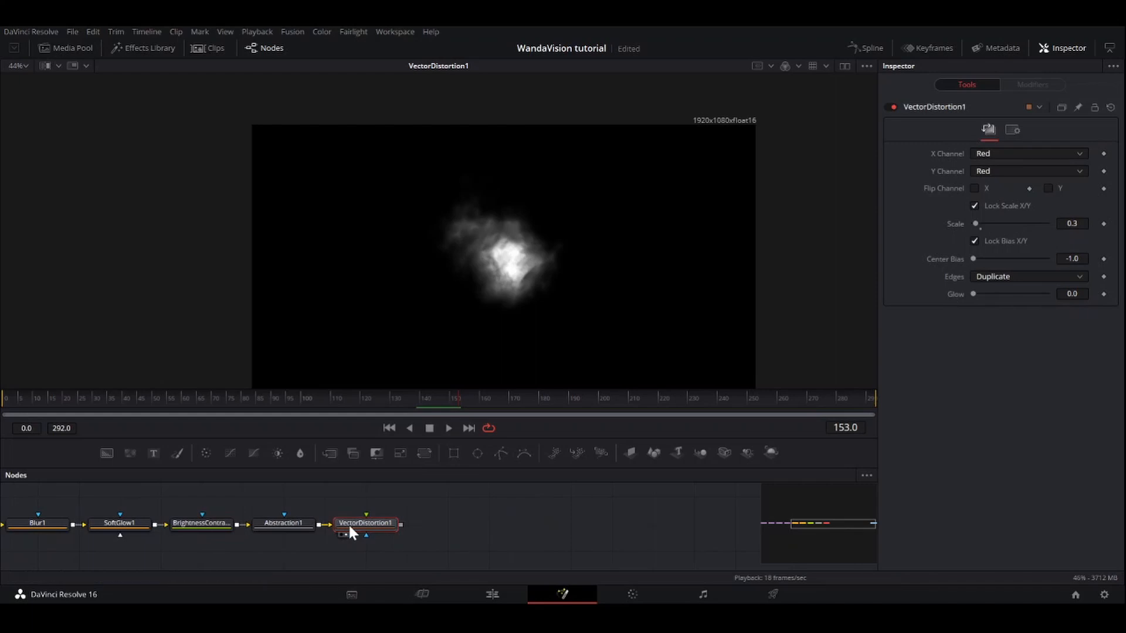
Step: Add Erode / Dilate after VectorDistortion1 and pick a different filter shape
type("erod")
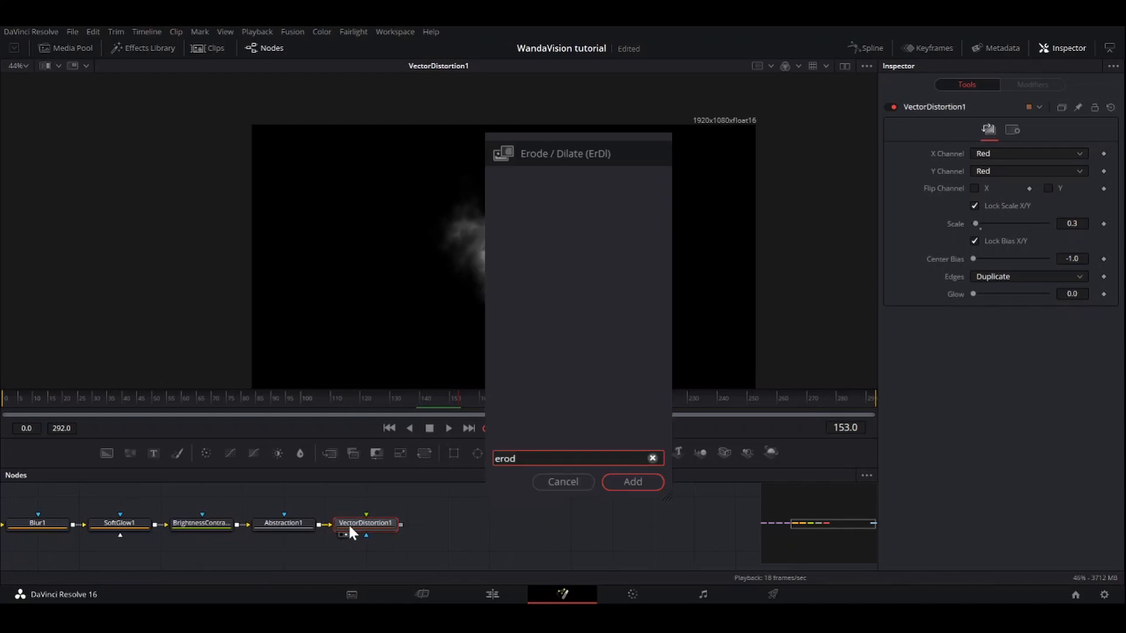
left_click(631, 482)
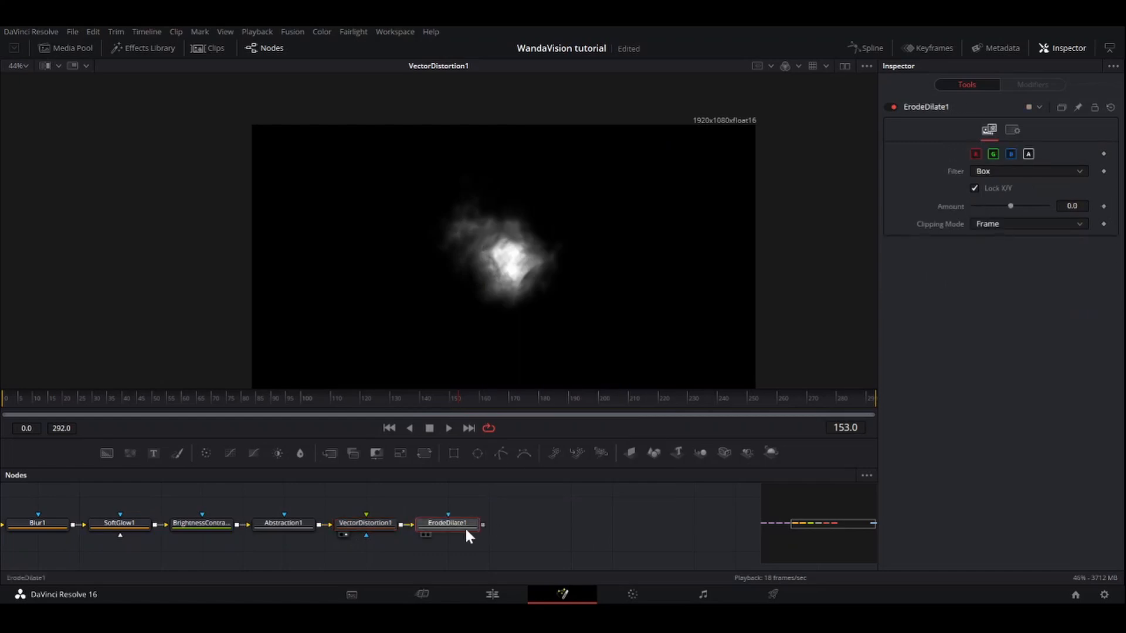
left_click(447, 522)
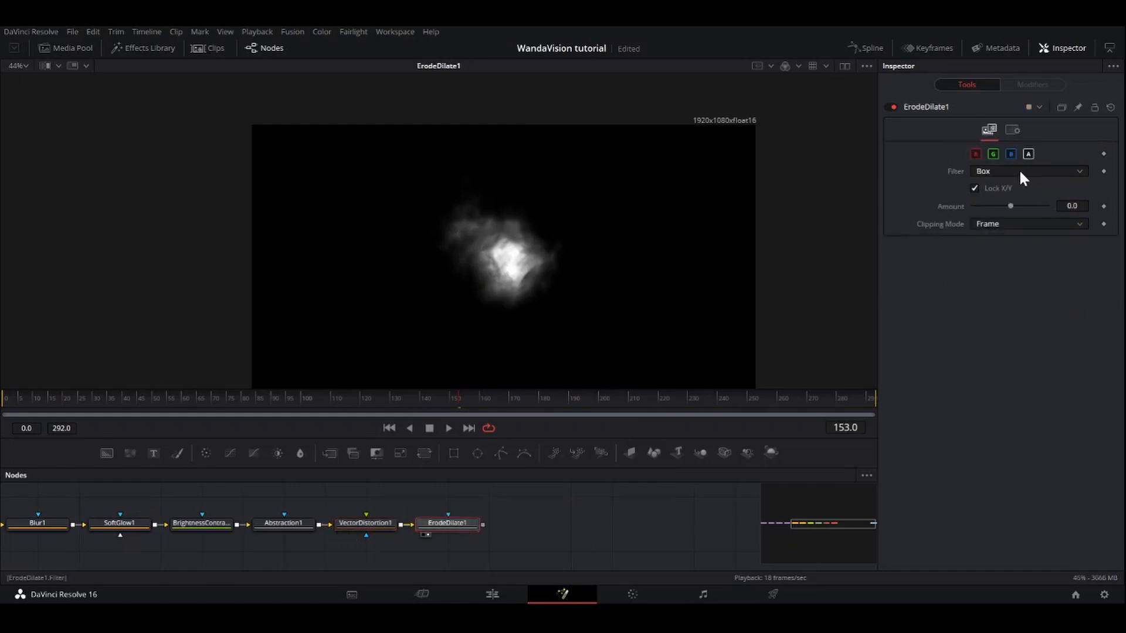
left_click(1029, 171)
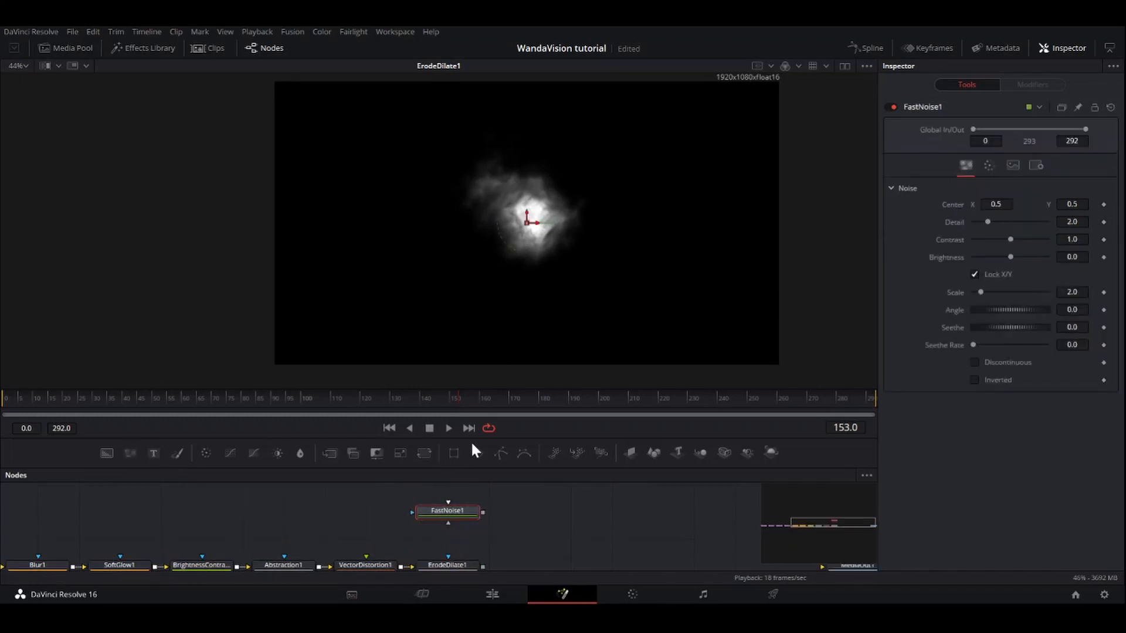
Step: Make FastNoise1 discontinuous cellular noise (detail 3.62, contrast 3.22, scale 15.75, seethe 0.315) and preview
left_click(447, 511)
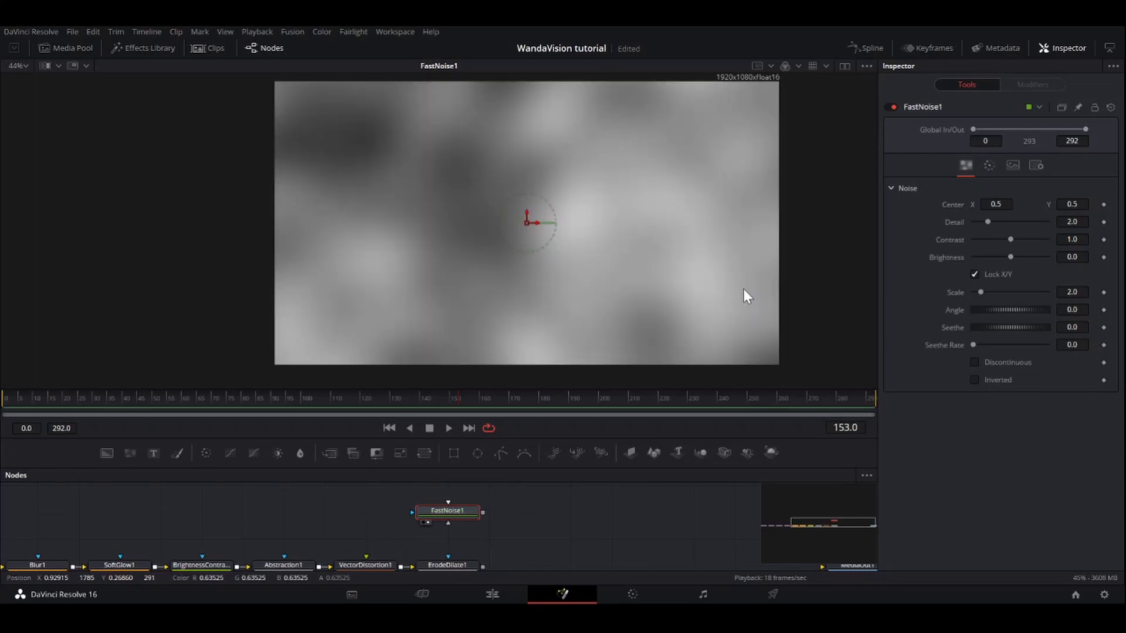
mouse_move(988, 224)
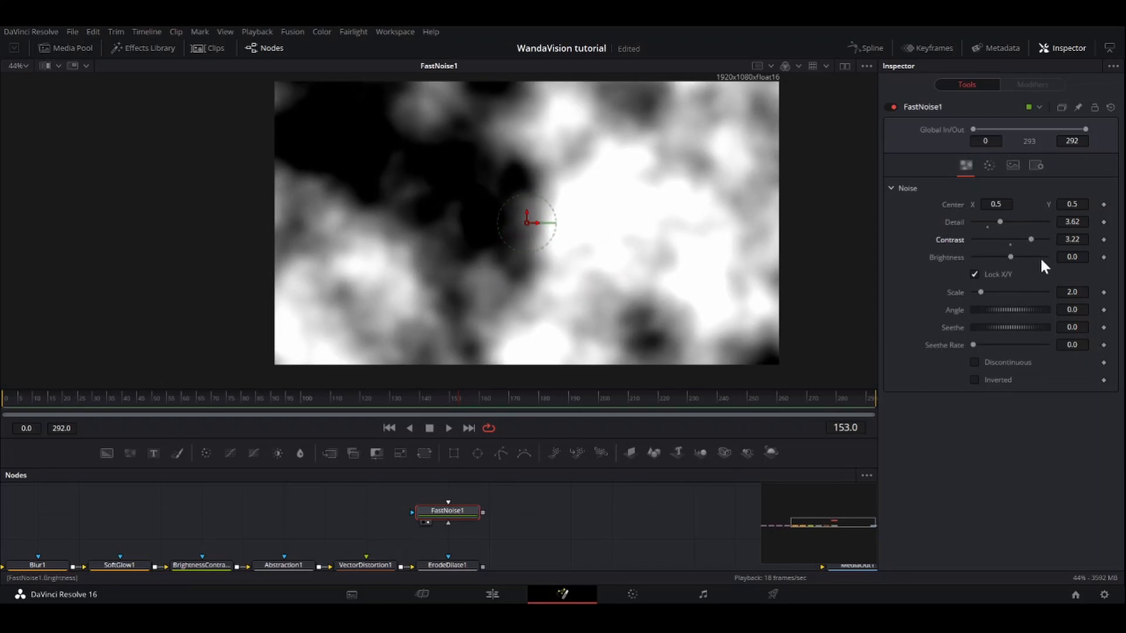
mouse_move(978, 302)
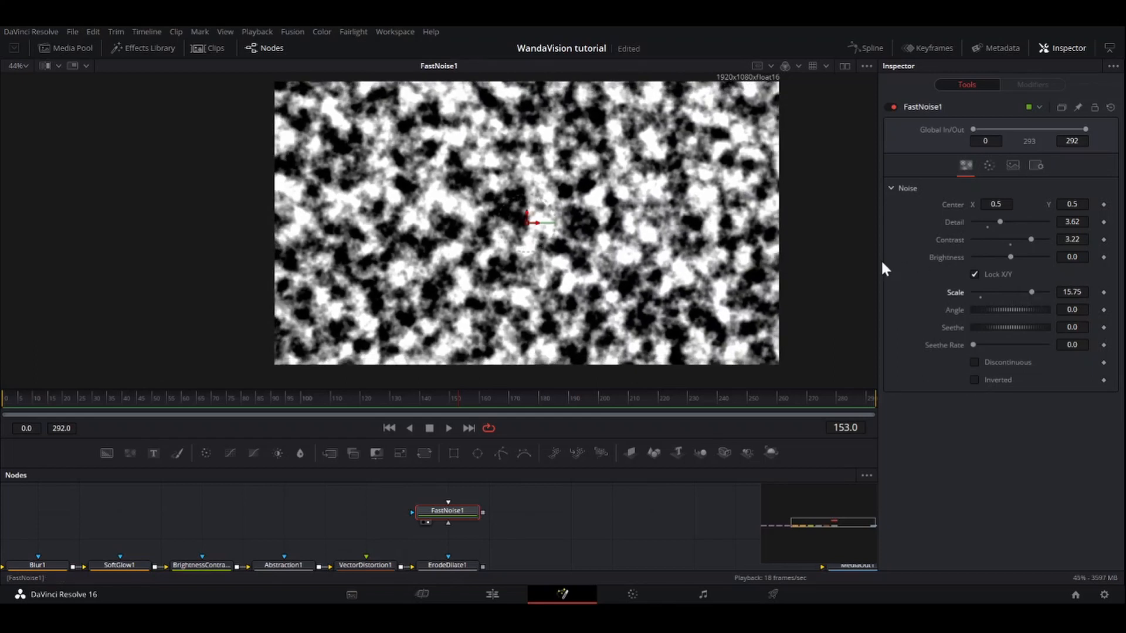
mouse_move(975, 362)
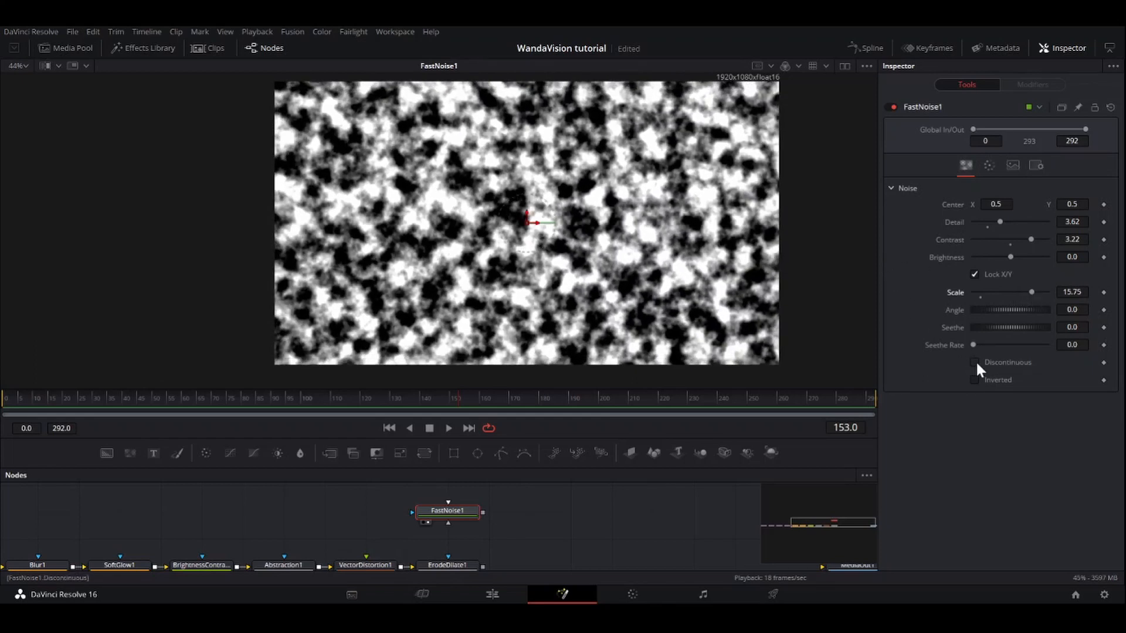
left_click(975, 362)
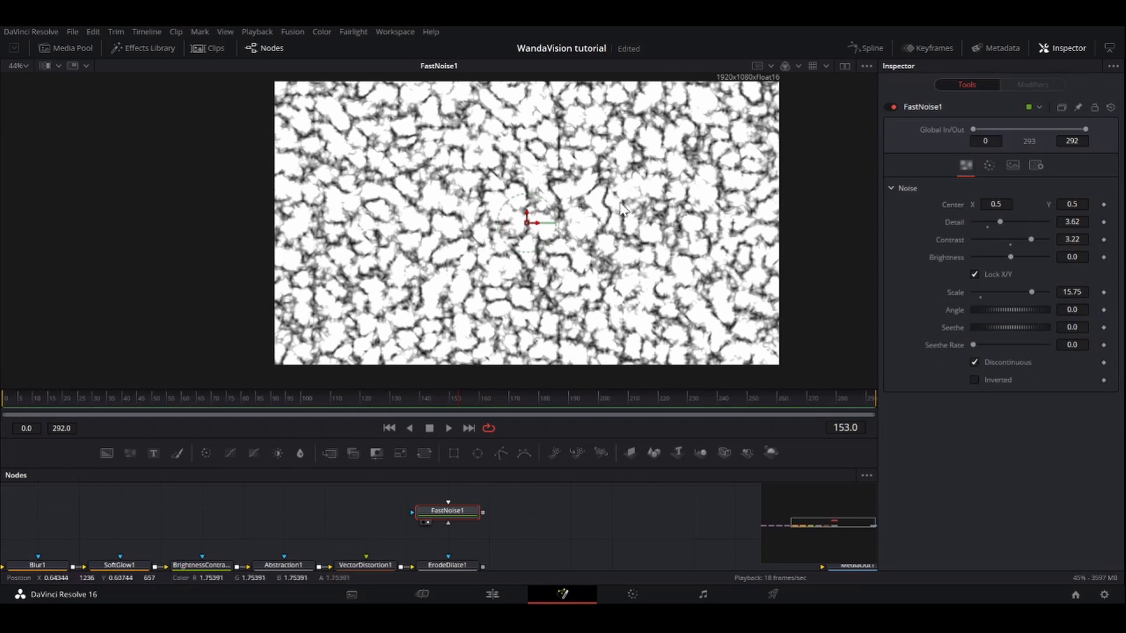
mouse_move(643, 198)
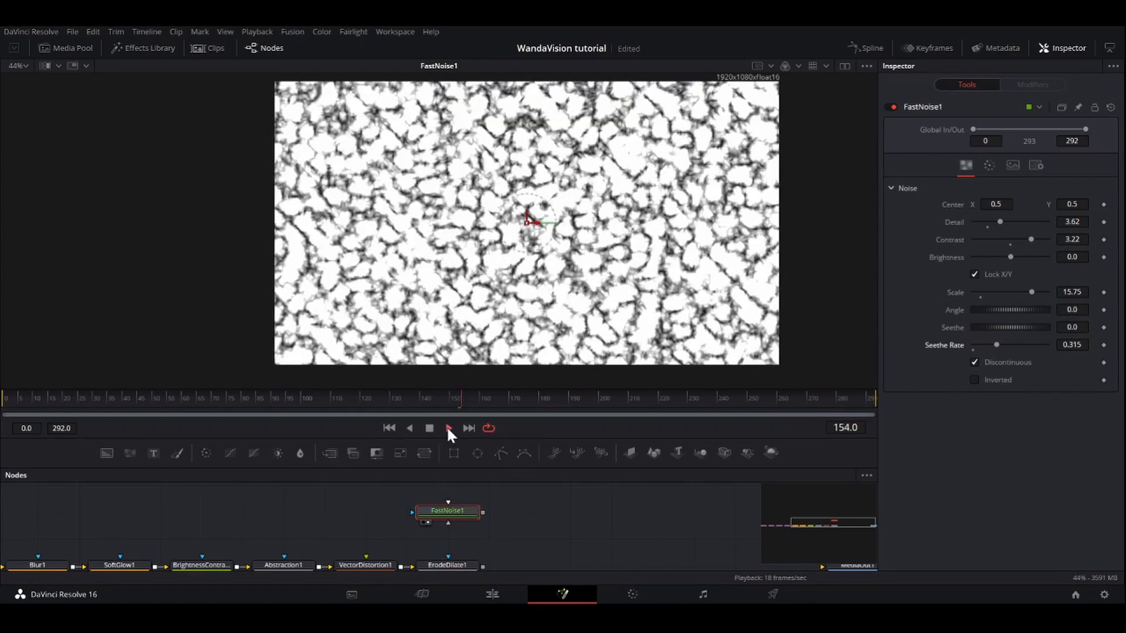
left_click(448, 428)
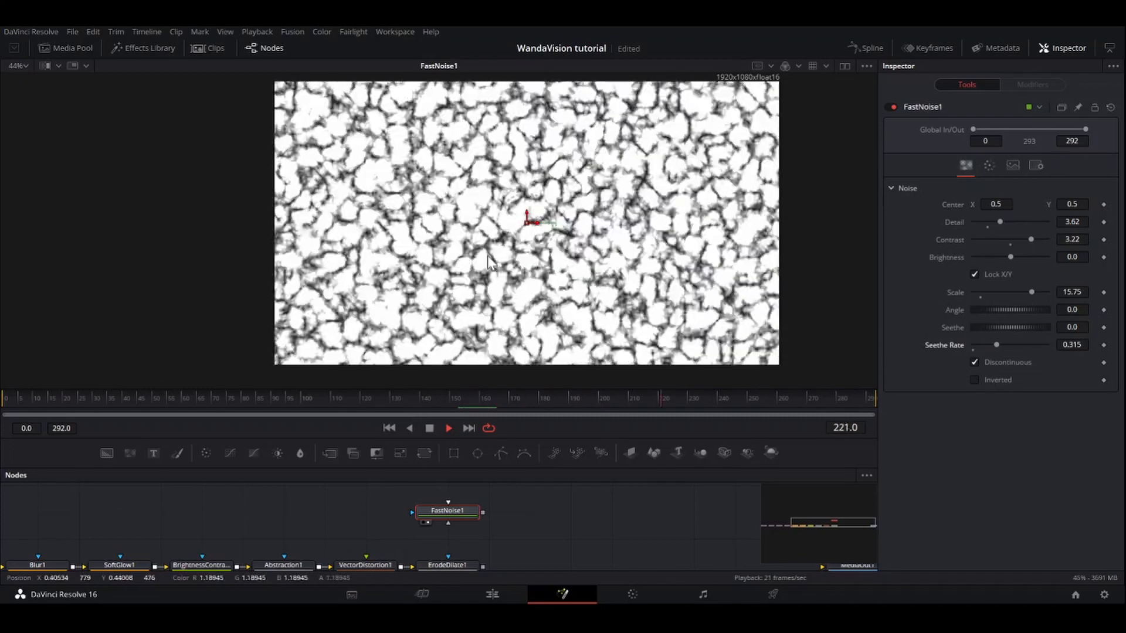
left_click(320, 399)
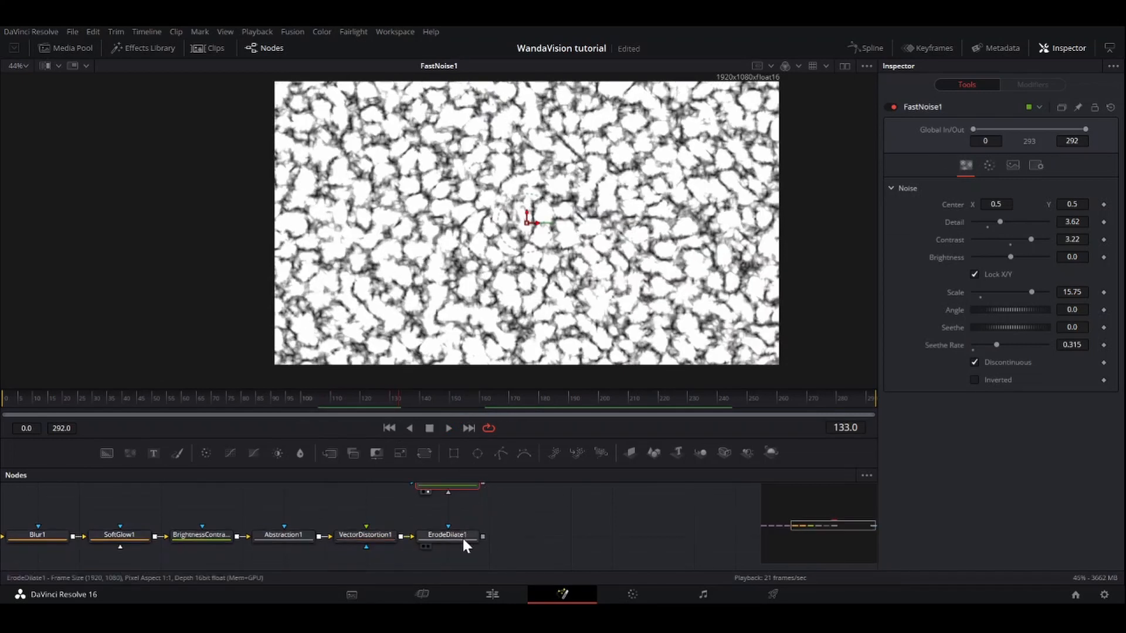
Step: Compare the noise-masked ErodeDilate1 result with FastNoise1, preview playback, and select VectorDistortion1
left_click(447, 534)
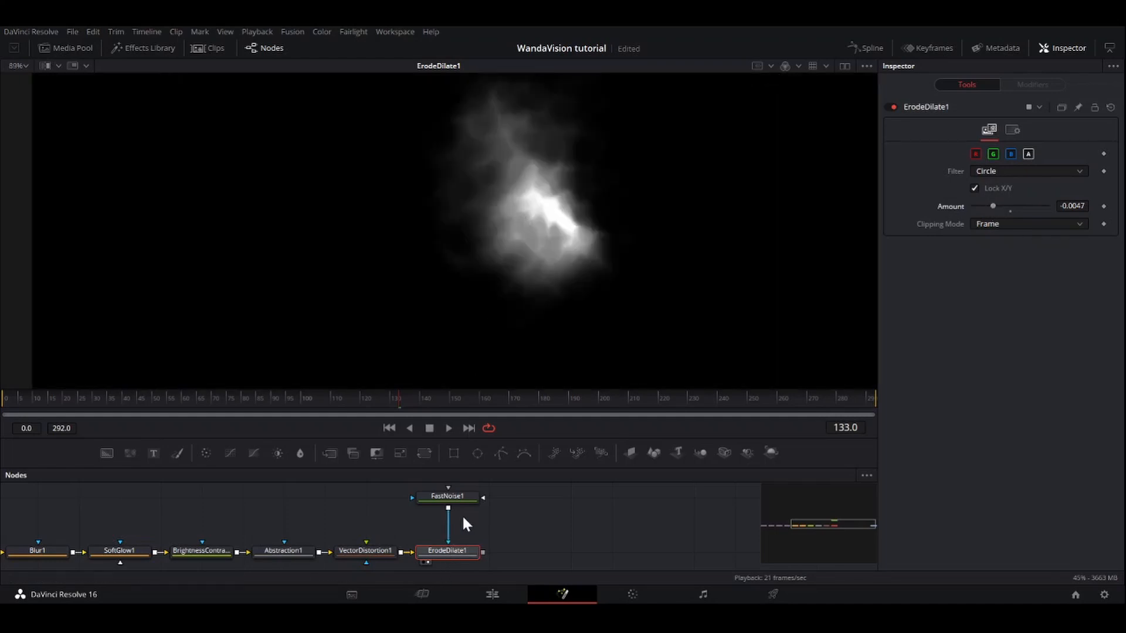
left_click(446, 496)
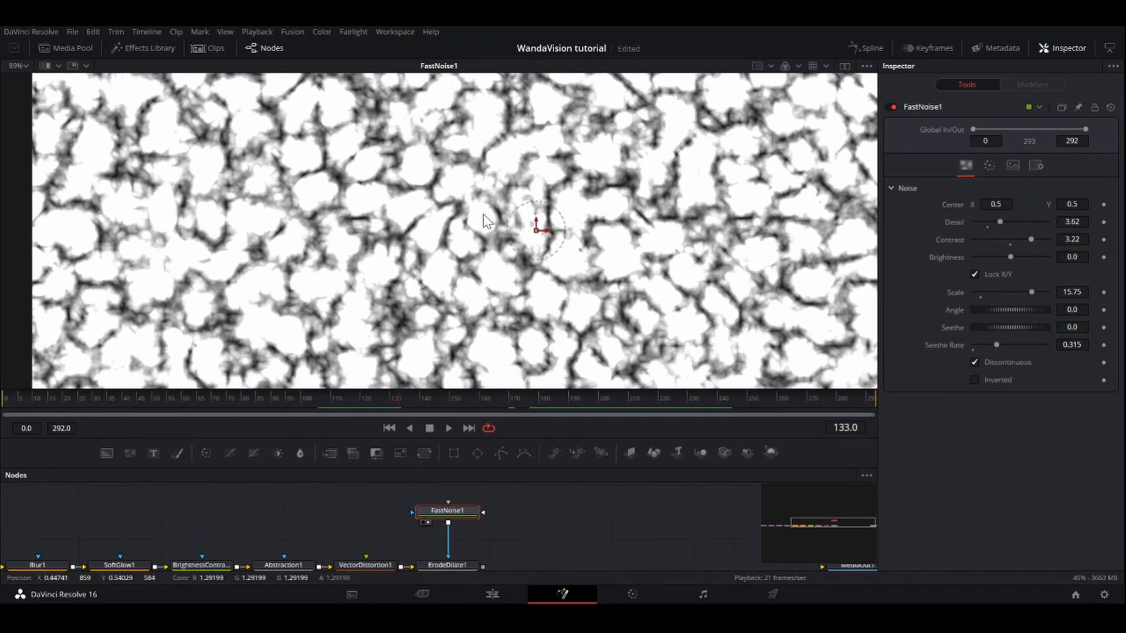
left_click(447, 531)
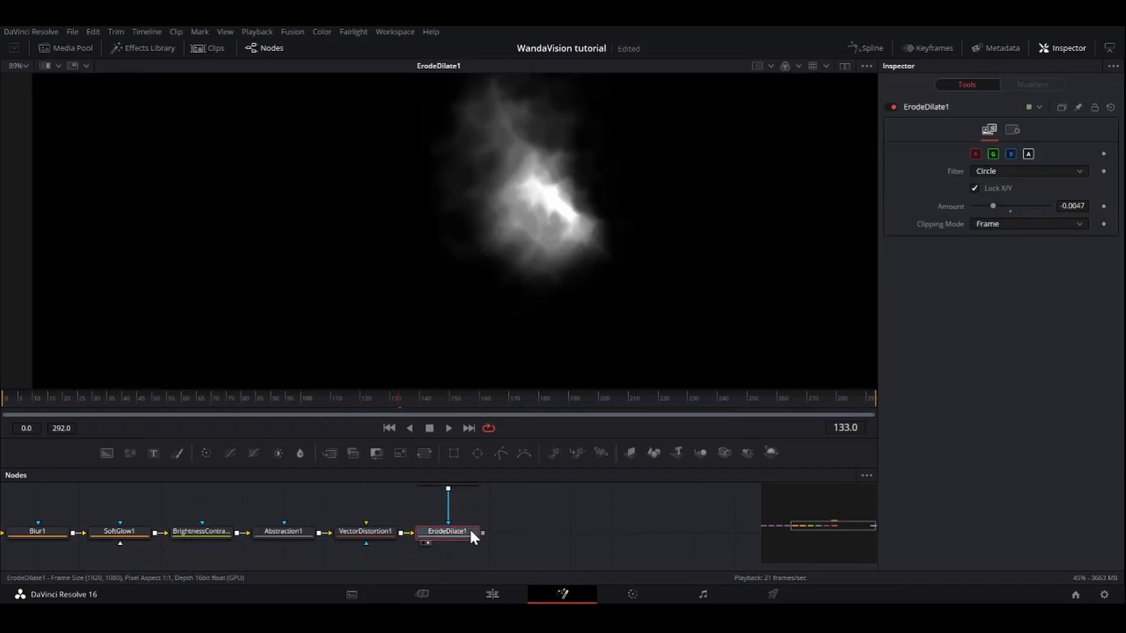
left_click(447, 428)
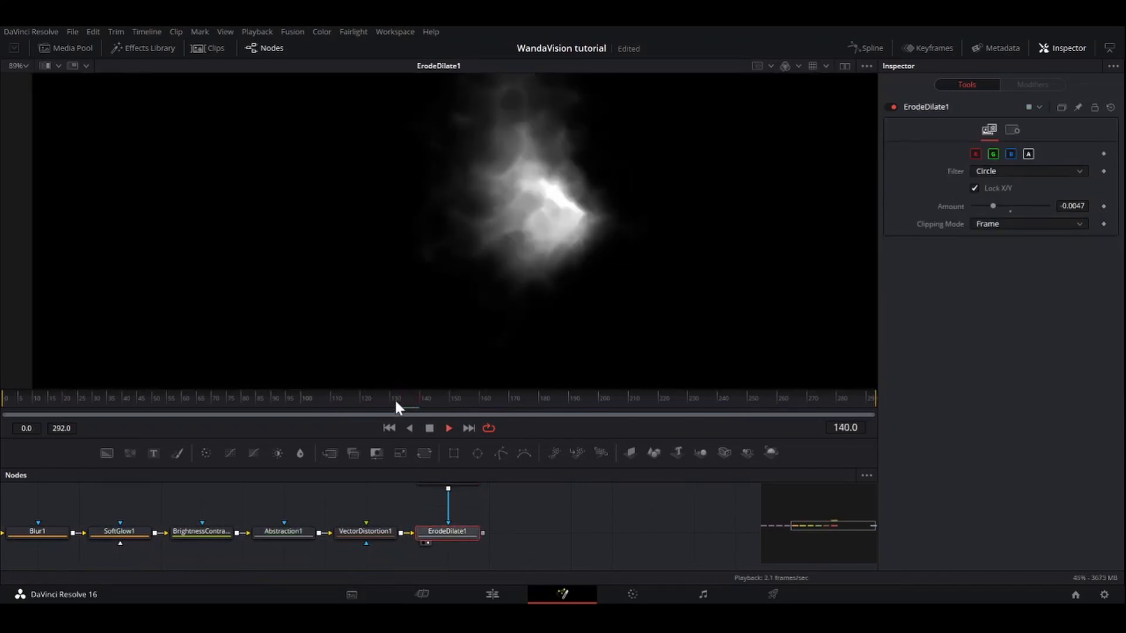
left_click(396, 398)
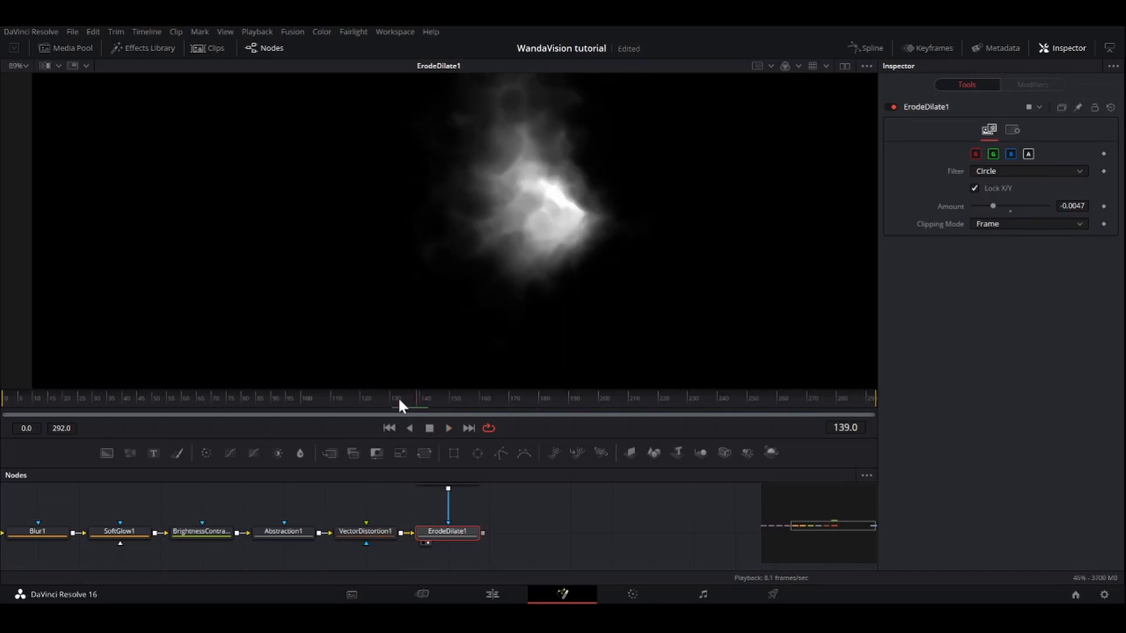
left_click(364, 531)
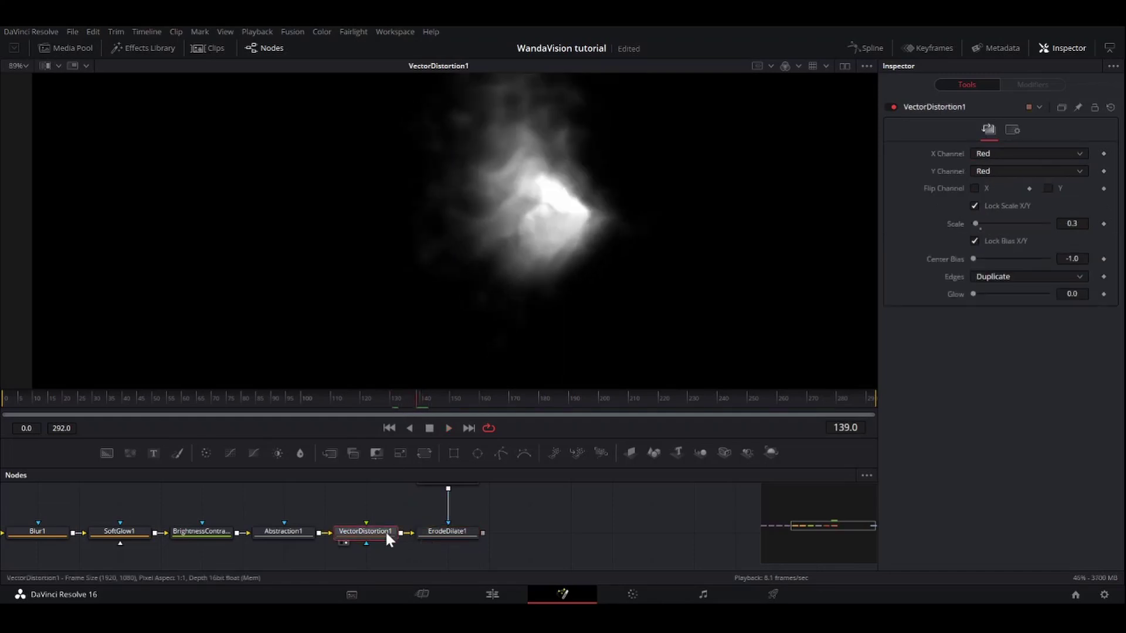
left_click(448, 531)
type("tnt")
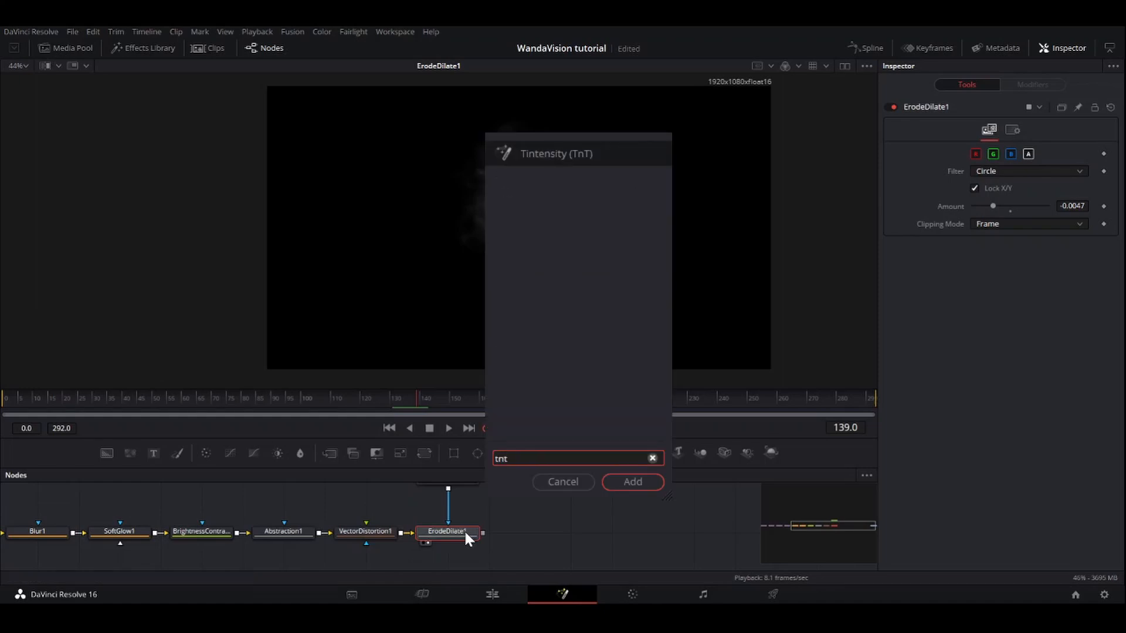
Step: Add a Tintensity node after ErodeDilate1, view it, and set its colorize colour to red
left_click(632, 482)
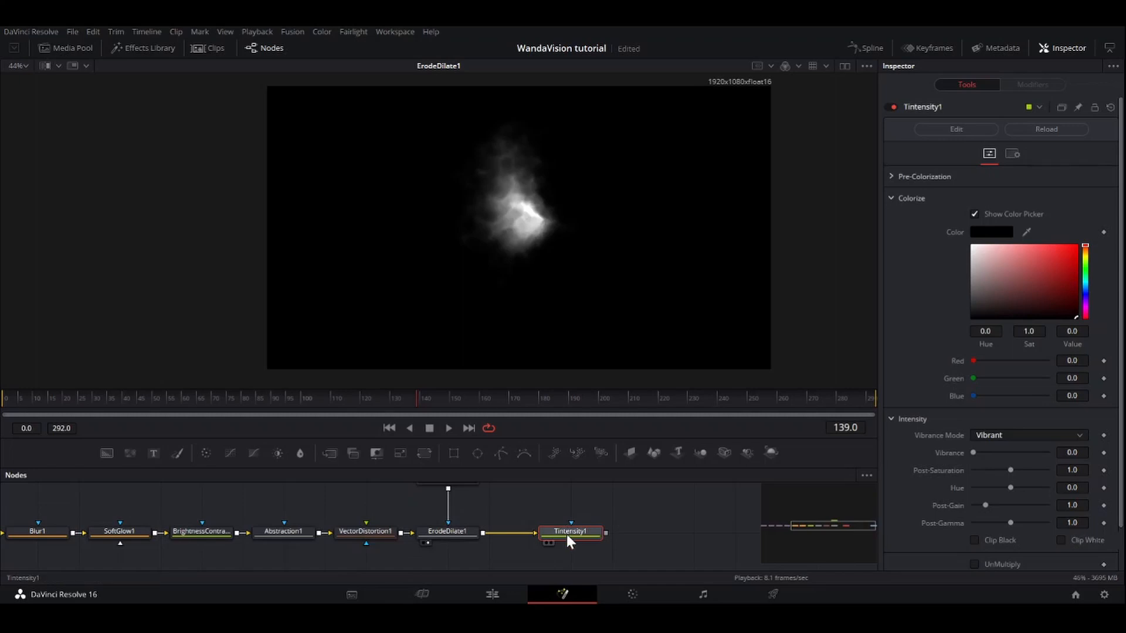
left_click(570, 531)
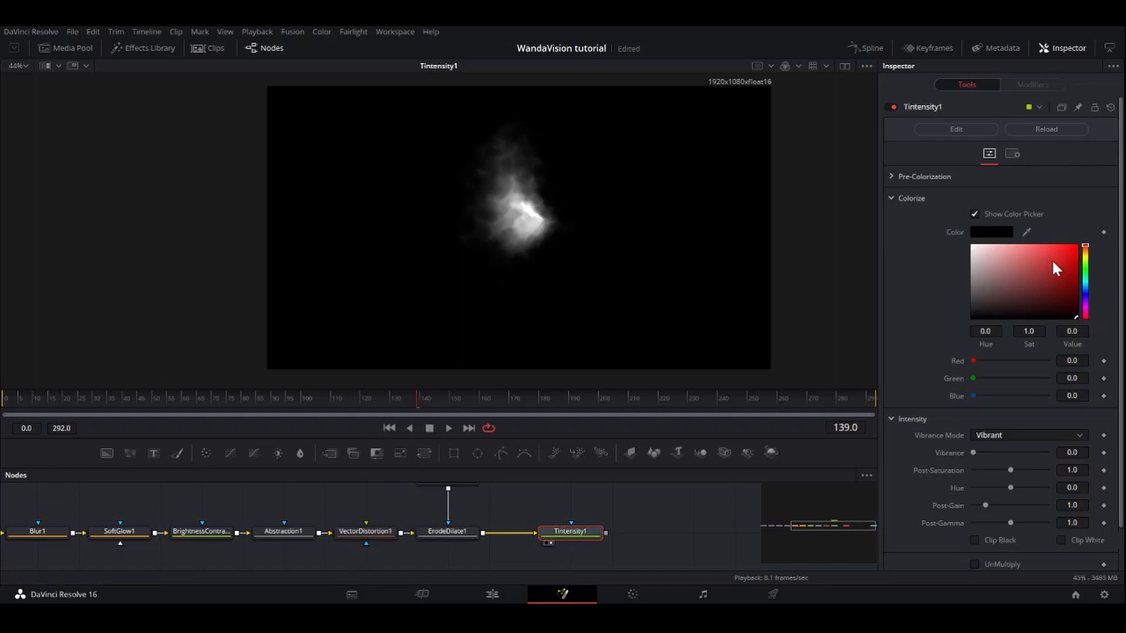
left_click(1077, 244)
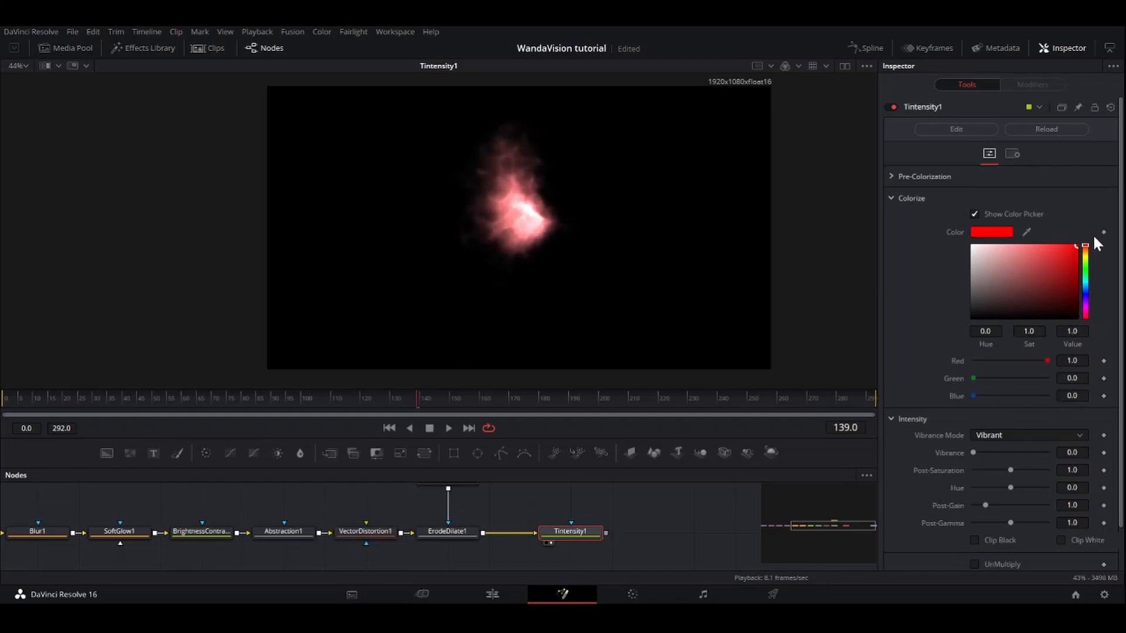
mouse_move(1005, 442)
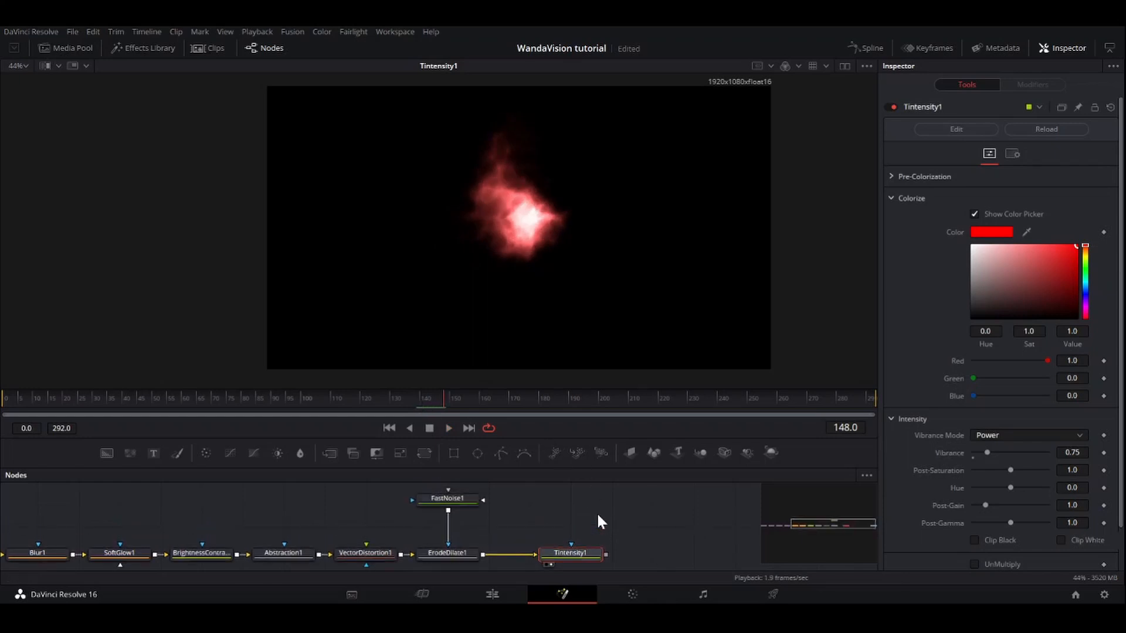
mouse_move(582, 522)
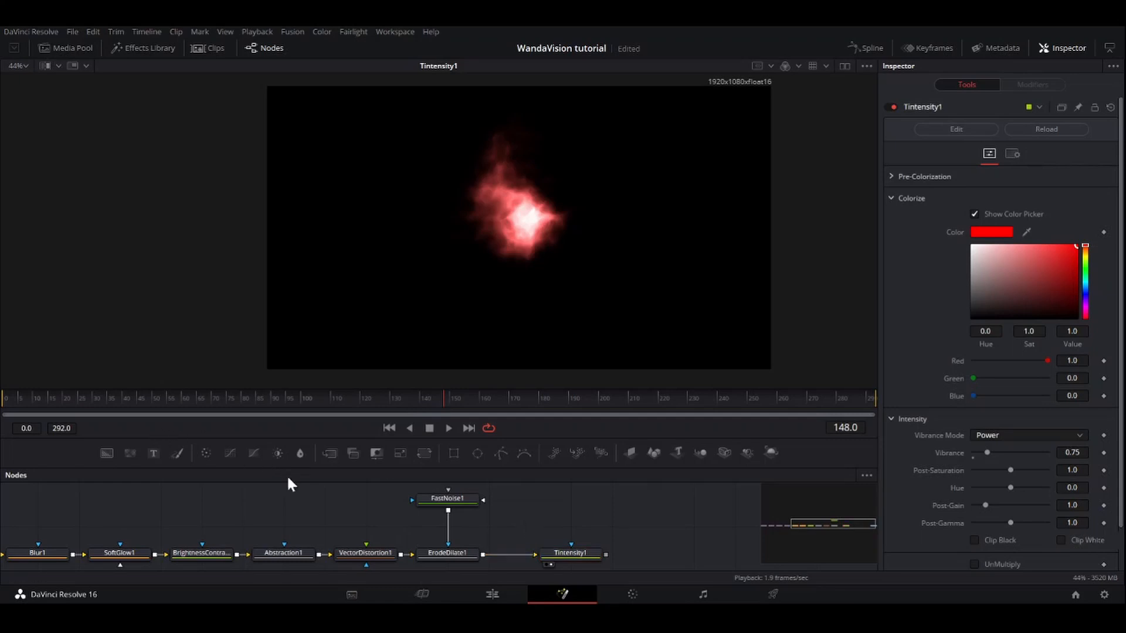
Step: Branch a Color Corrector (strength 0.5149) off ErodeDilate1 and compare it with Tintensity1 in dual viewers
type("cc")
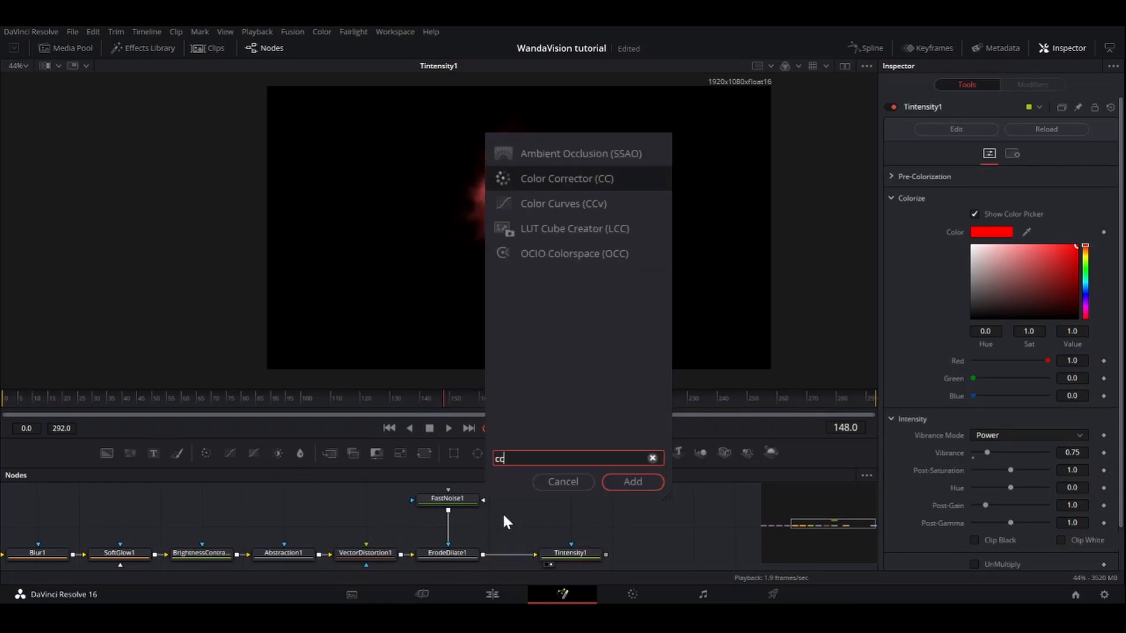
left_click(631, 481)
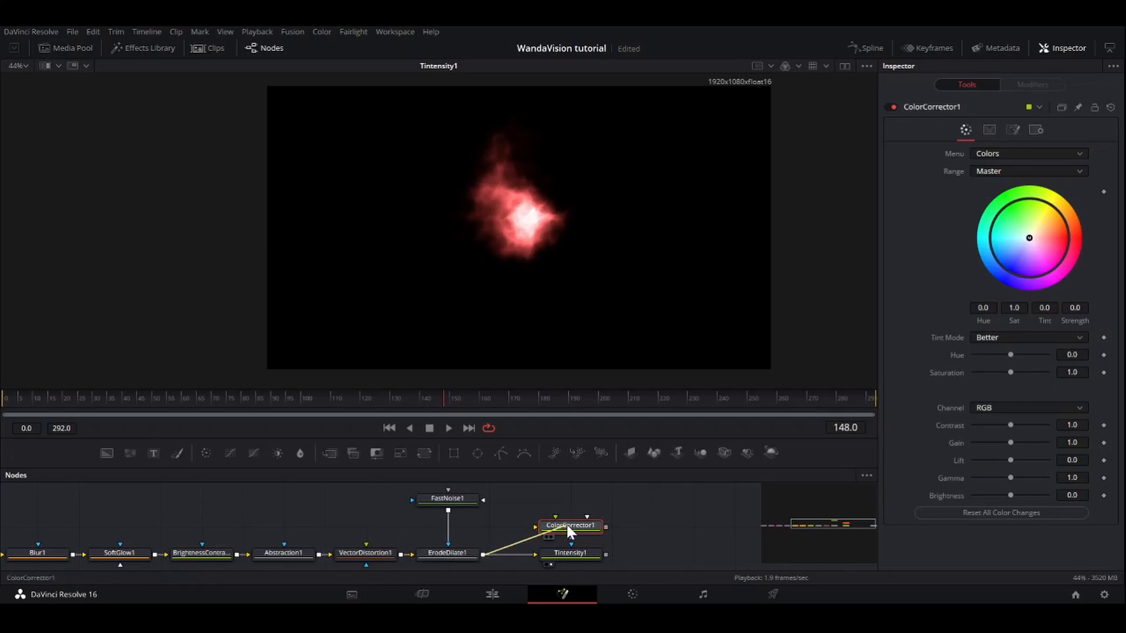
left_click(569, 525)
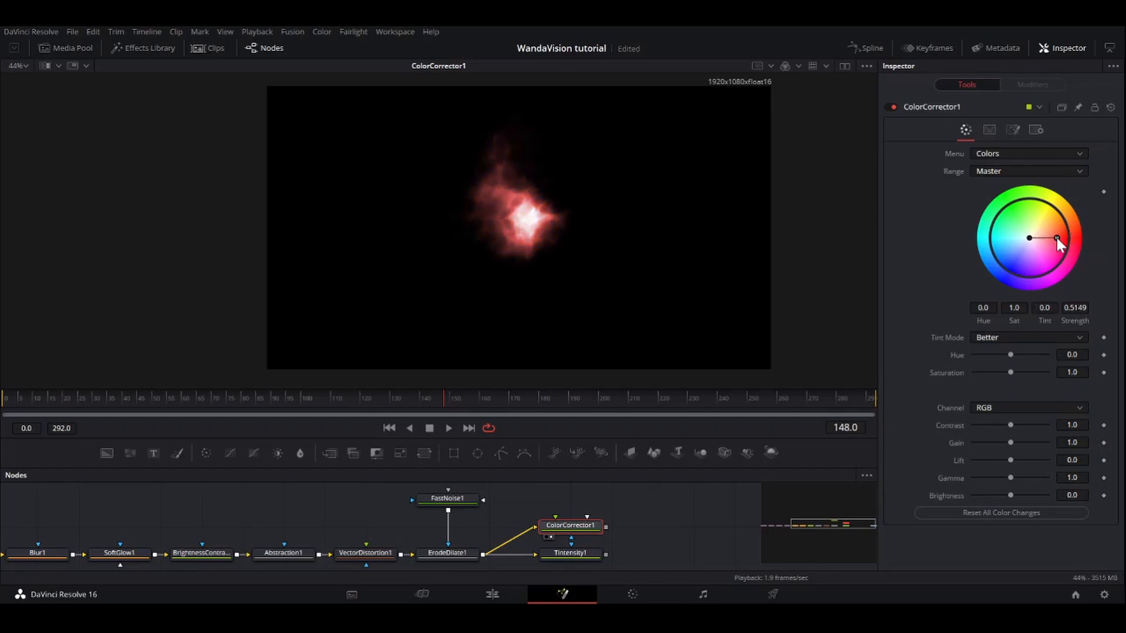
mouse_move(1015, 377)
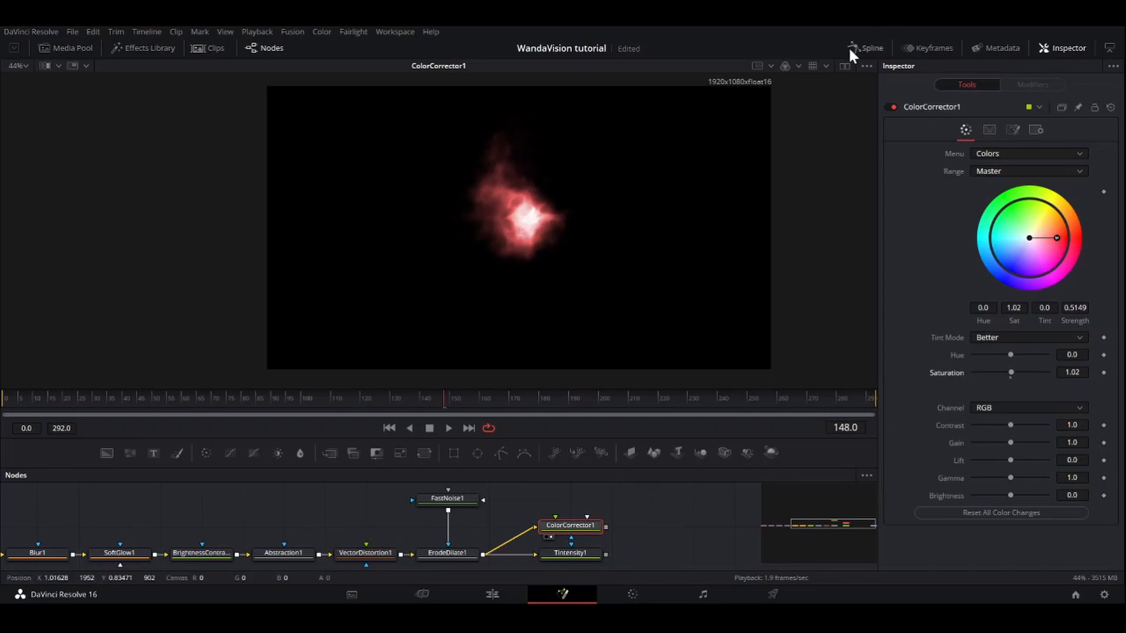
left_click(570, 535)
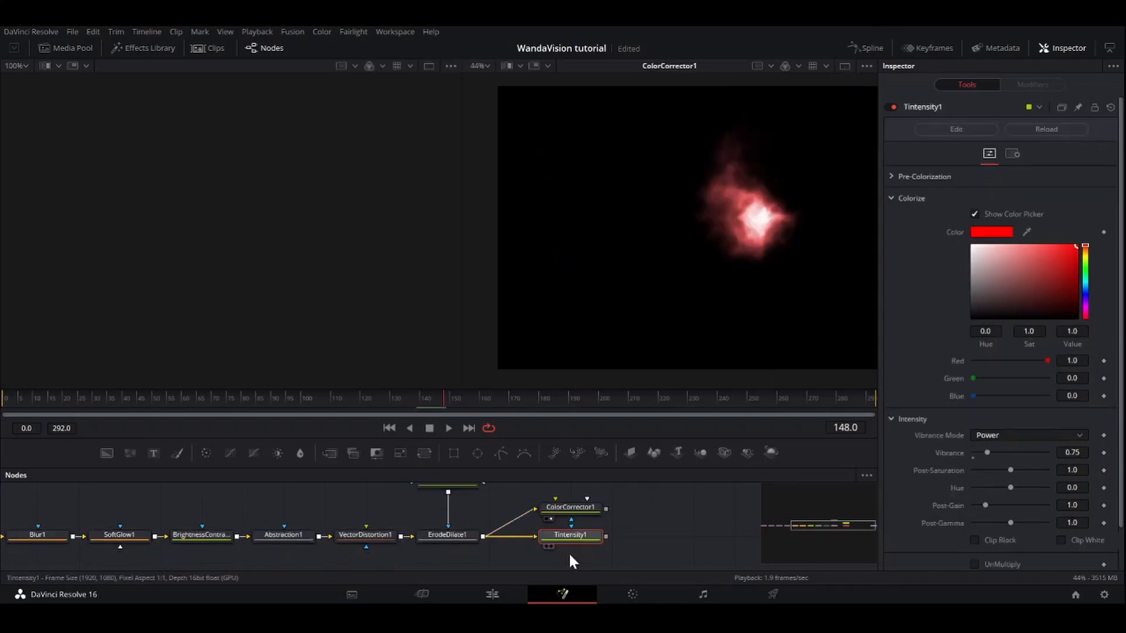
left_click(547, 547)
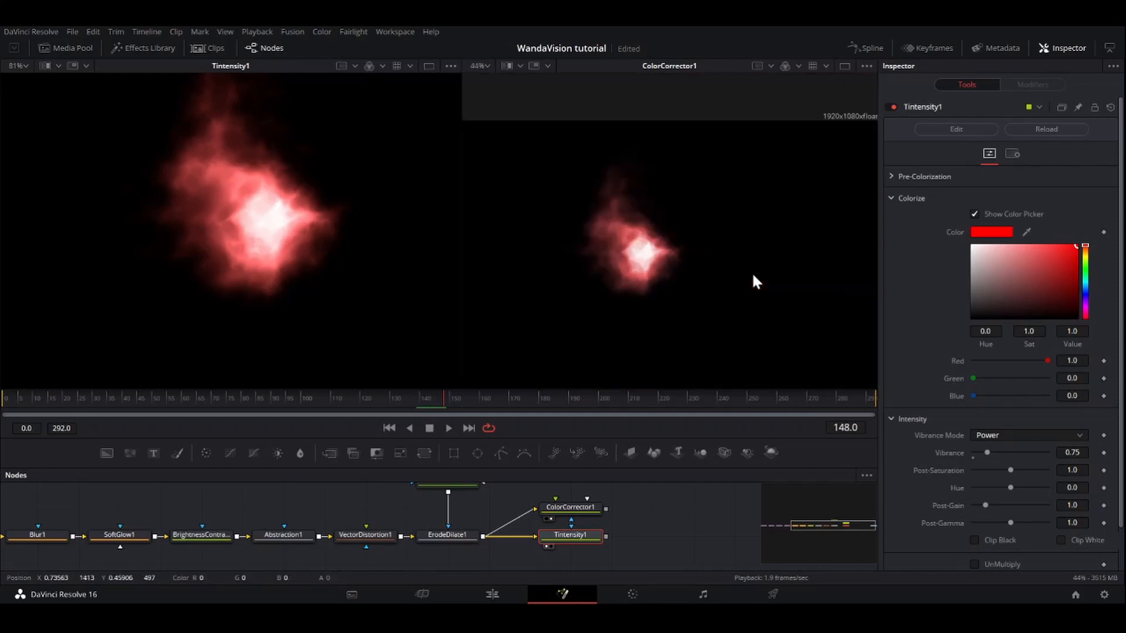
mouse_move(339, 250)
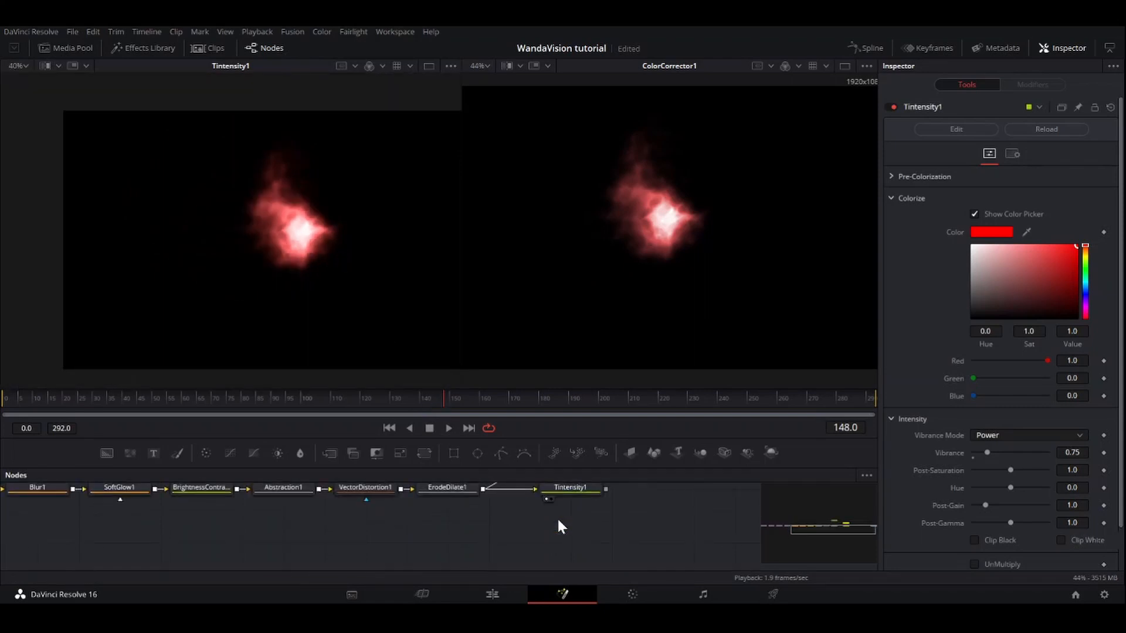
Step: Add Merge1 in Overlay mode and soften Background1's red to a muted pinkish tone
type("merg")
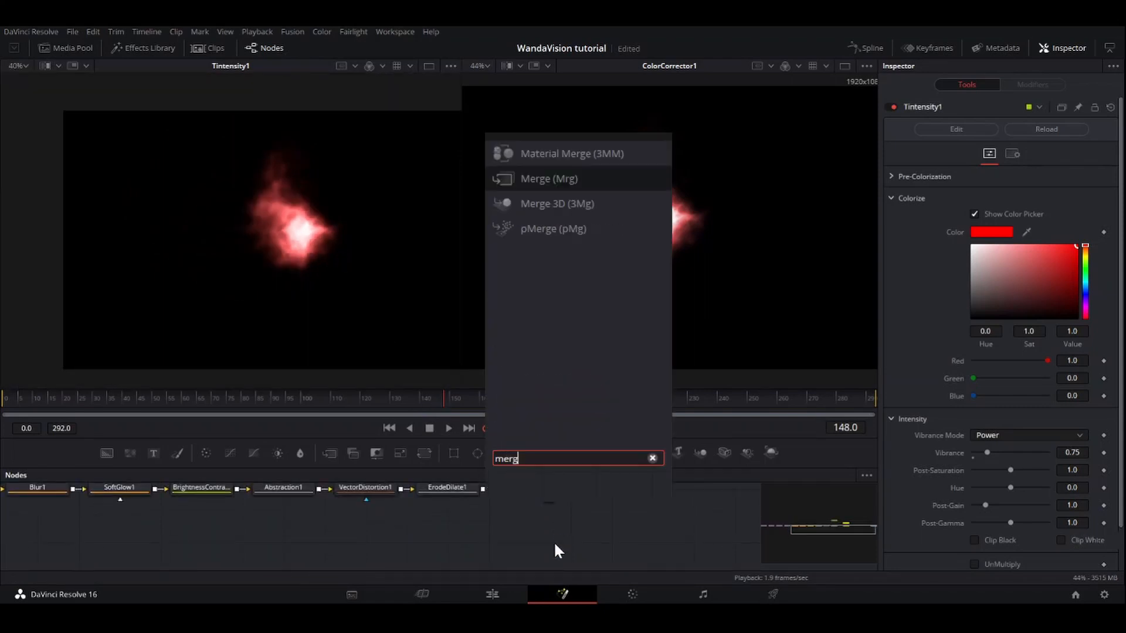
left_click(550, 178)
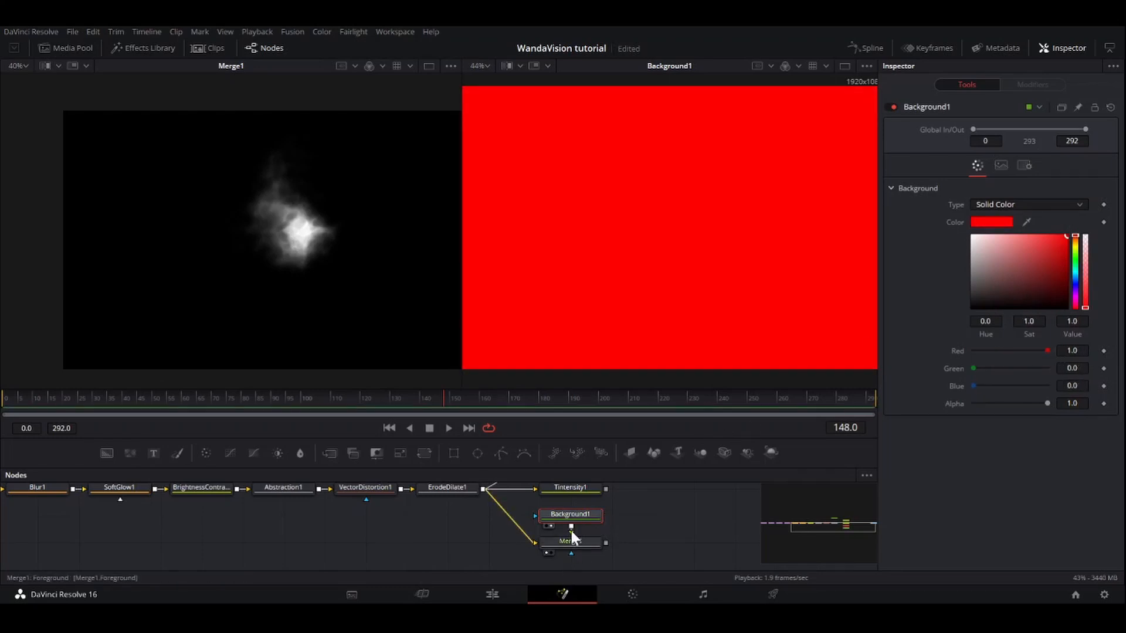
left_click(569, 534)
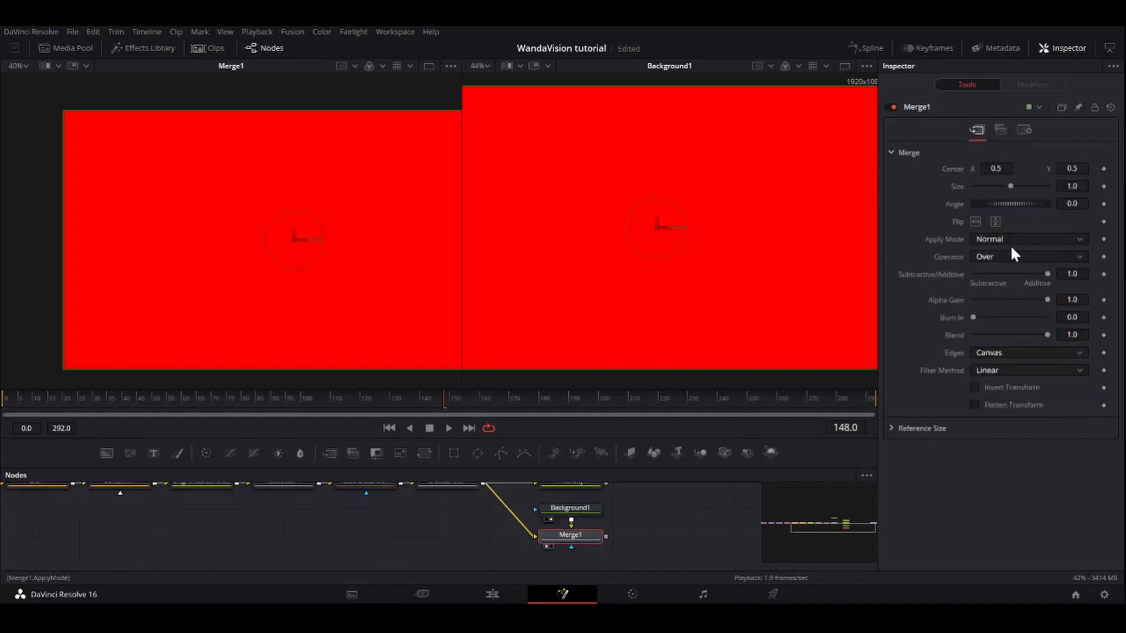
mouse_move(998, 311)
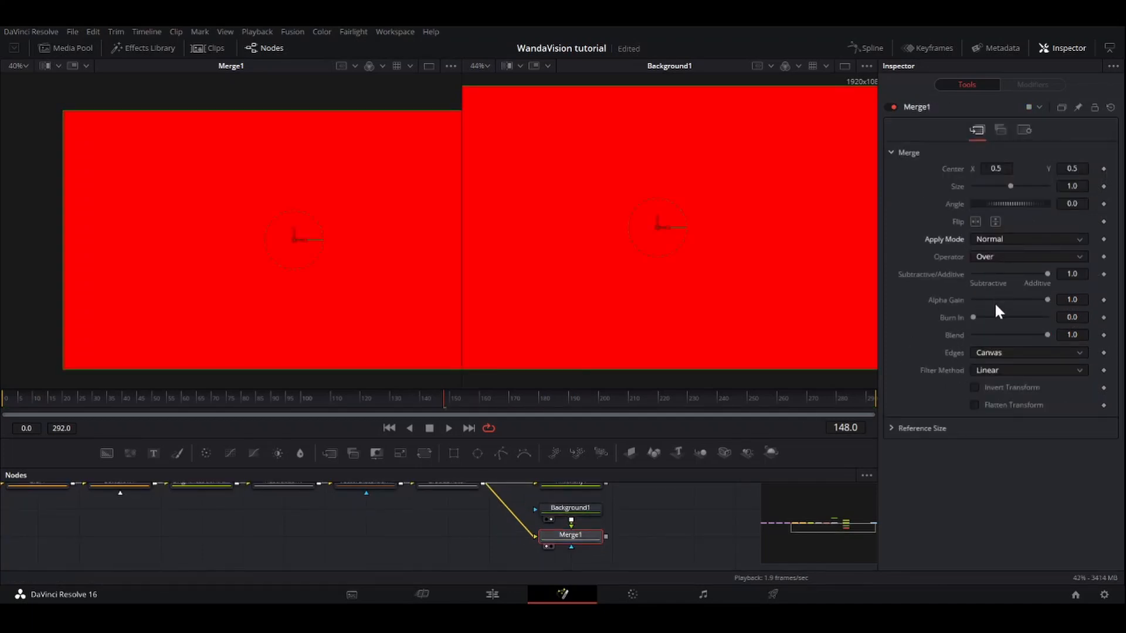
left_click(1027, 239)
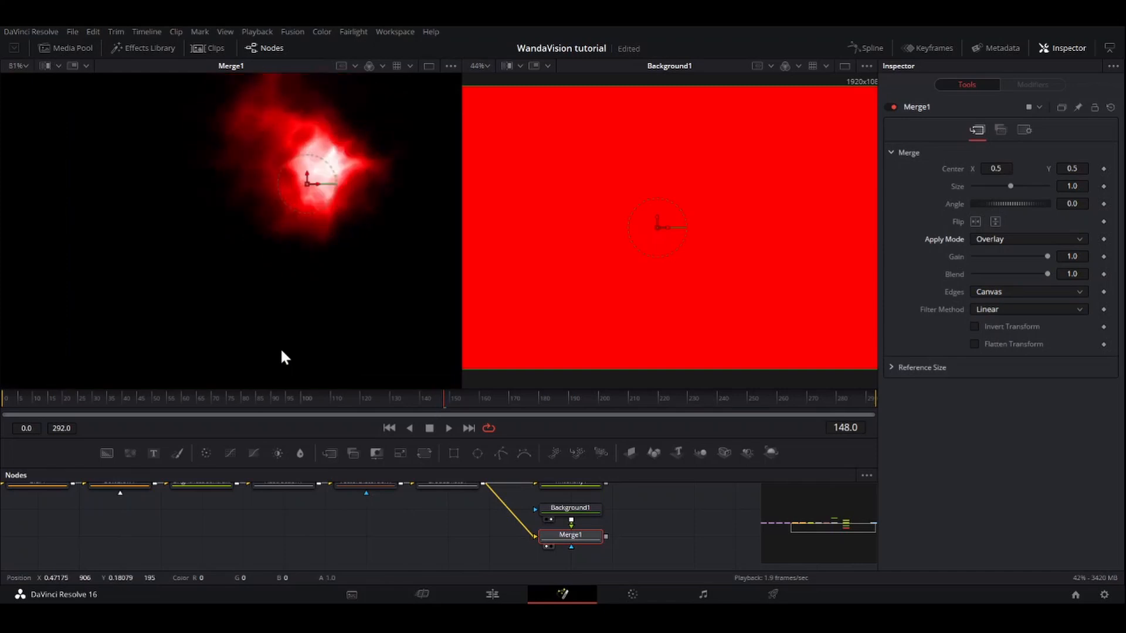
left_click(570, 510)
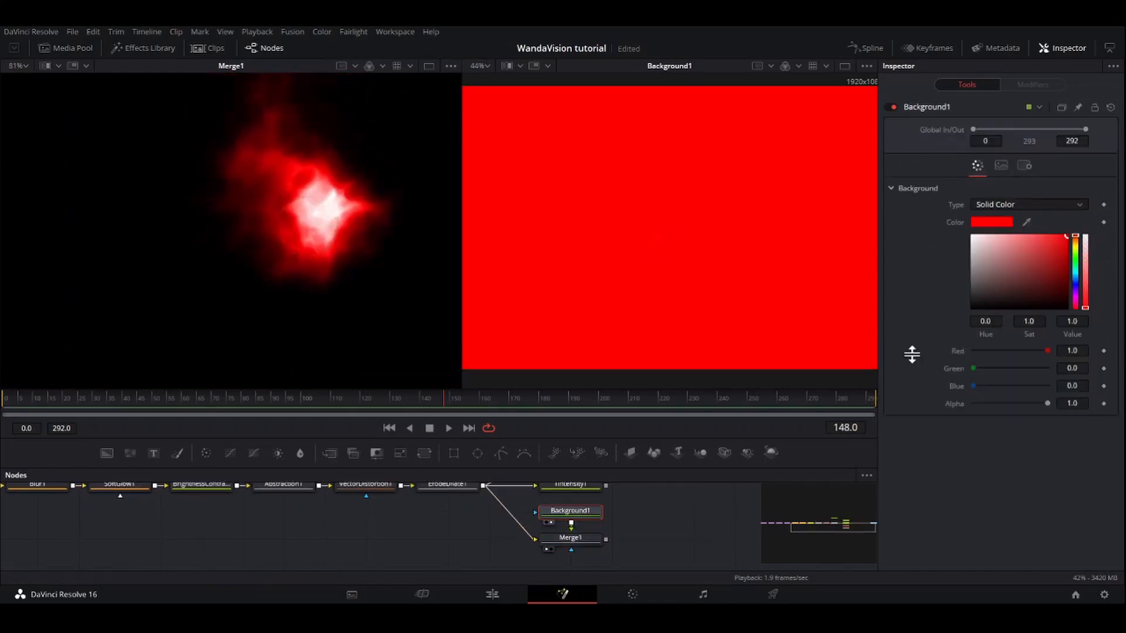
left_click(1041, 253)
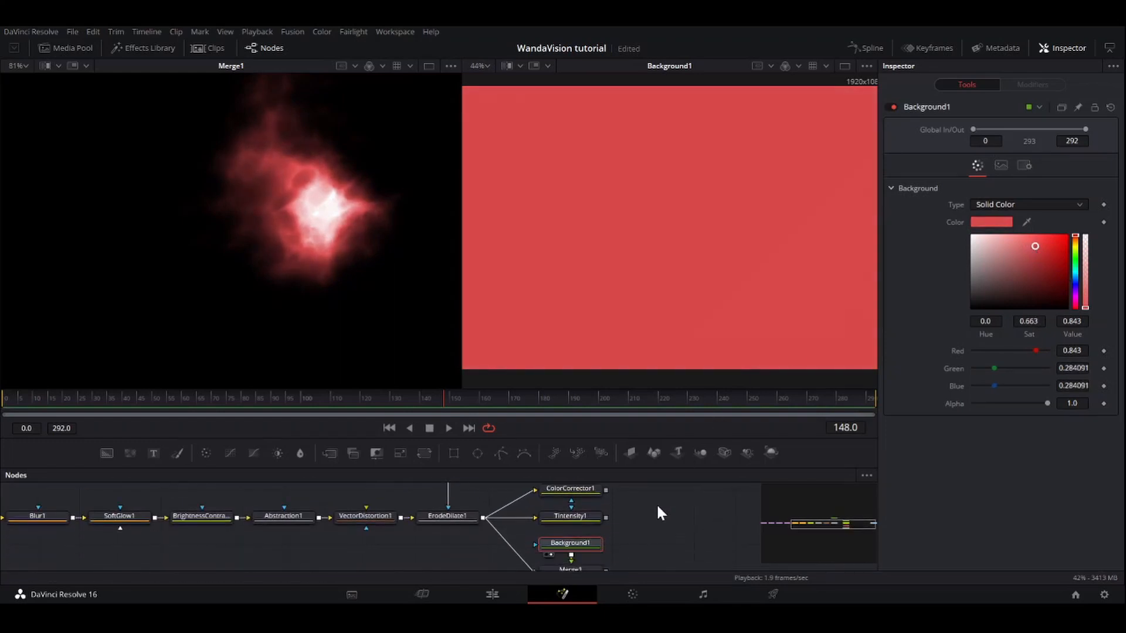
Step: Compare Tintensity1 and ColorCorrector1 in the Inspector, then select Tintensity1 as the tint to keep
left_click(570, 534)
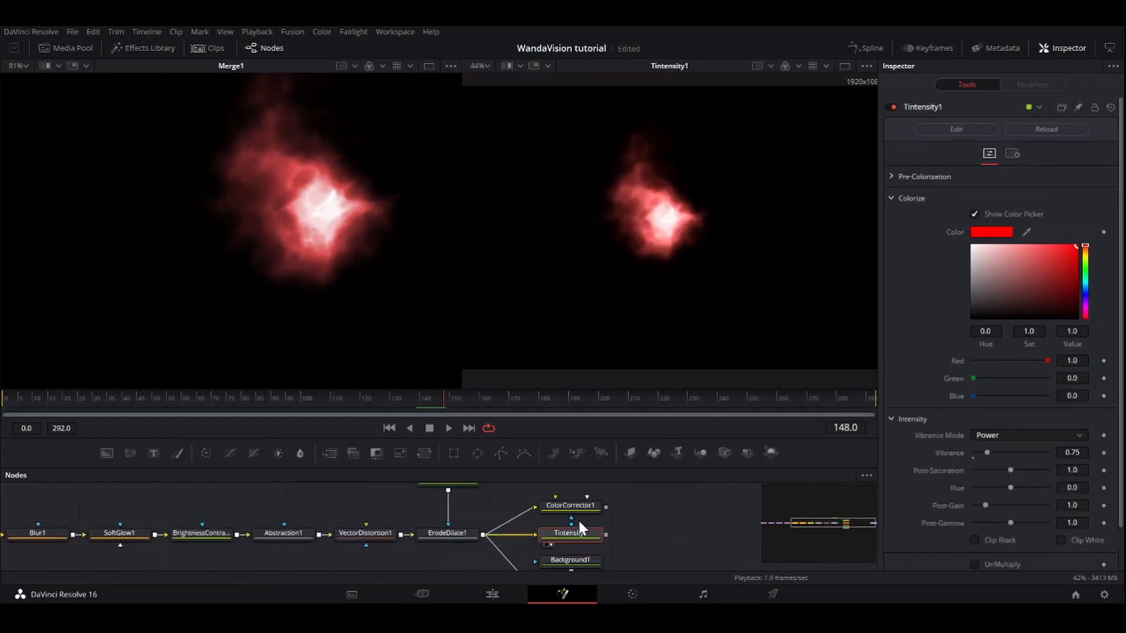
left_click(569, 505)
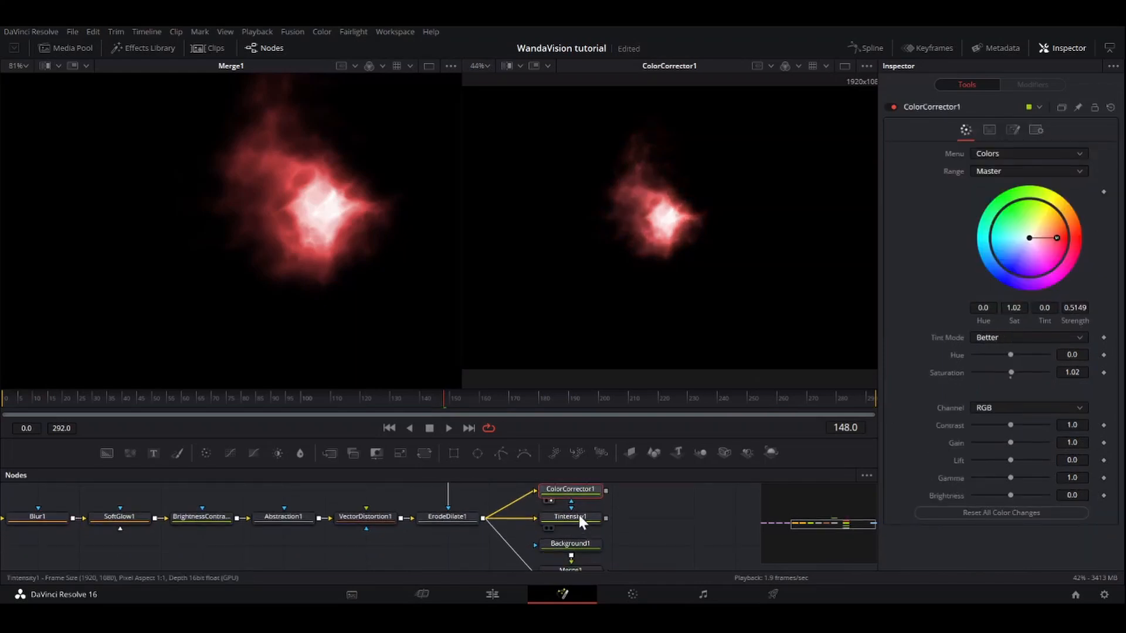
left_click(570, 517)
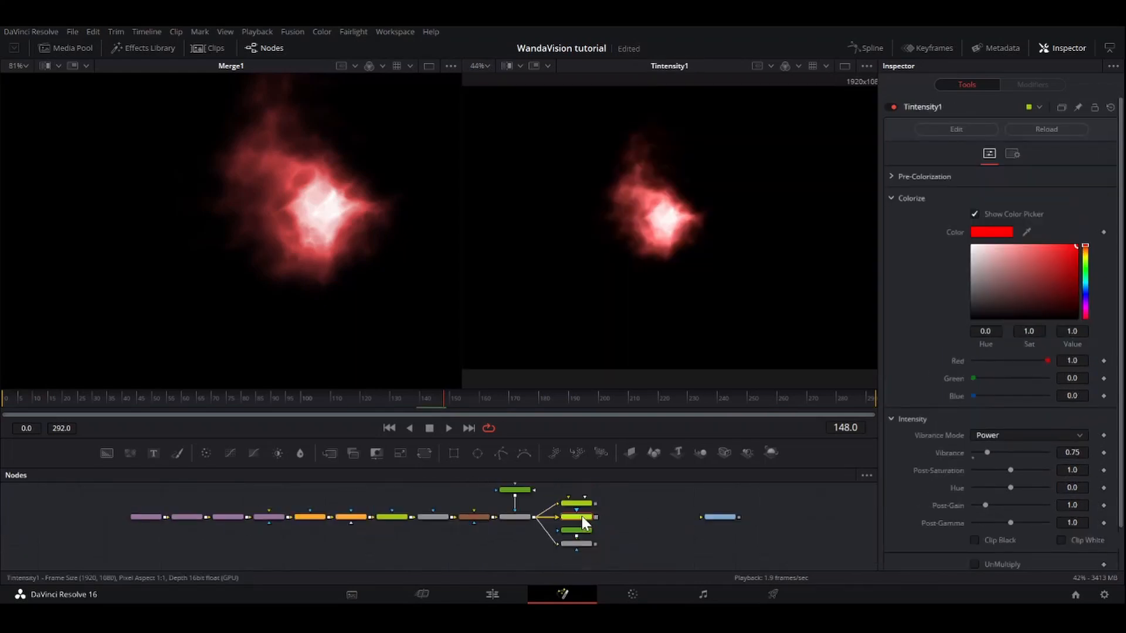
left_click(579, 542)
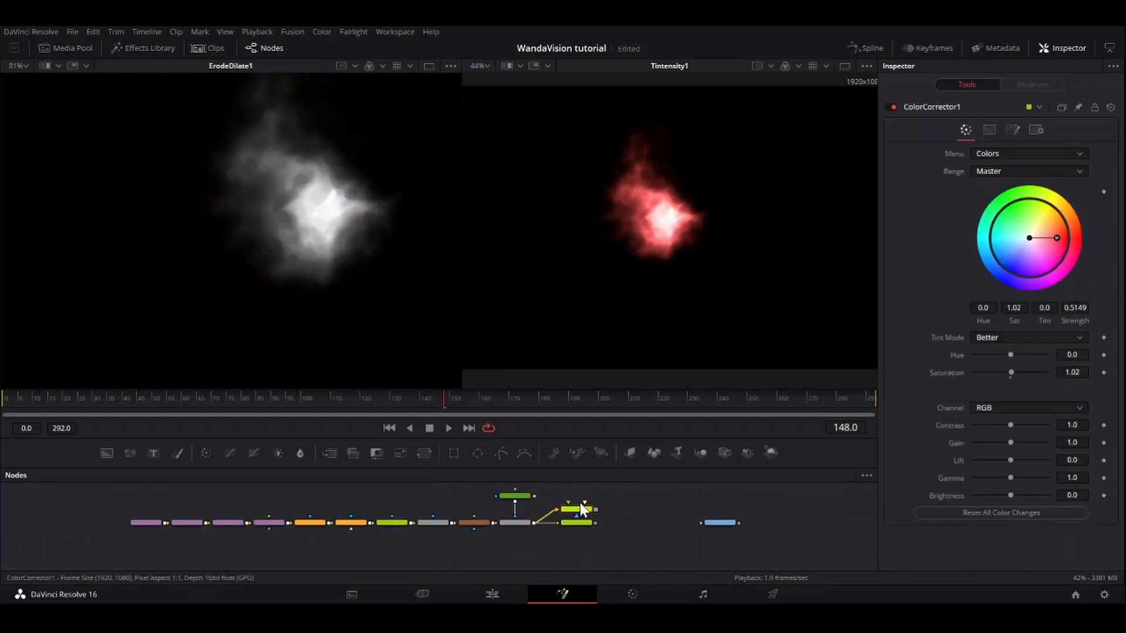
left_click(449, 535)
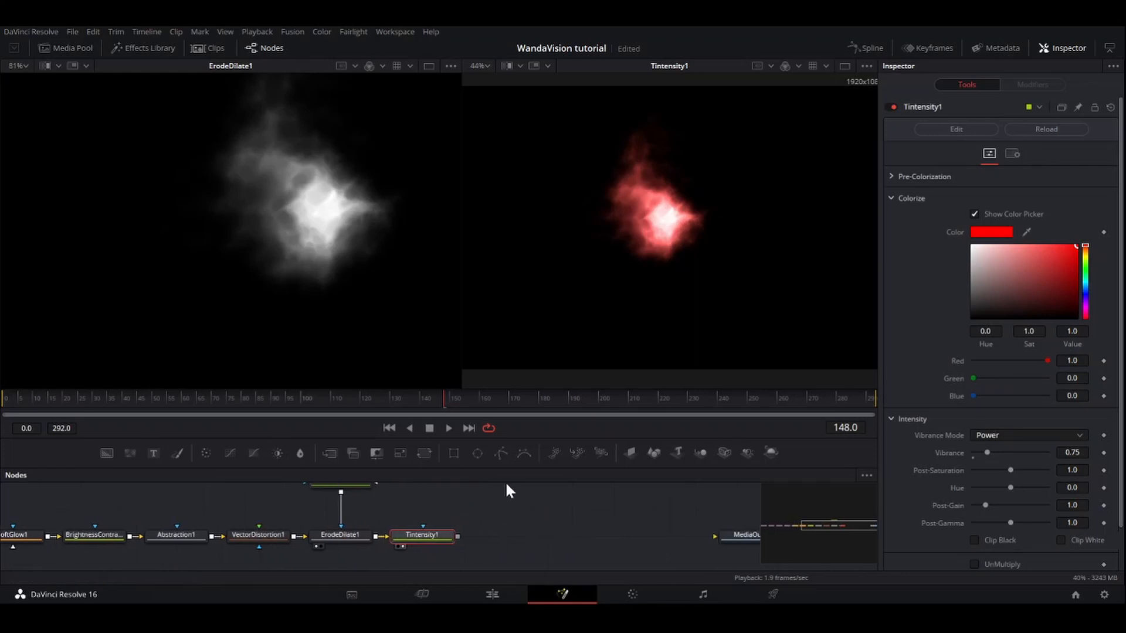
mouse_move(539, 524)
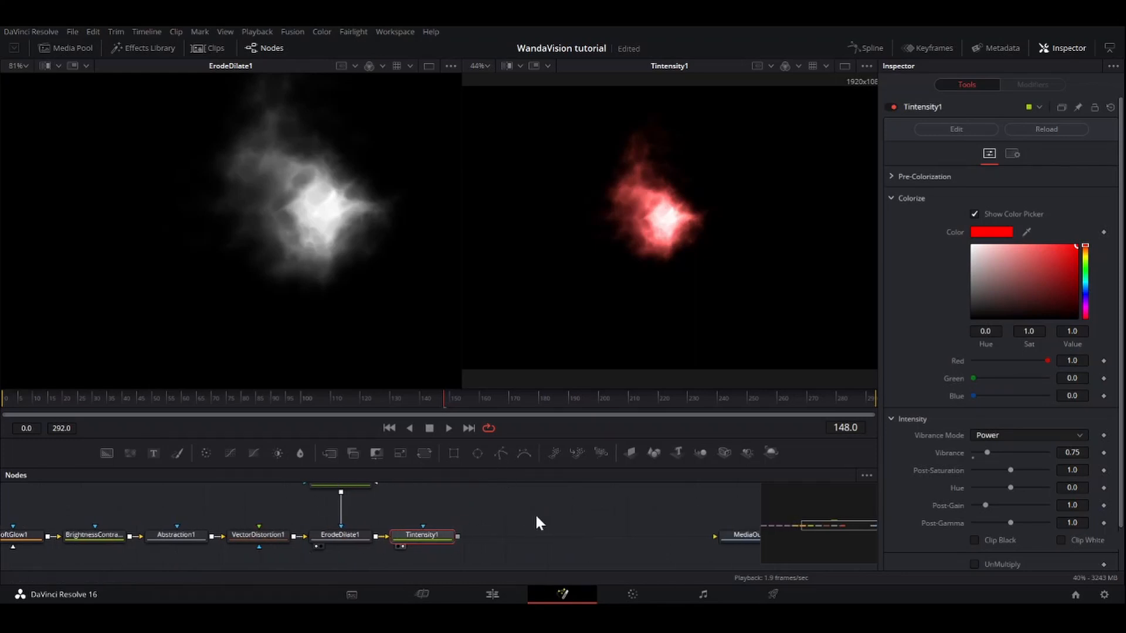
mouse_move(850, 581)
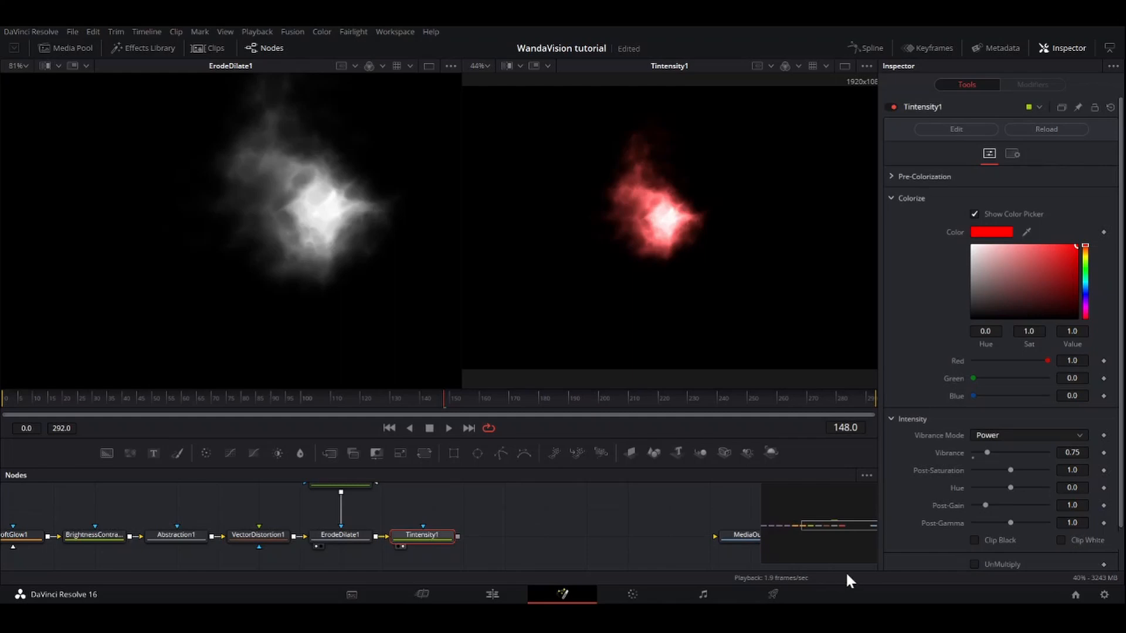
mouse_move(463, 371)
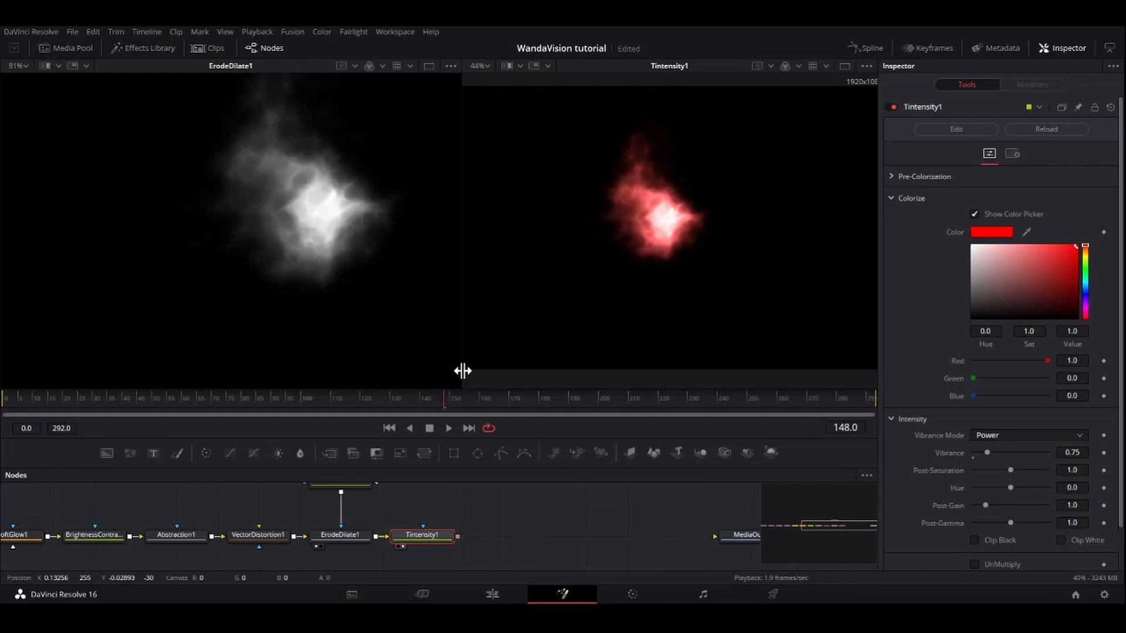
mouse_move(508, 570)
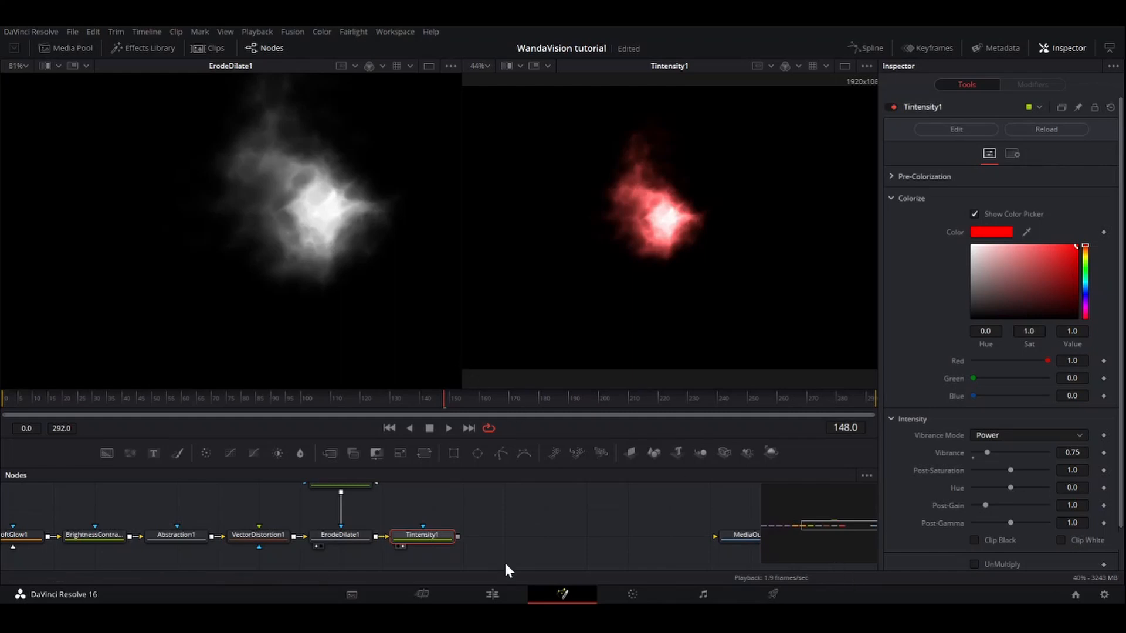
Step: Add Sharpen after Tintensity1 with Amount 1.5 and compare its output against Tintensity1
type("sharp")
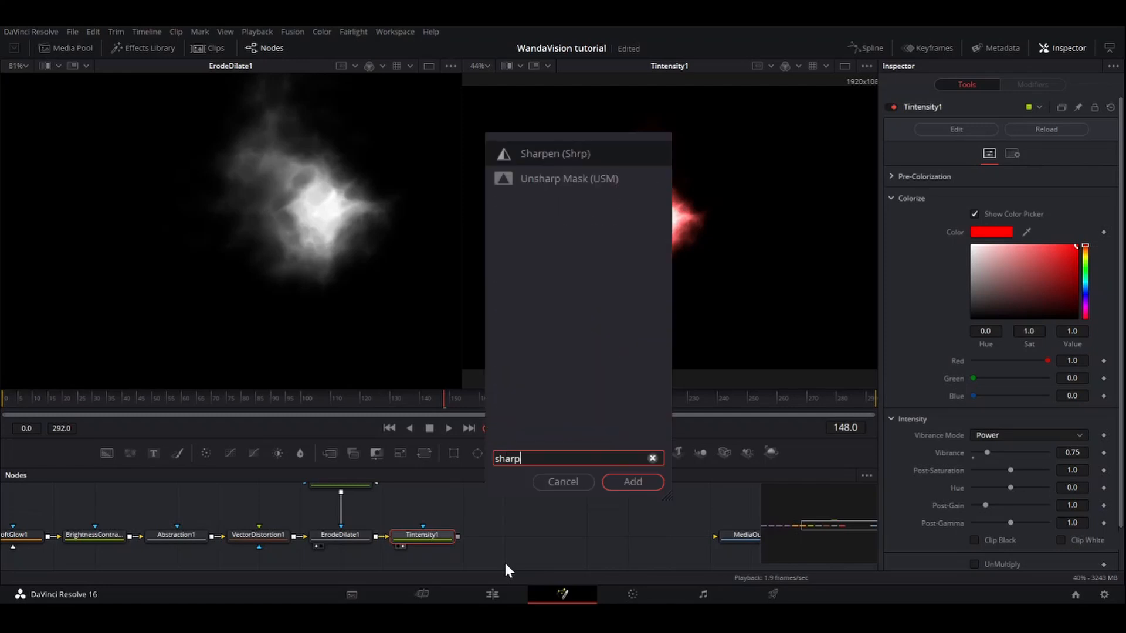
left_click(632, 482)
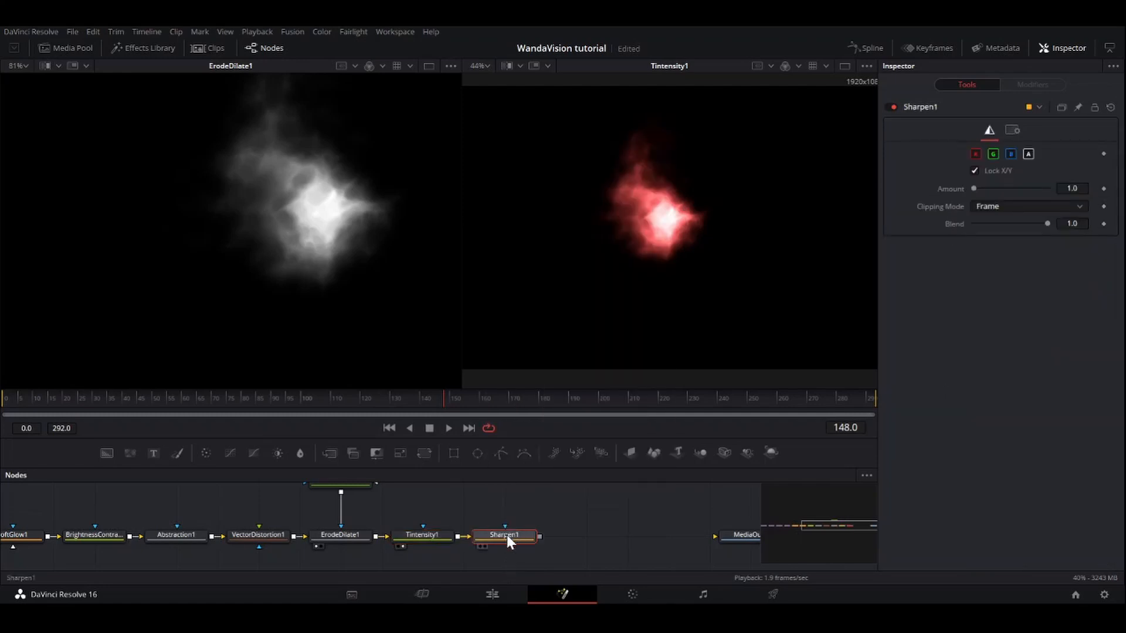
left_click(503, 535)
type("1.5")
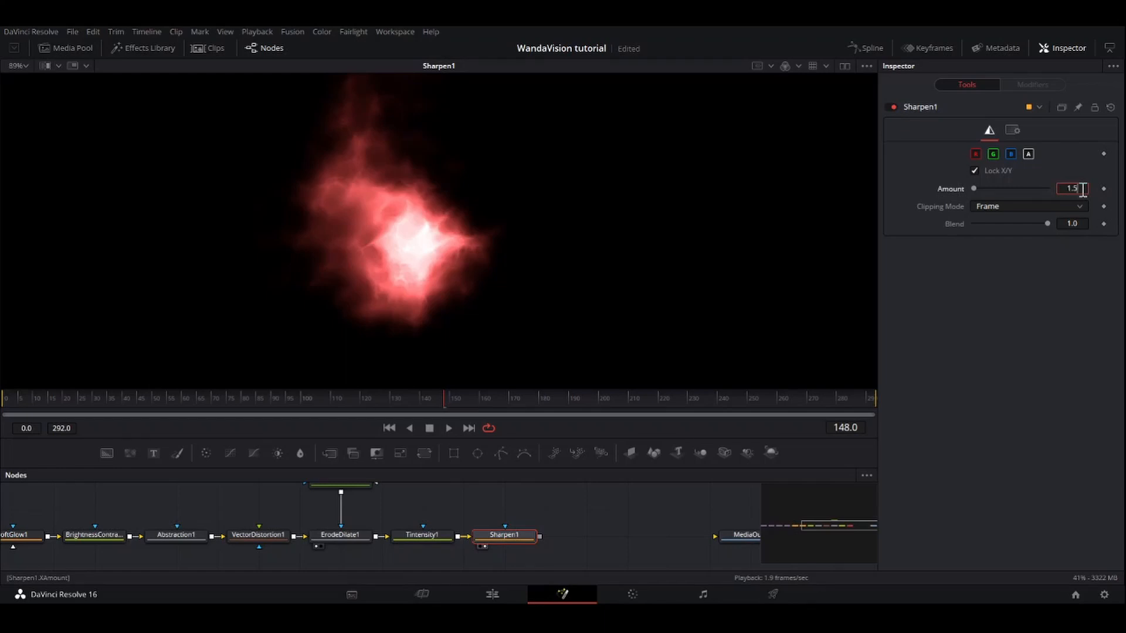
left_click(422, 535)
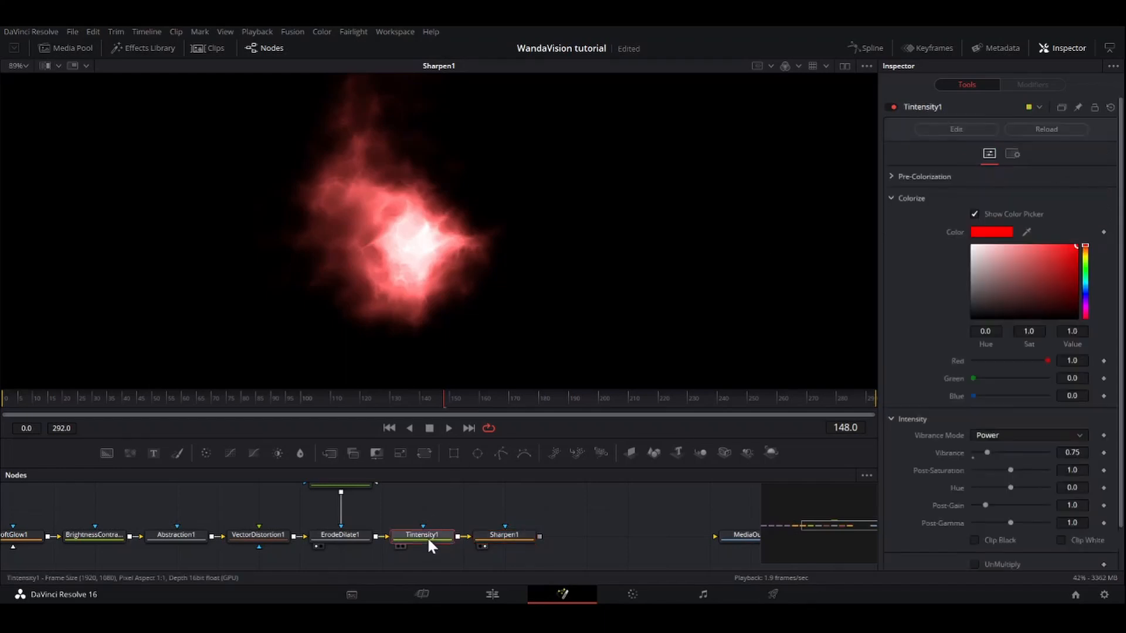
left_click(422, 535)
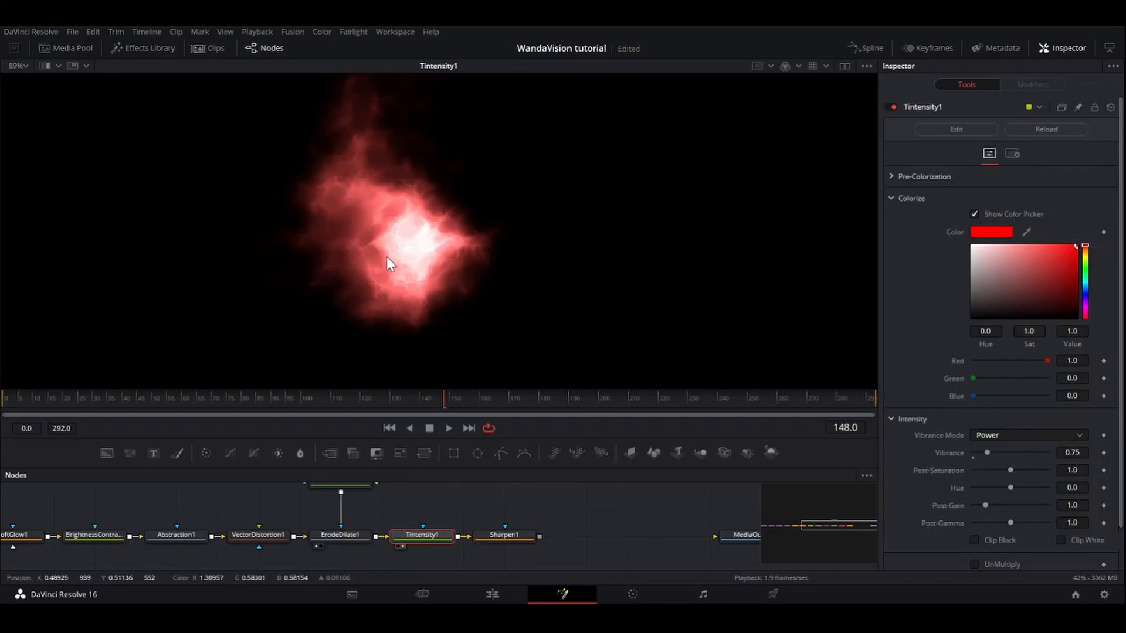
left_click(504, 535)
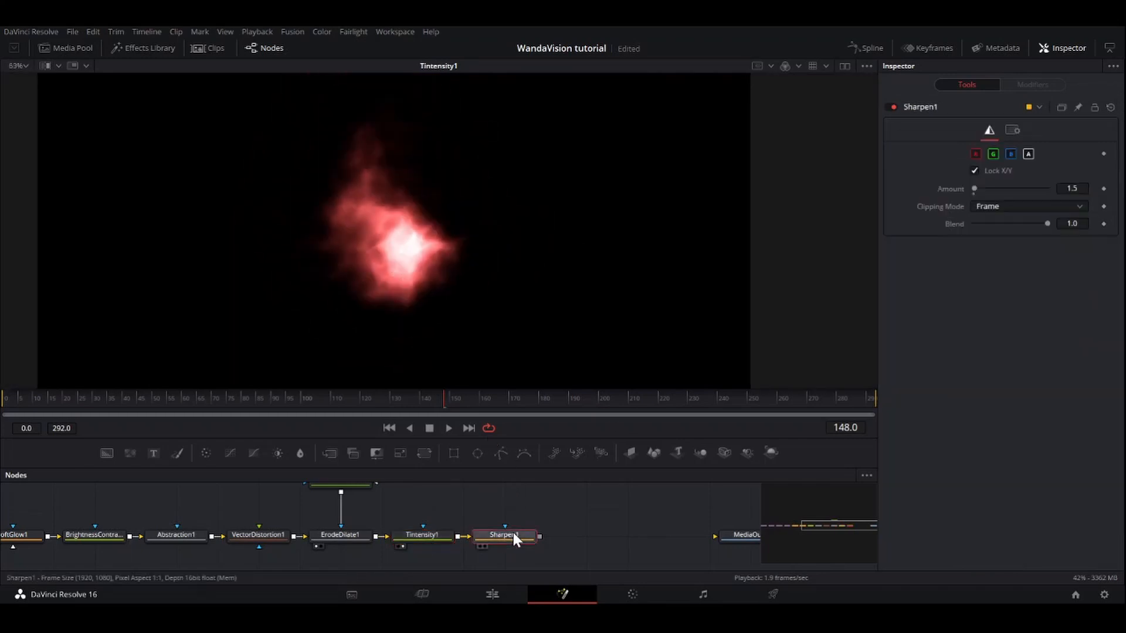
left_click(503, 534)
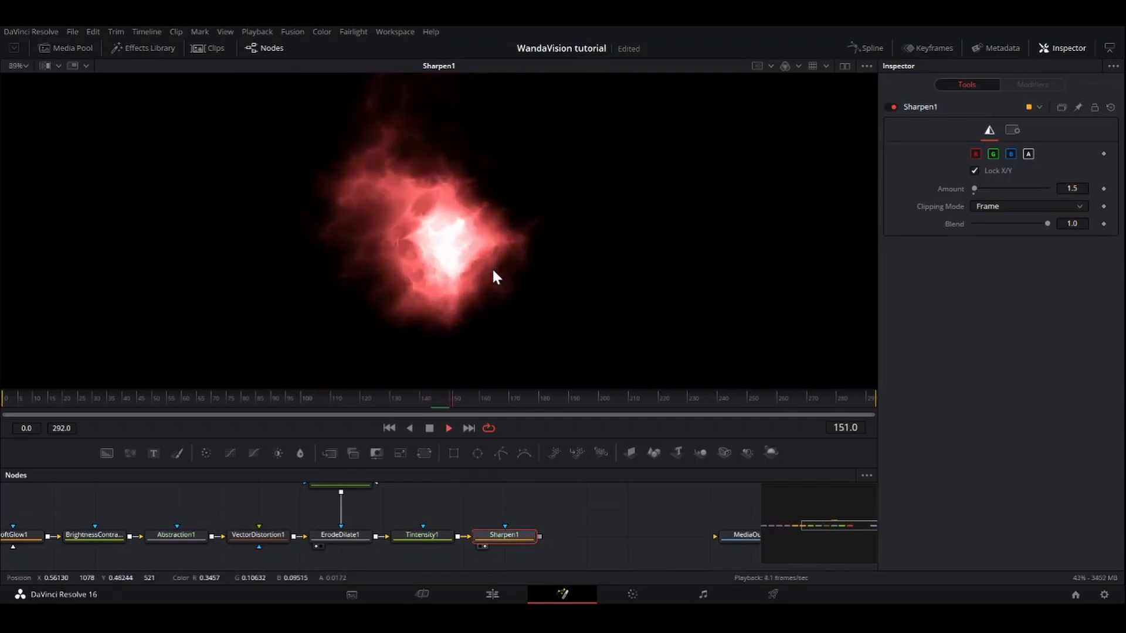
Step: Select MediaOut1 to confirm Sharpen1 feeds the output
left_click(586, 535)
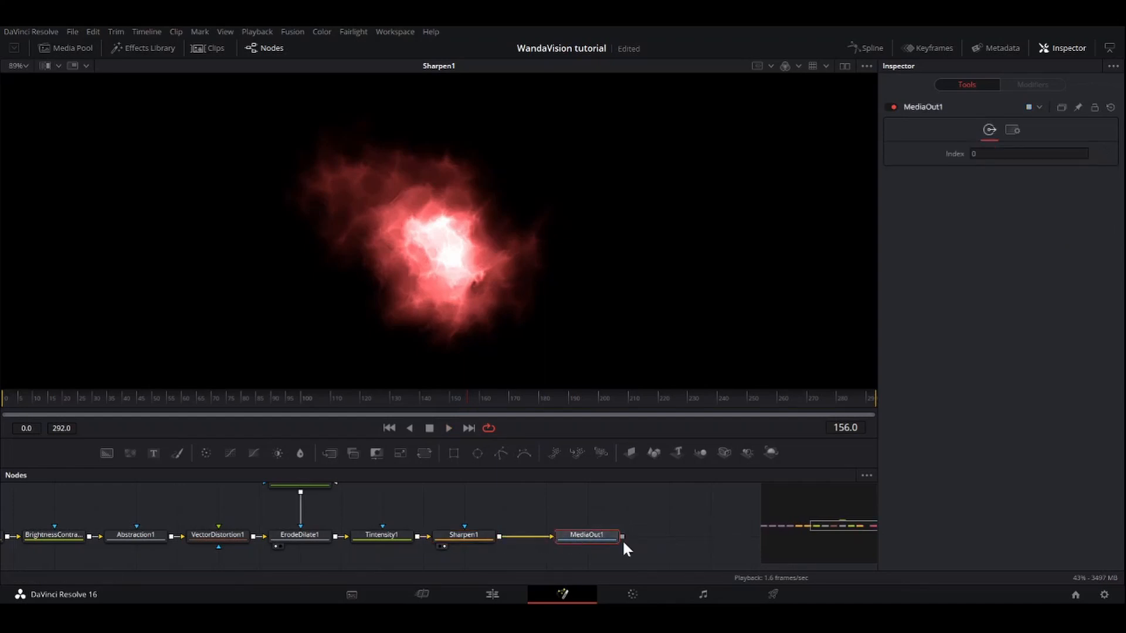
mouse_move(531, 571)
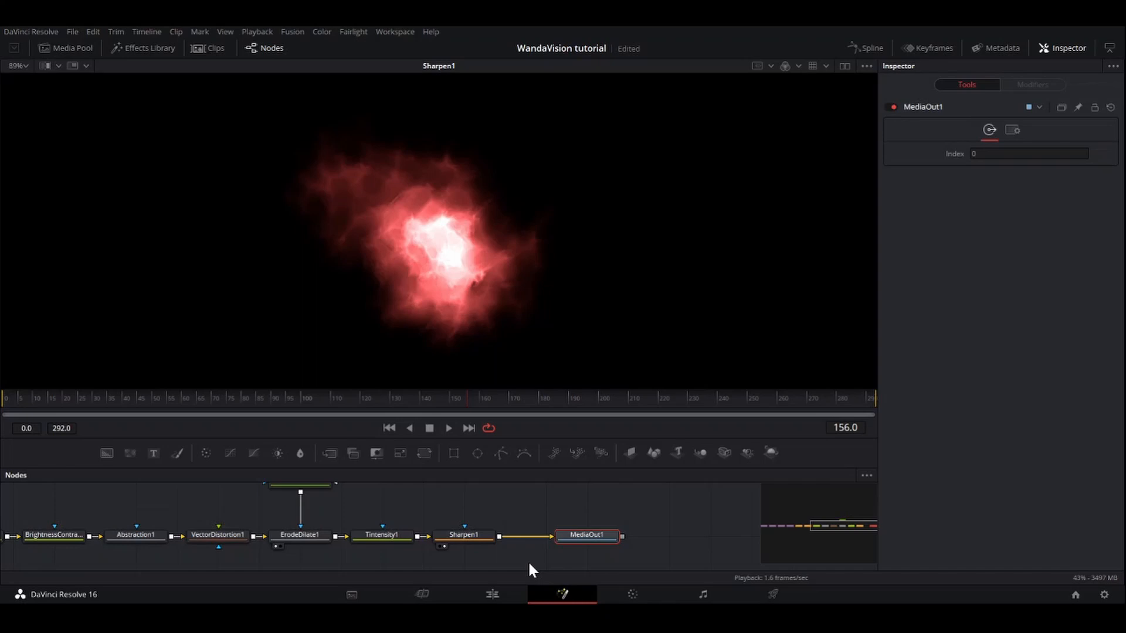
Step: On the Edit page, return the playhead to the clip start and play the Fusion Composition
left_click(492, 594)
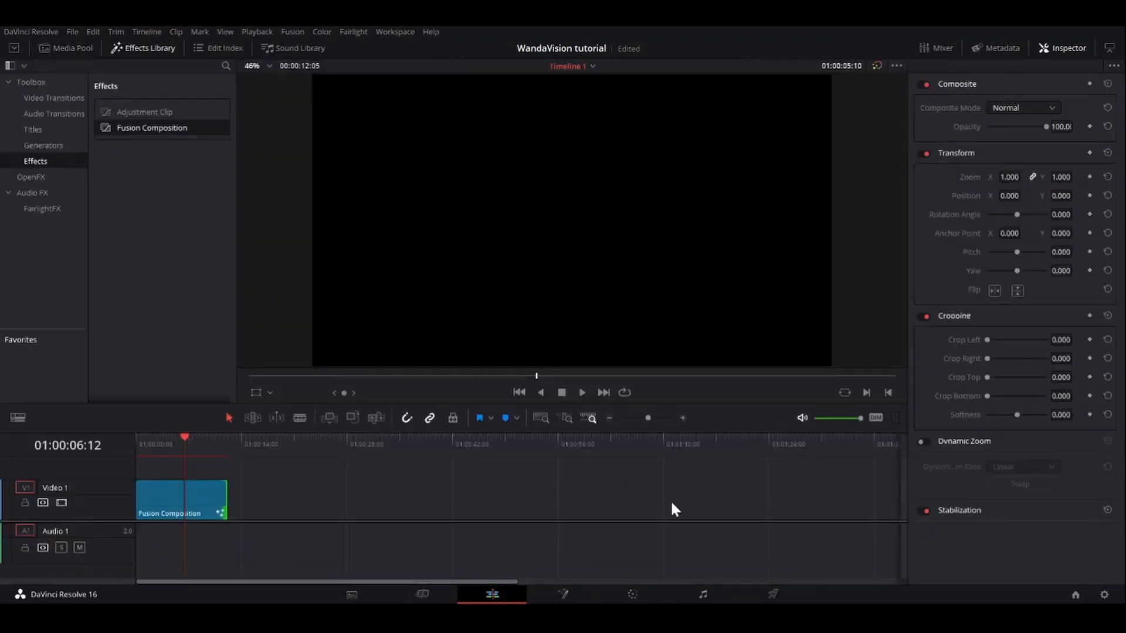
mouse_move(249, 524)
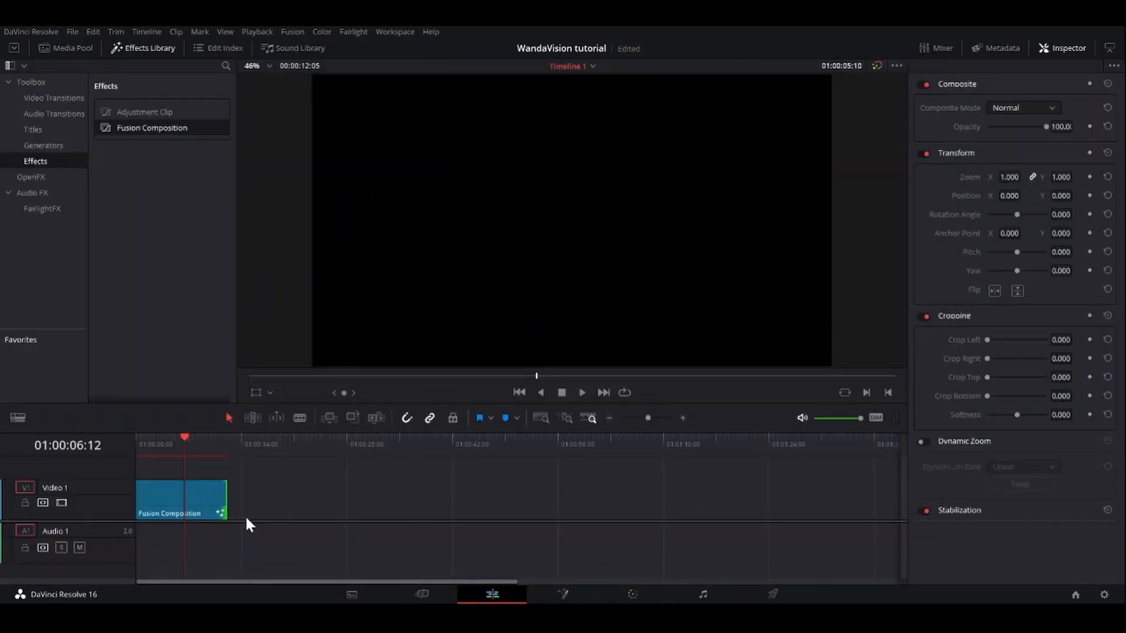
mouse_move(164, 460)
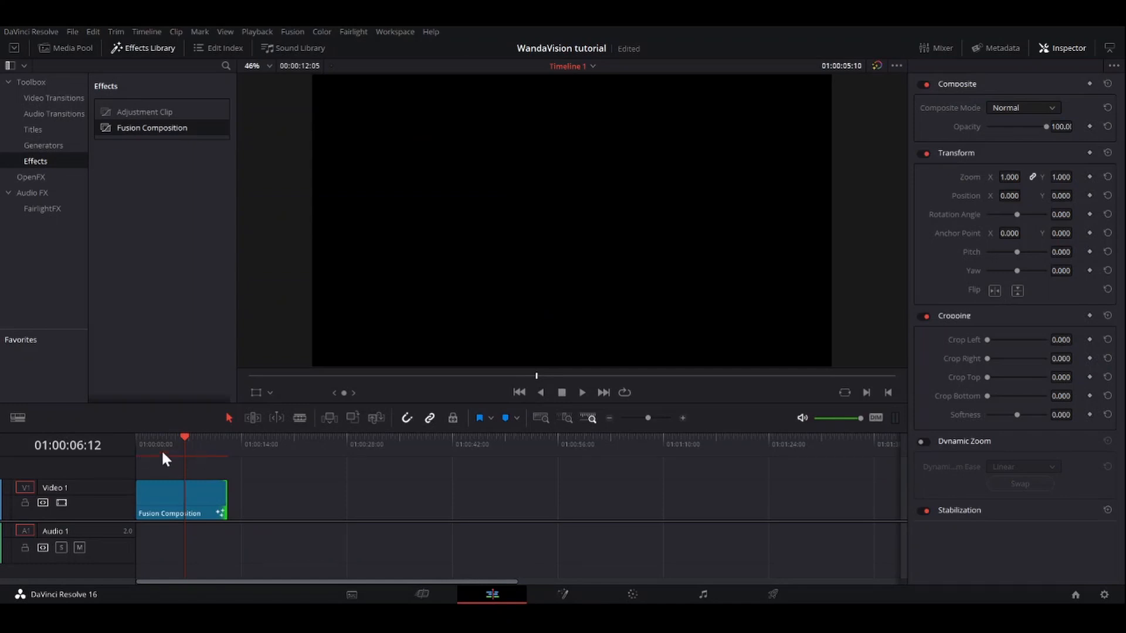
mouse_move(221, 460)
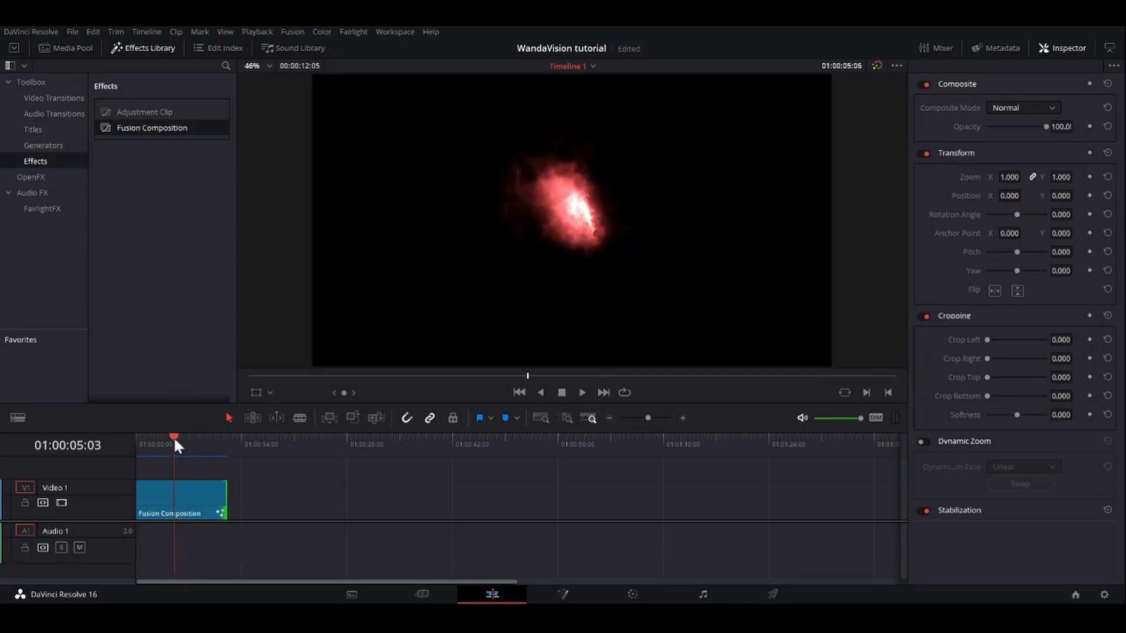
left_click(136, 438)
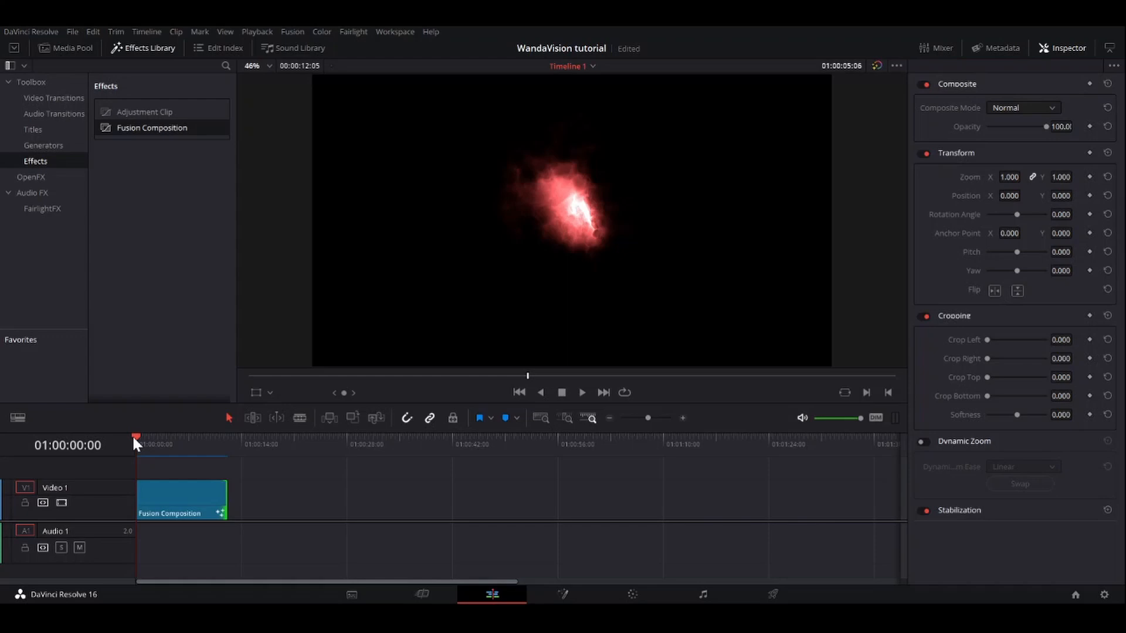
mouse_move(157, 469)
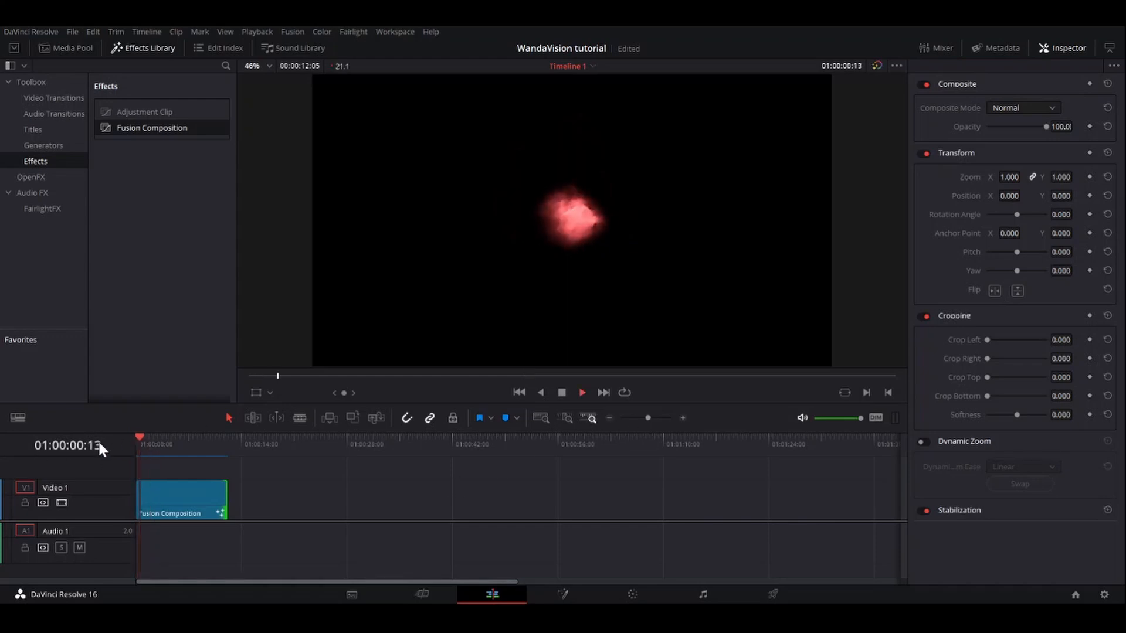
left_click(581, 392)
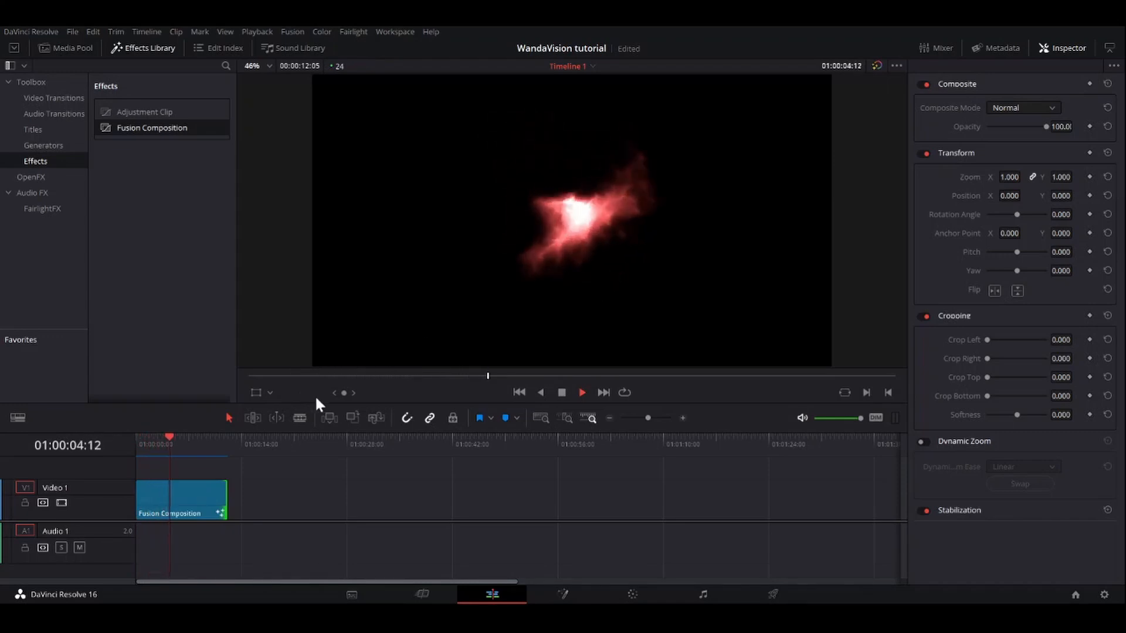
left_click(150, 438)
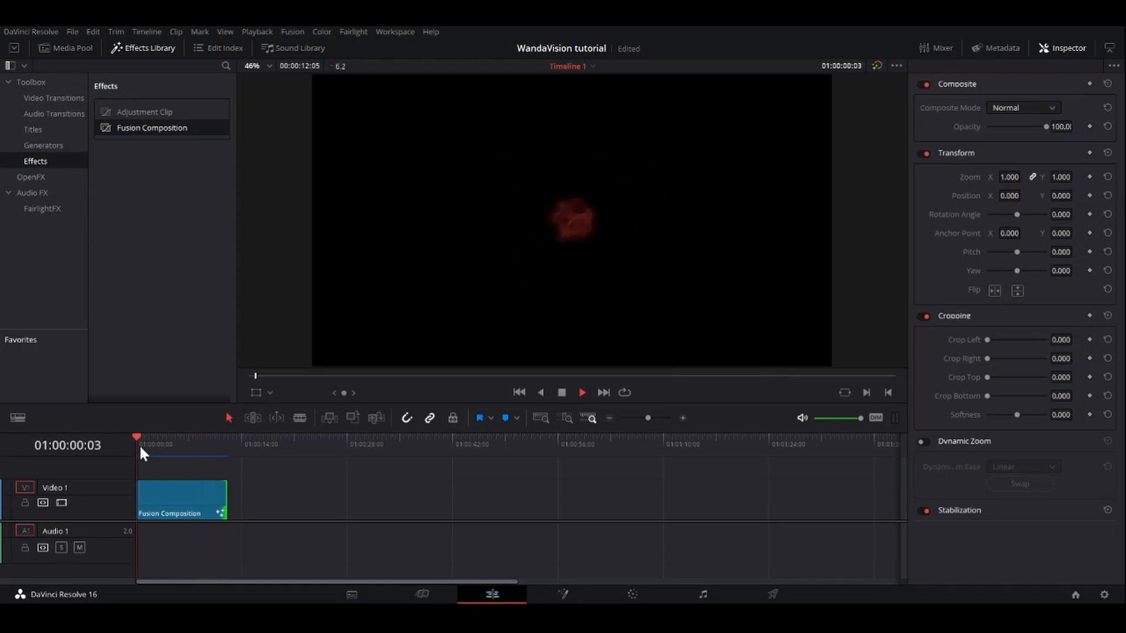
left_click(582, 392)
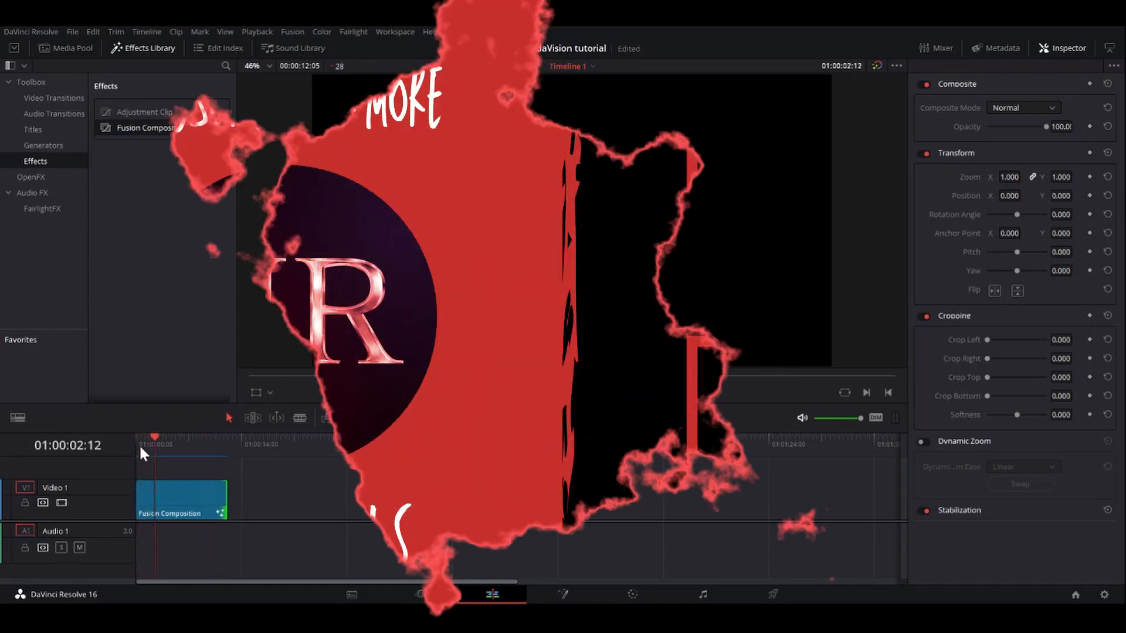